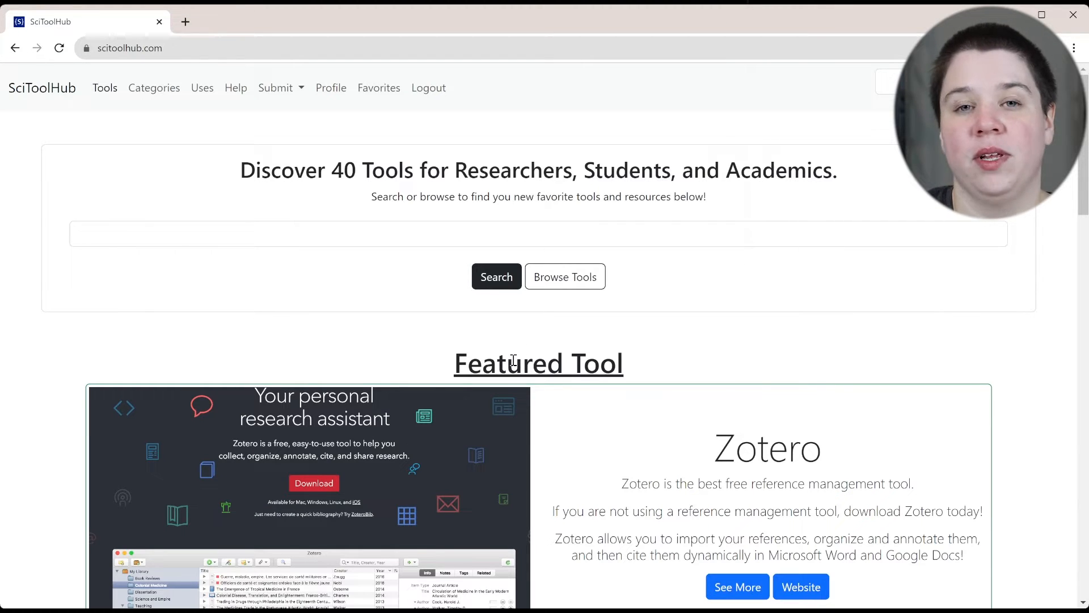
Browse down the SciToolHub home page and back up to the search box.
scroll("down", 3)
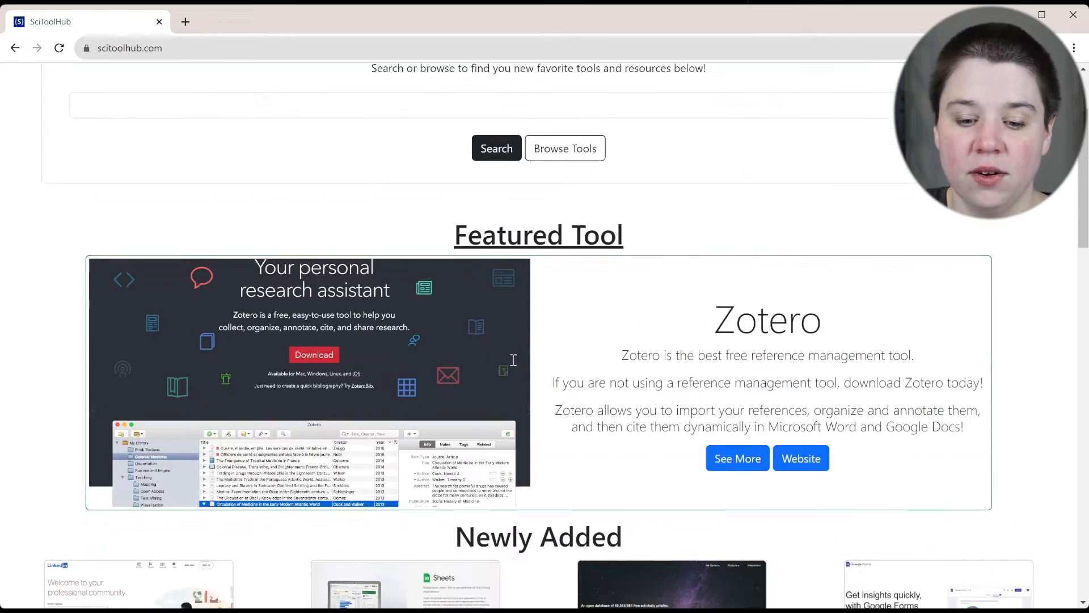
scroll("down", 3)
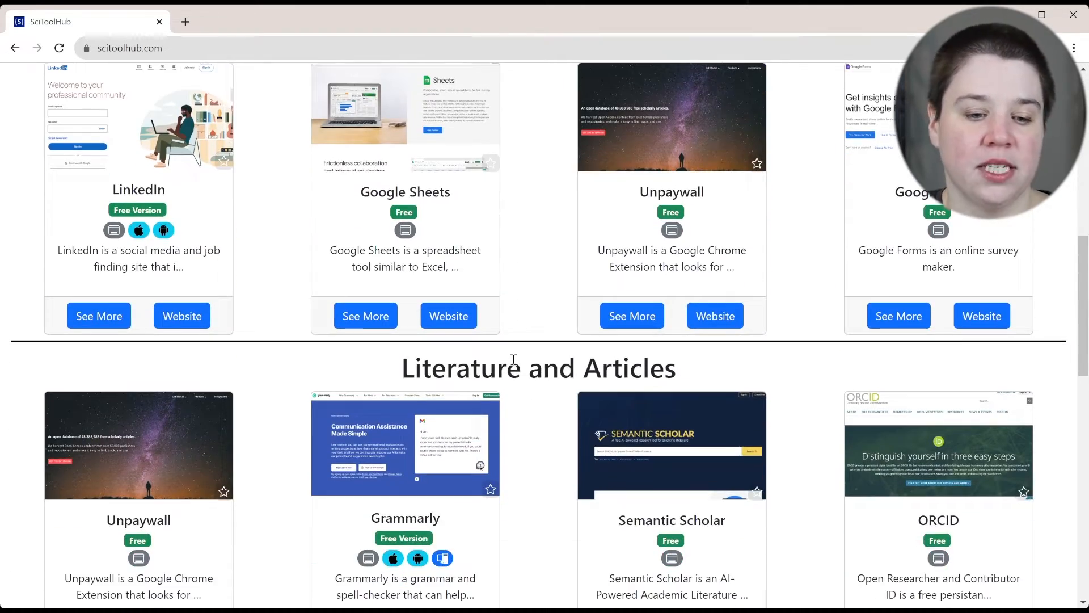
scroll("down", 3)
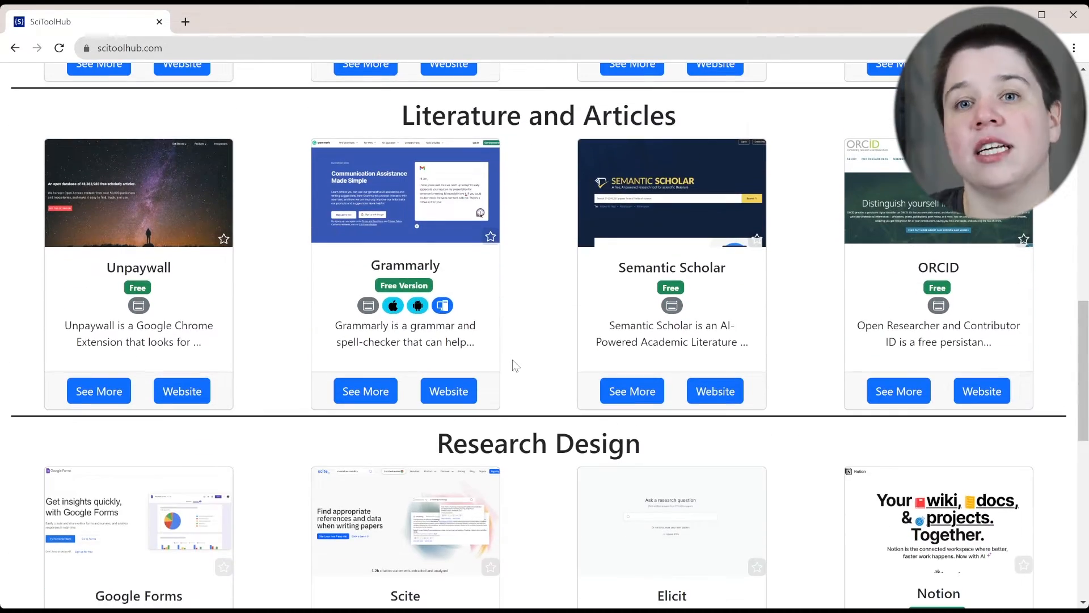
scroll("down", 3)
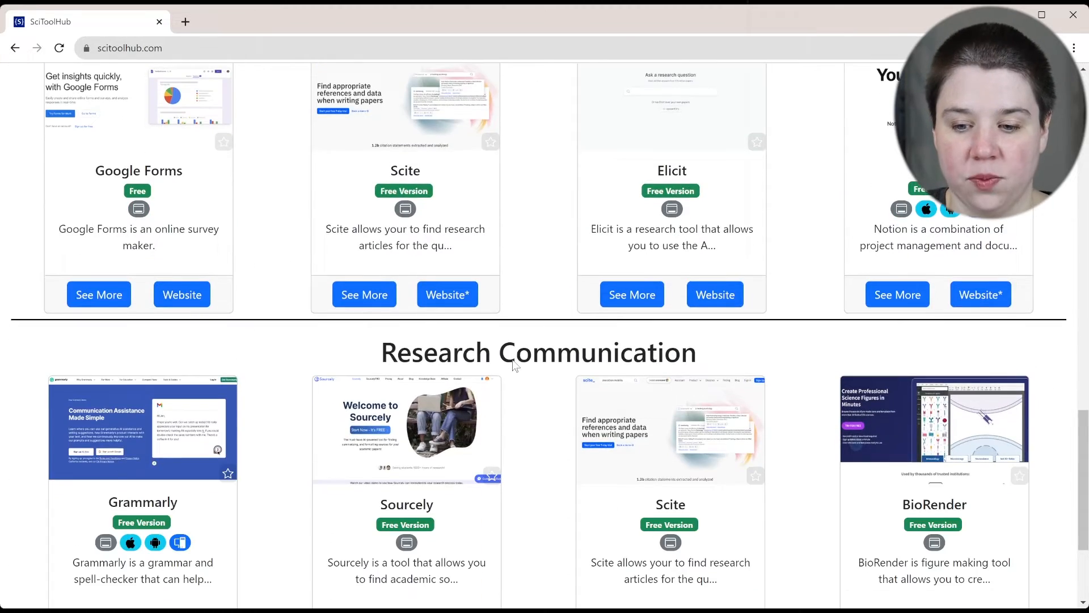
scroll("up", 3)
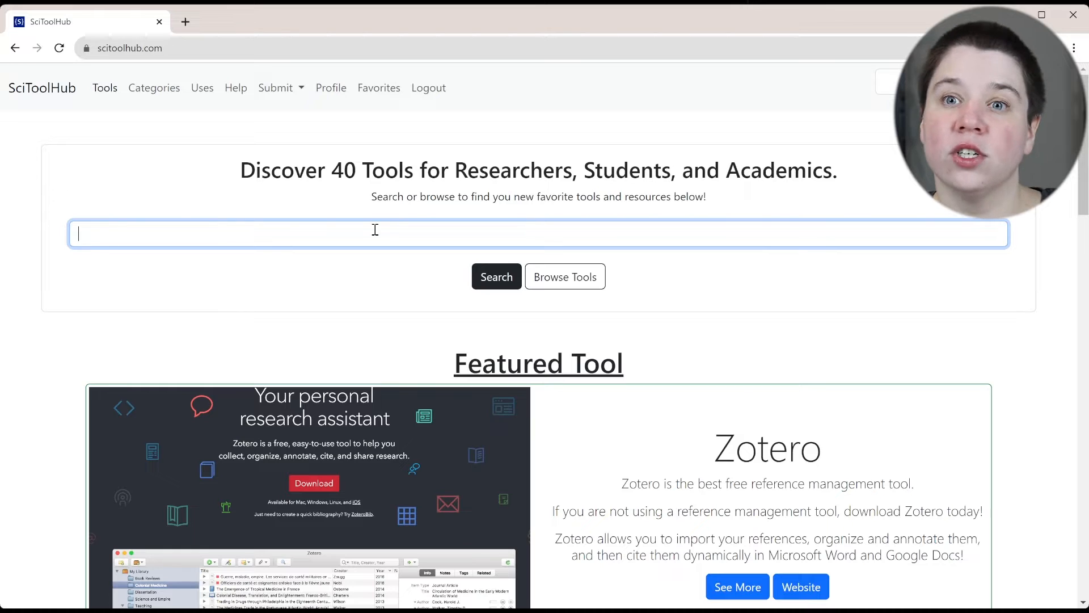
Search for 'write a research article' and review the returned tools.
type("wr")
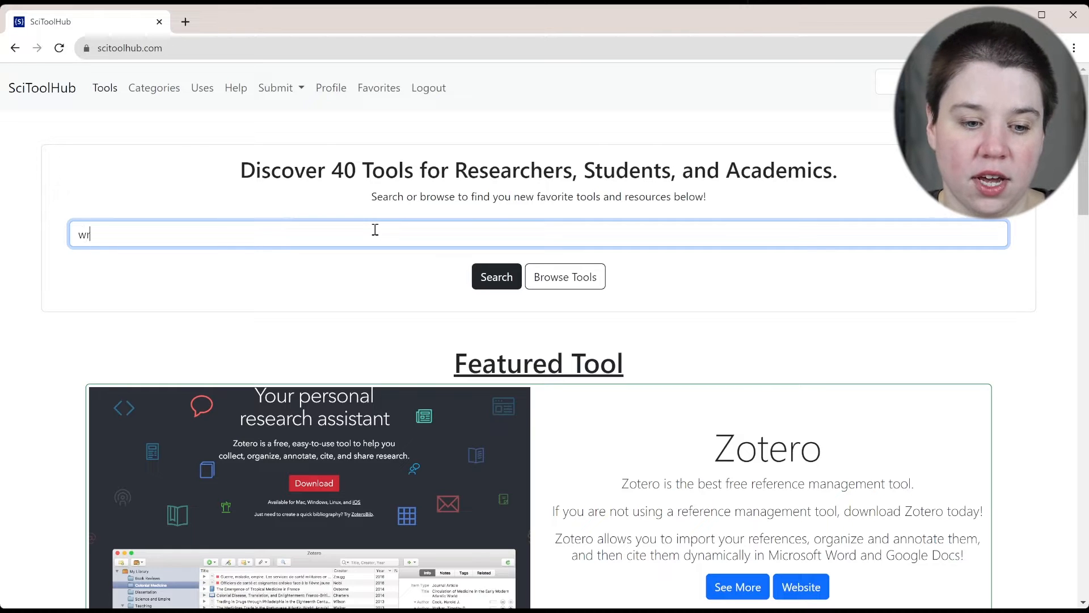
type("ite a research article")
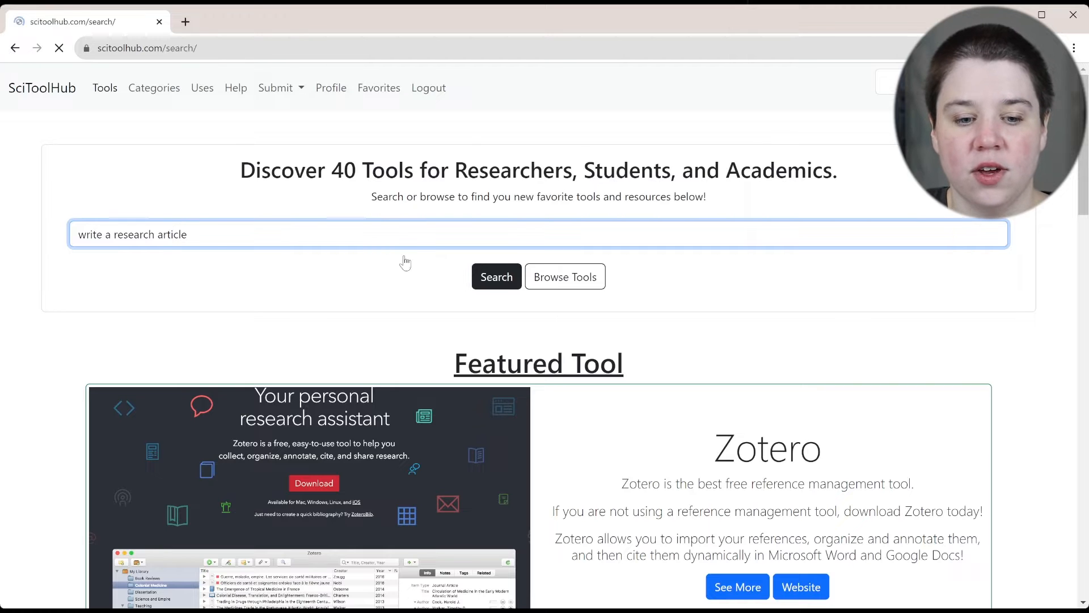
left_click(496, 276)
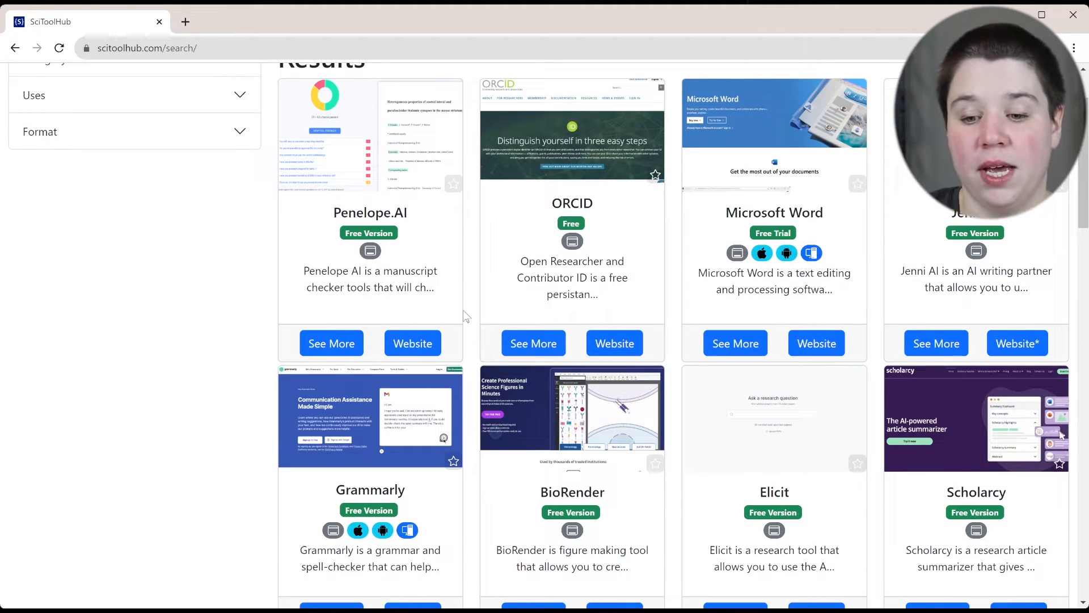
mouse_move(740, 236)
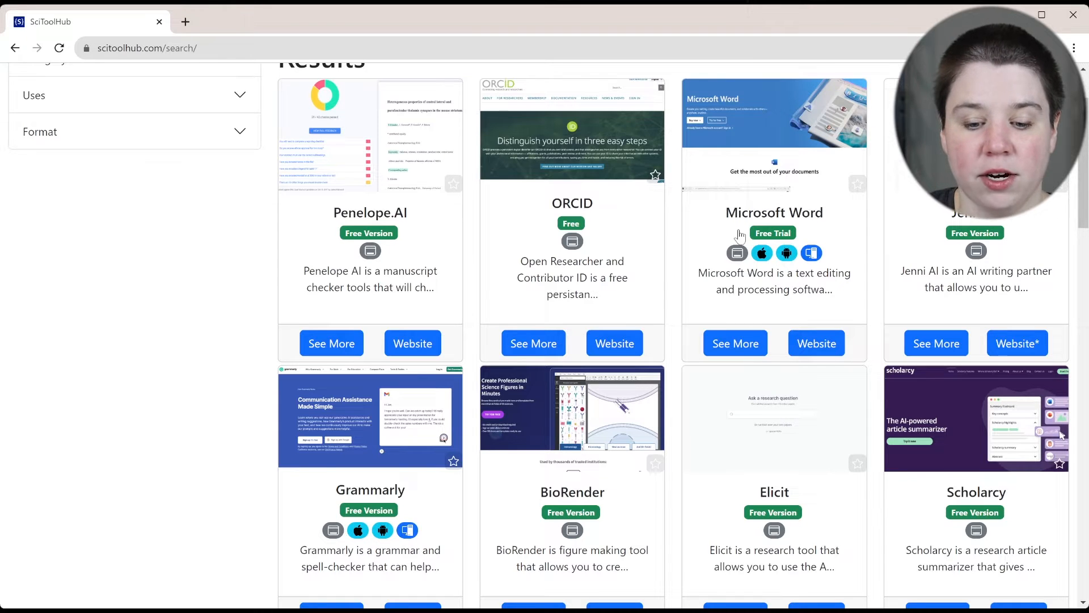
scroll("down", 3)
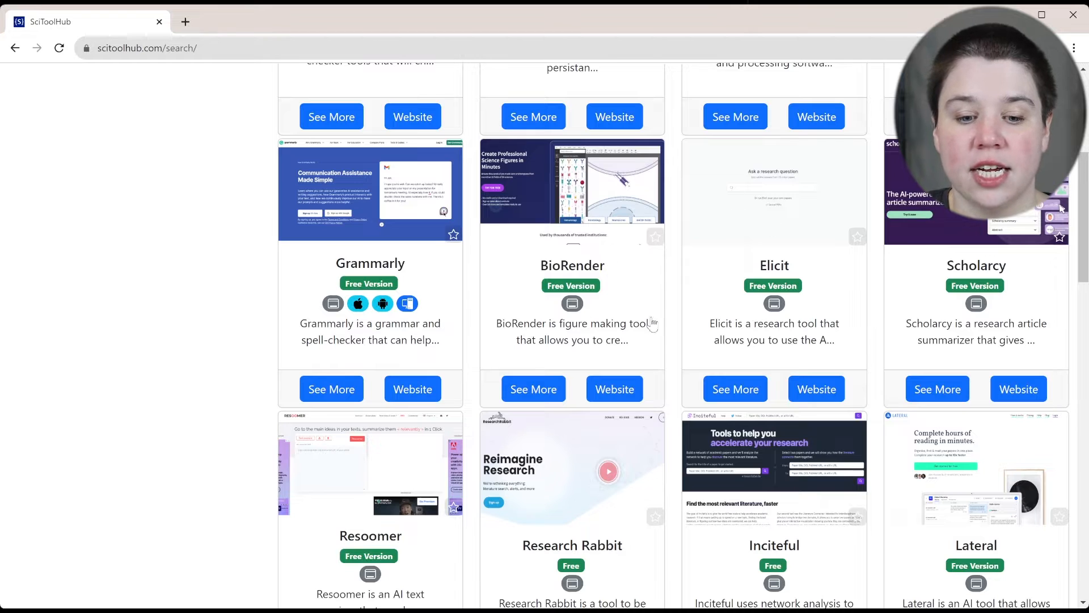
scroll("down", 3)
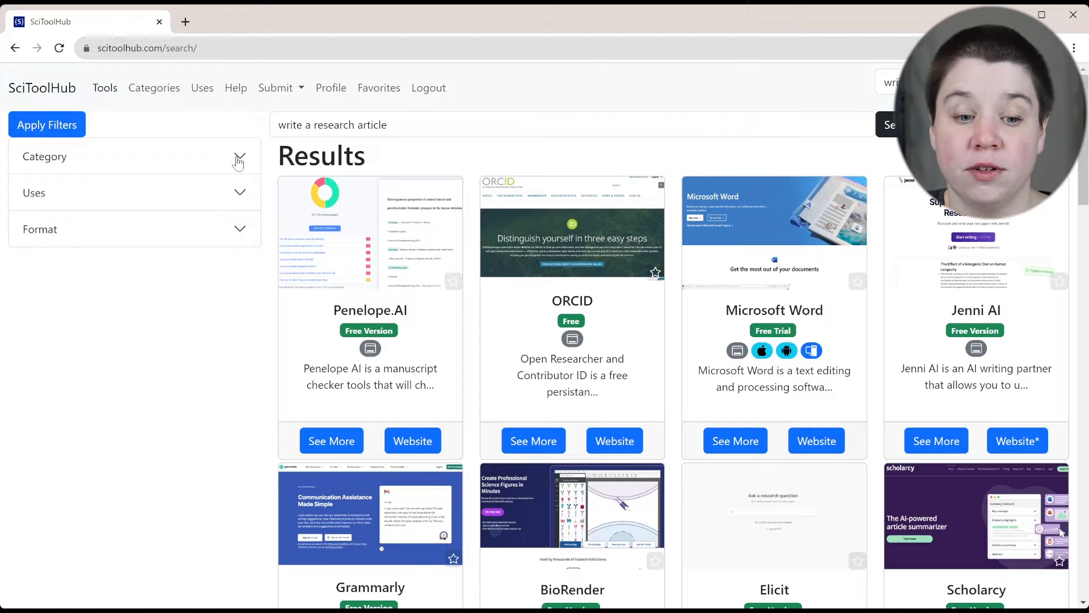
Filter the results to the Research Communication category and look through Penelope.AI, Grammarly, BioRender and others.
left_click(134, 157)
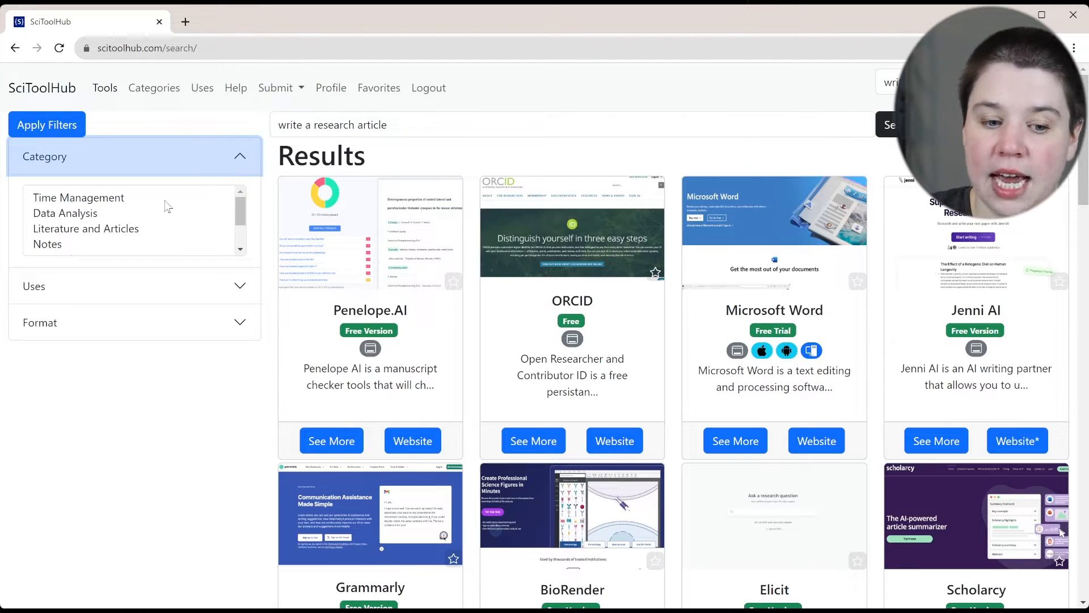
scroll("down", 3)
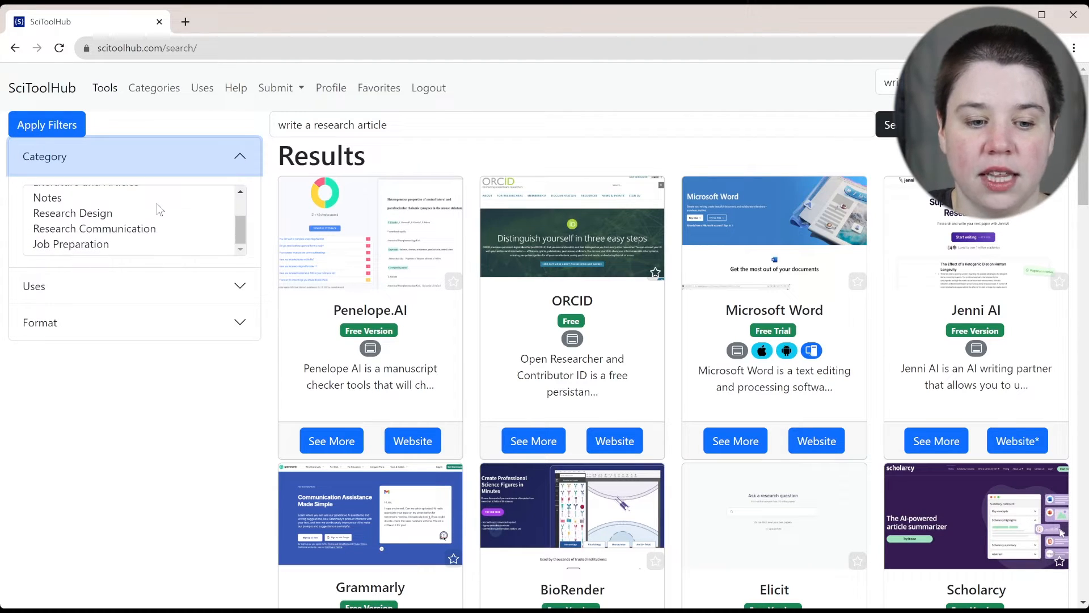
left_click(94, 228)
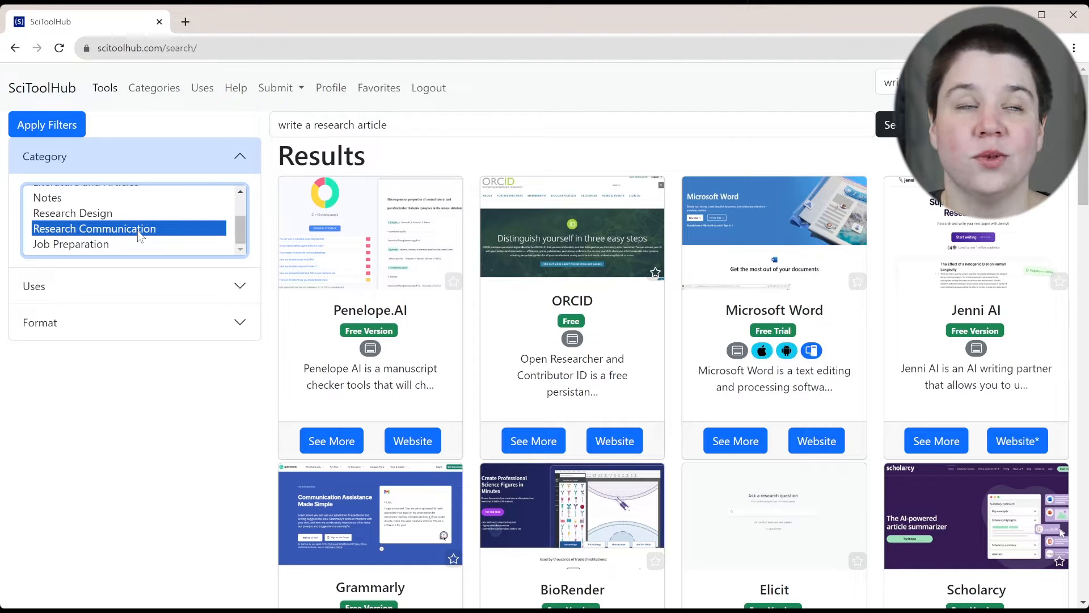
left_click(47, 124)
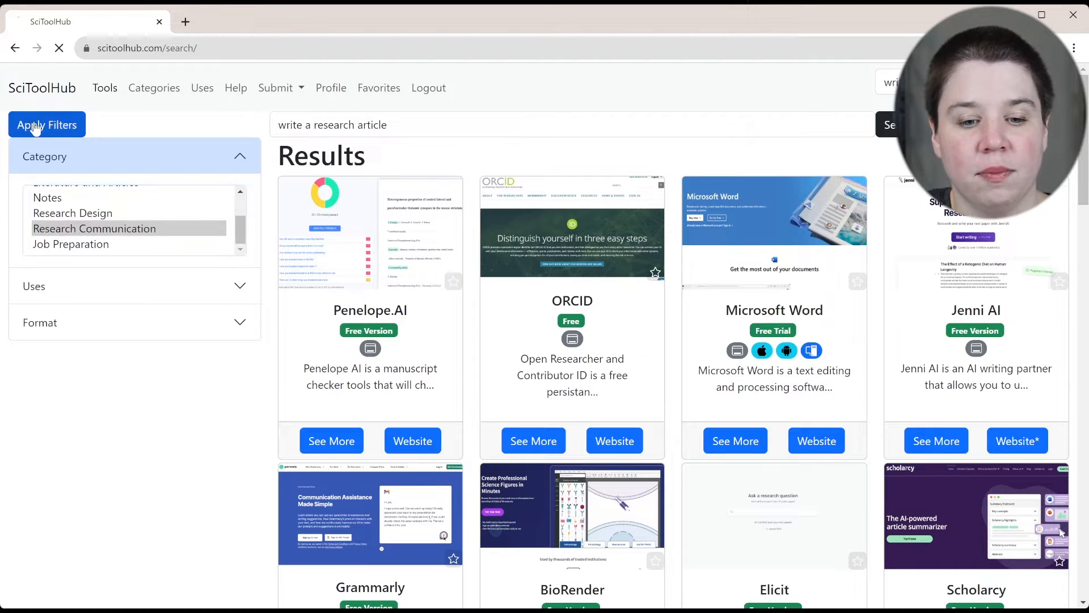
left_click(47, 125)
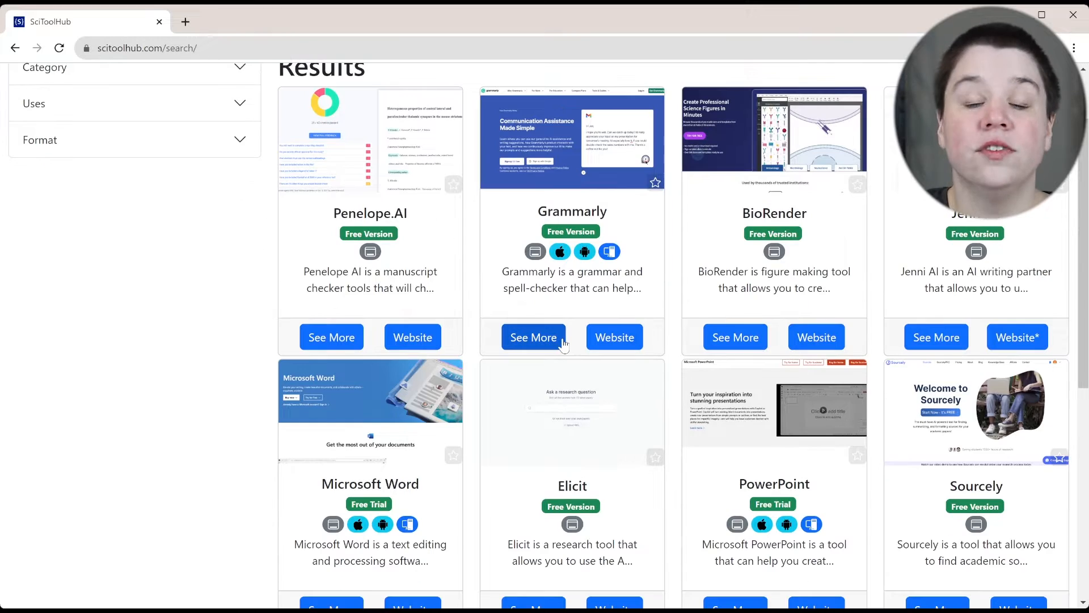
scroll("down", 3)
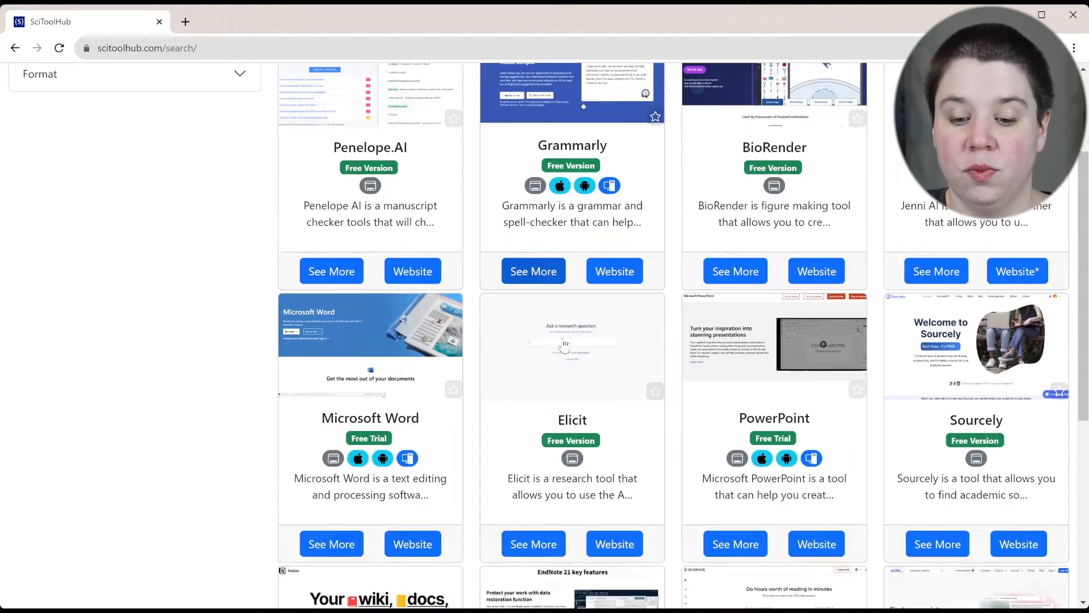
scroll("down", 3)
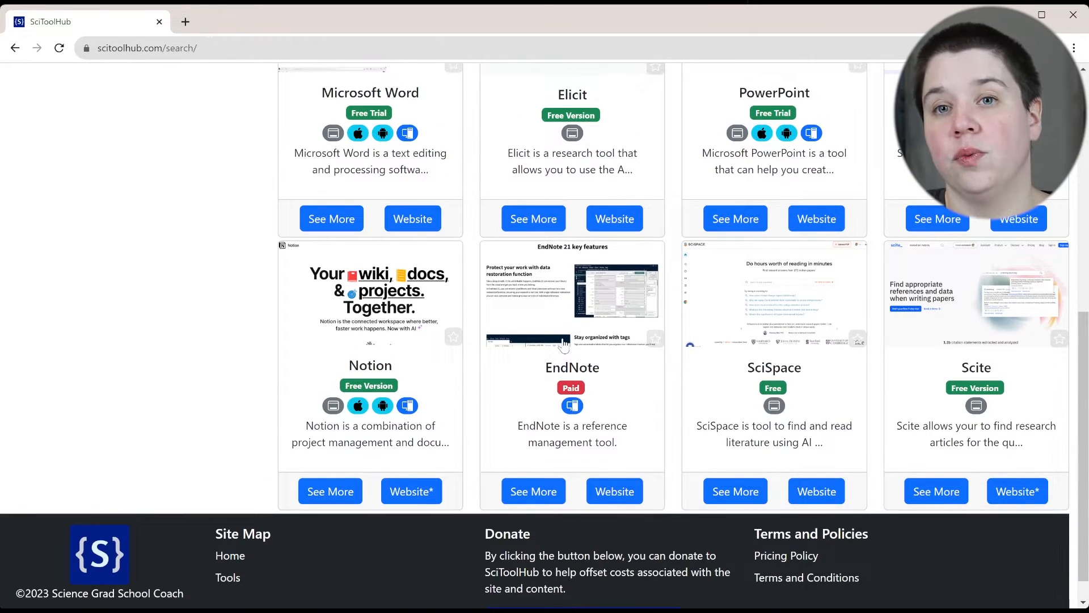
scroll("up", 3)
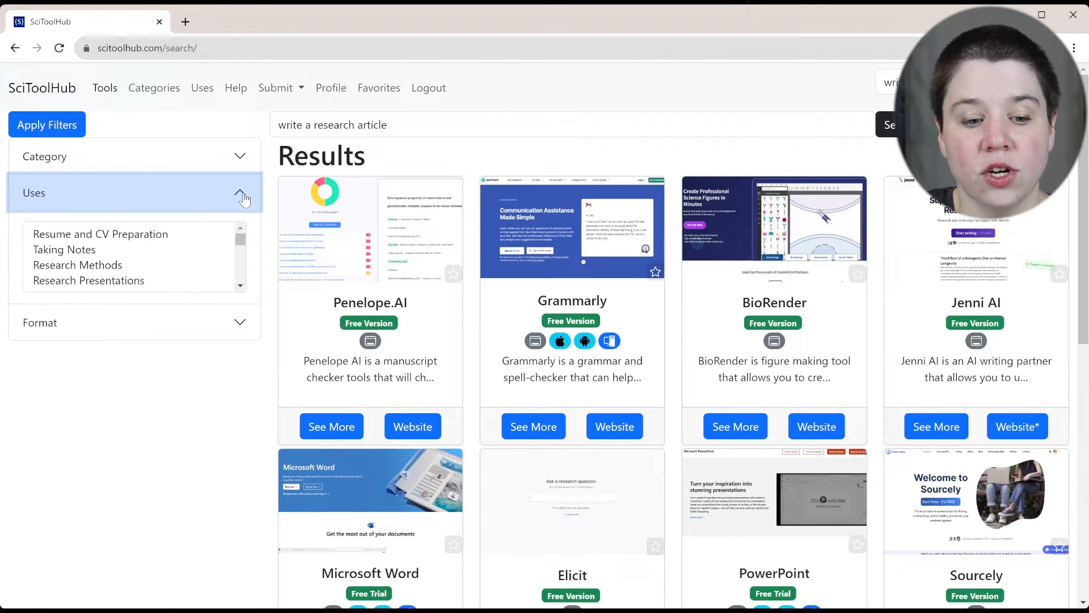
Filter the results by the Write a Research Article use, leaving five tools.
scroll("down", 3)
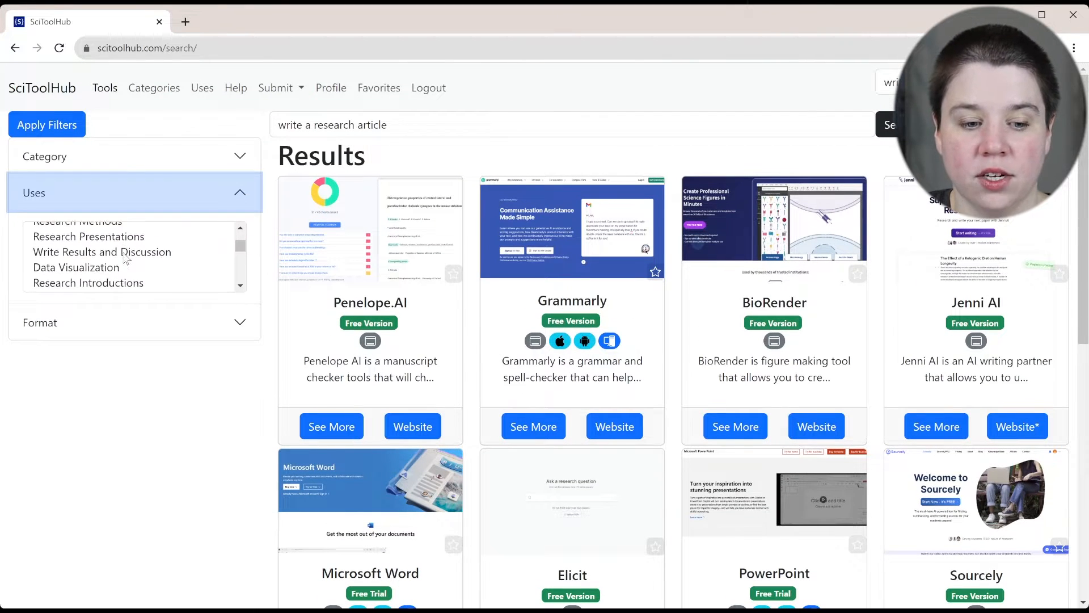
scroll("down", 3)
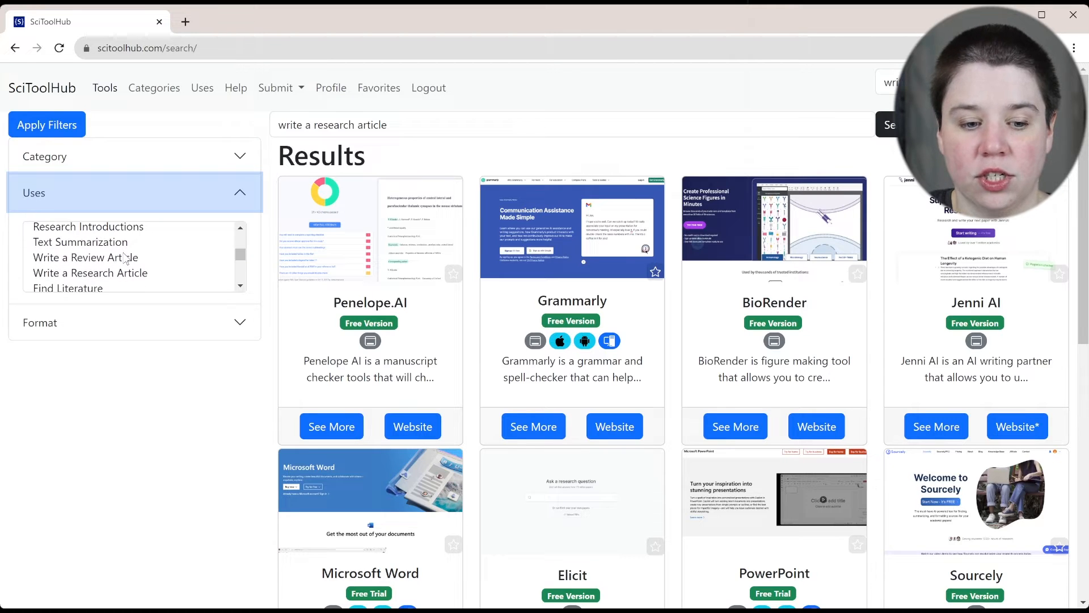
left_click(91, 273)
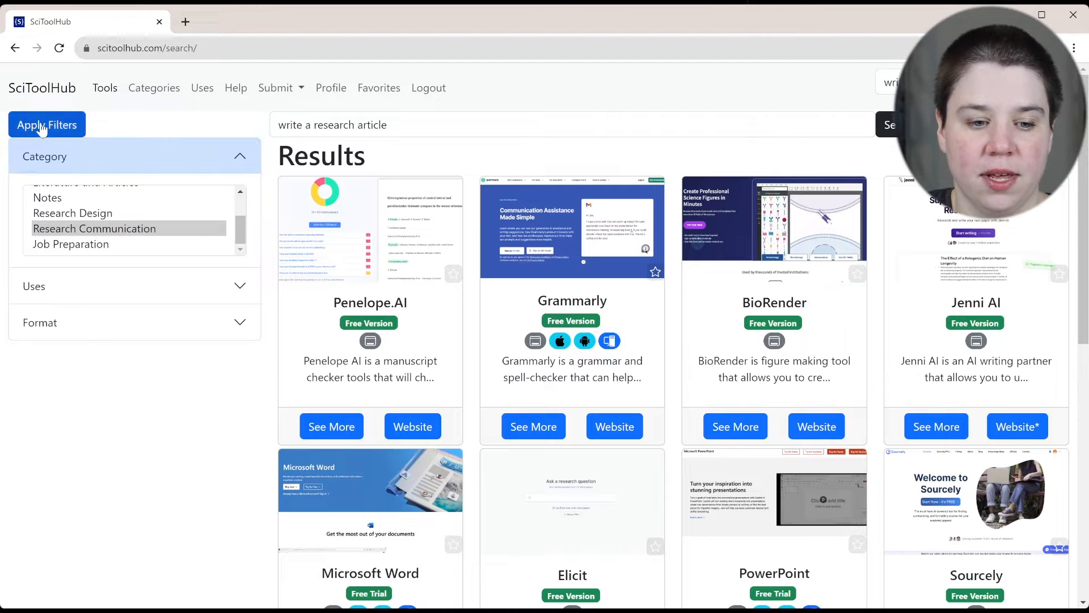
left_click(47, 125)
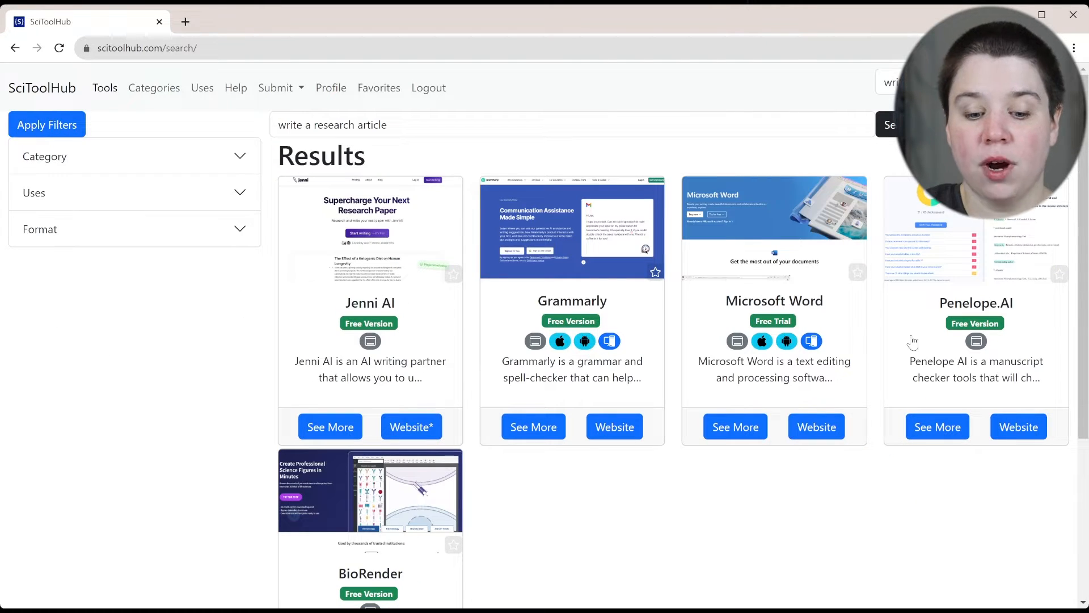
mouse_move(841, 331)
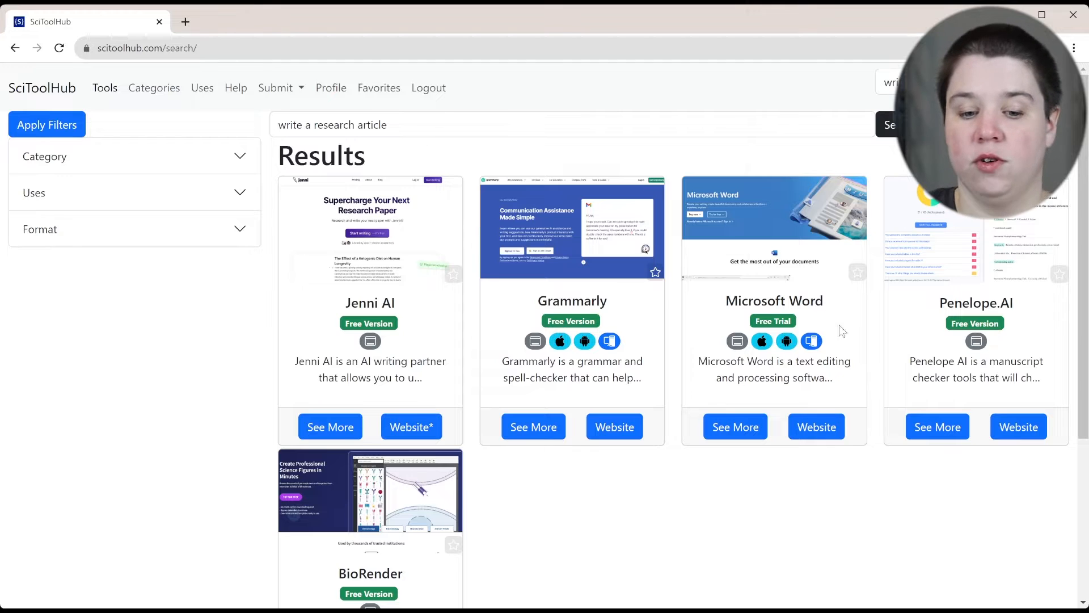
mouse_move(292, 344)
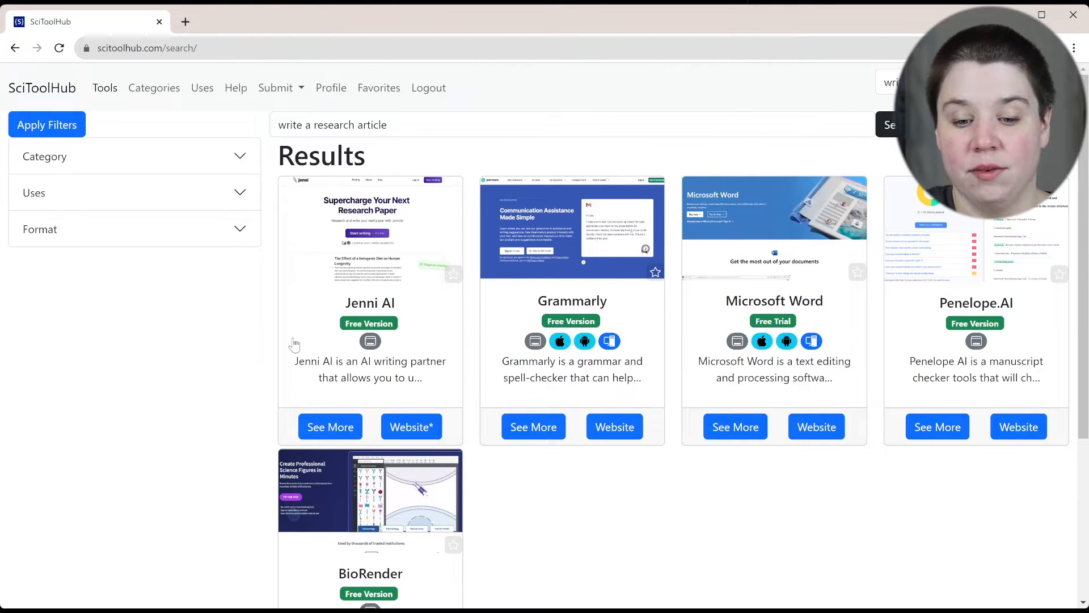
mouse_move(582, 319)
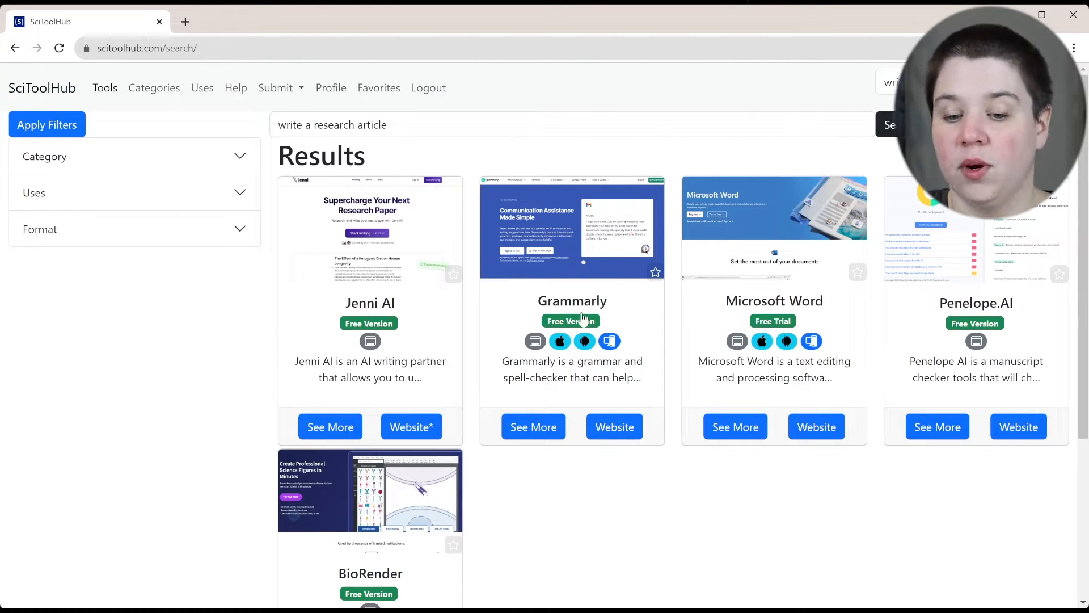
mouse_move(1021, 336)
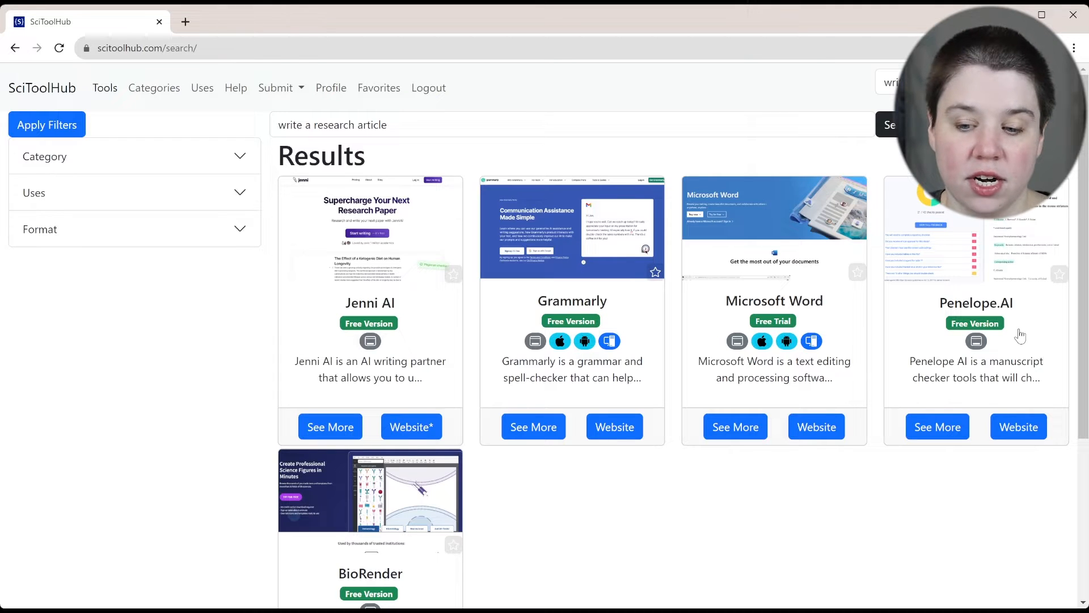
mouse_move(937, 341)
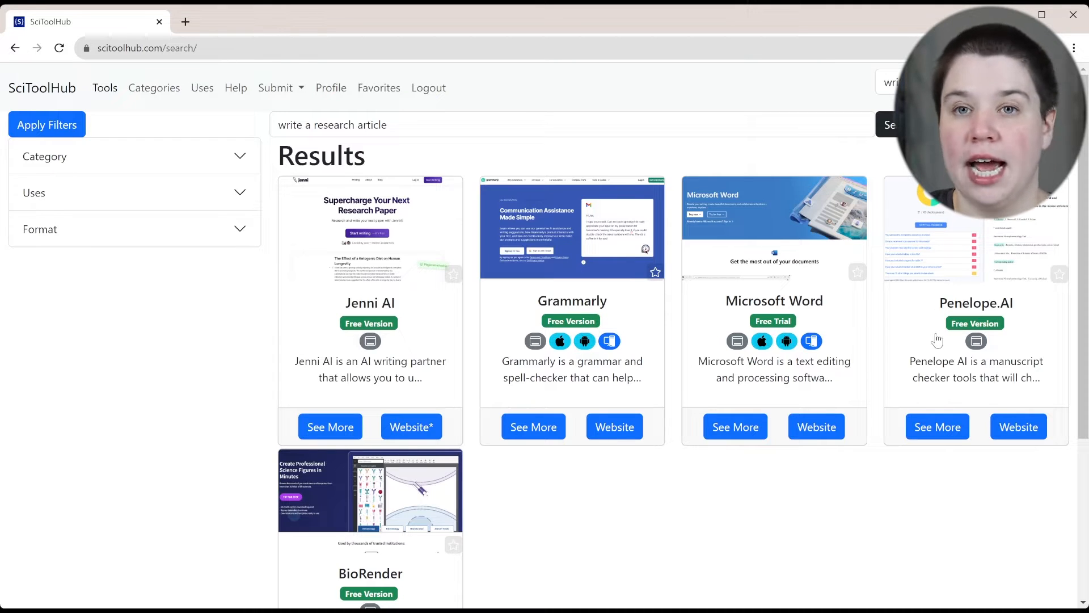
mouse_move(472, 479)
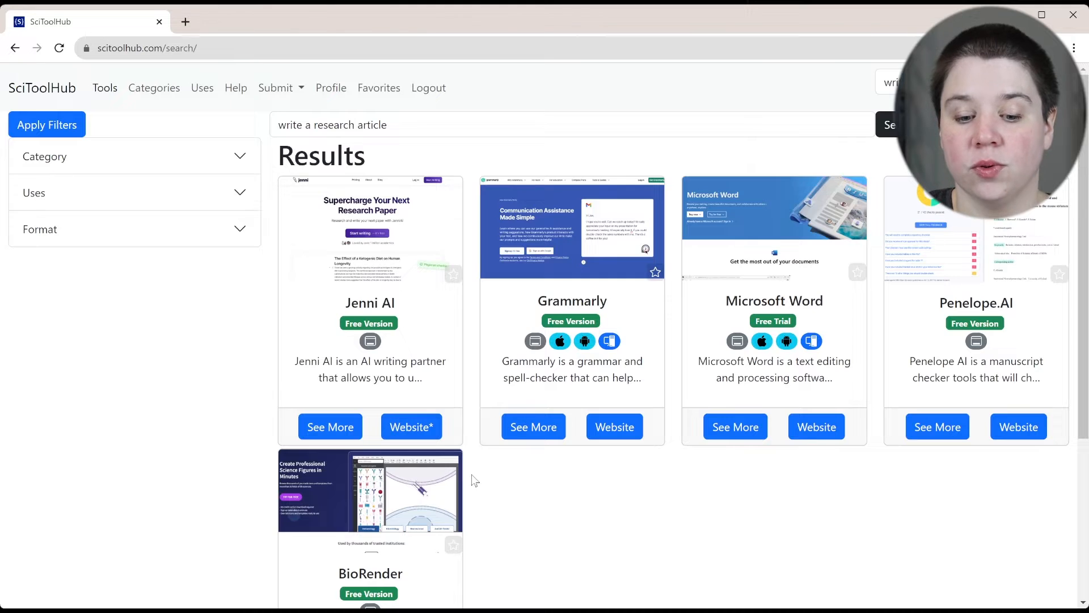
mouse_move(549, 396)
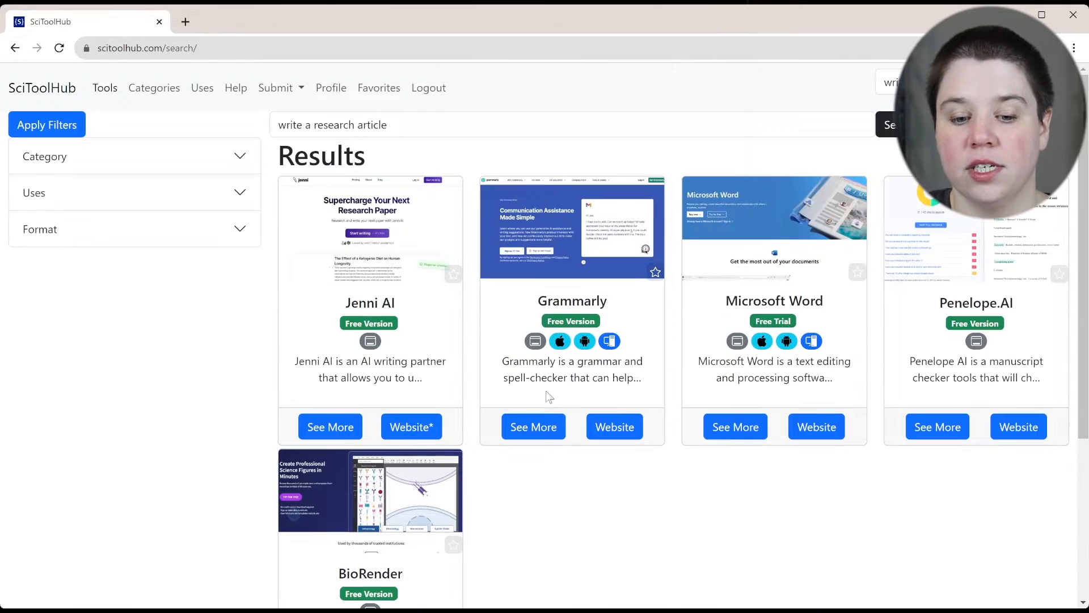
mouse_move(548, 398)
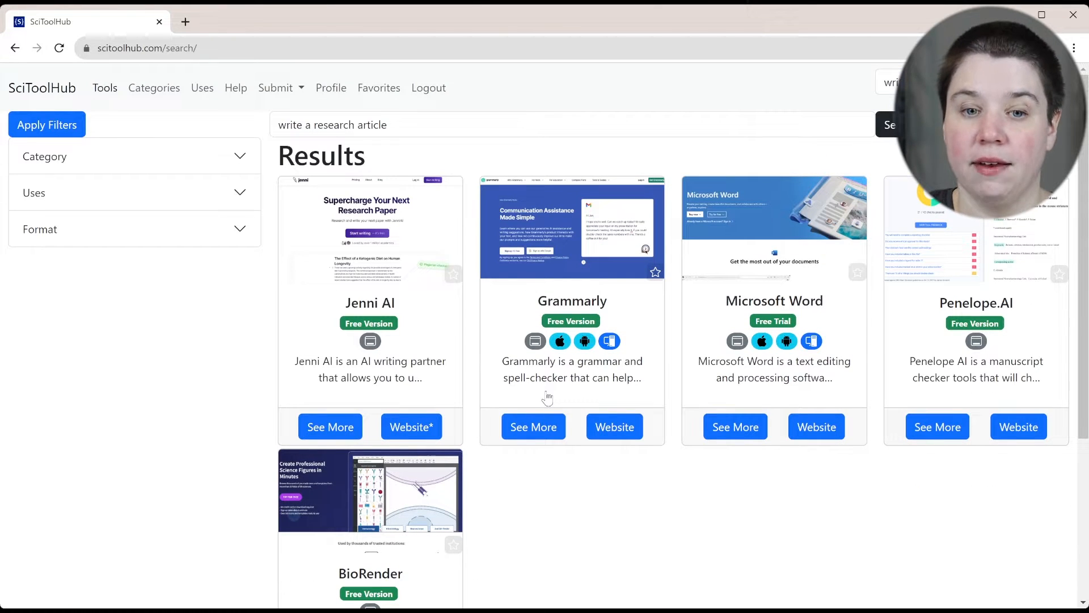
Expand the Format filter and look through its options such as website, desktop application and template.
left_click(133, 229)
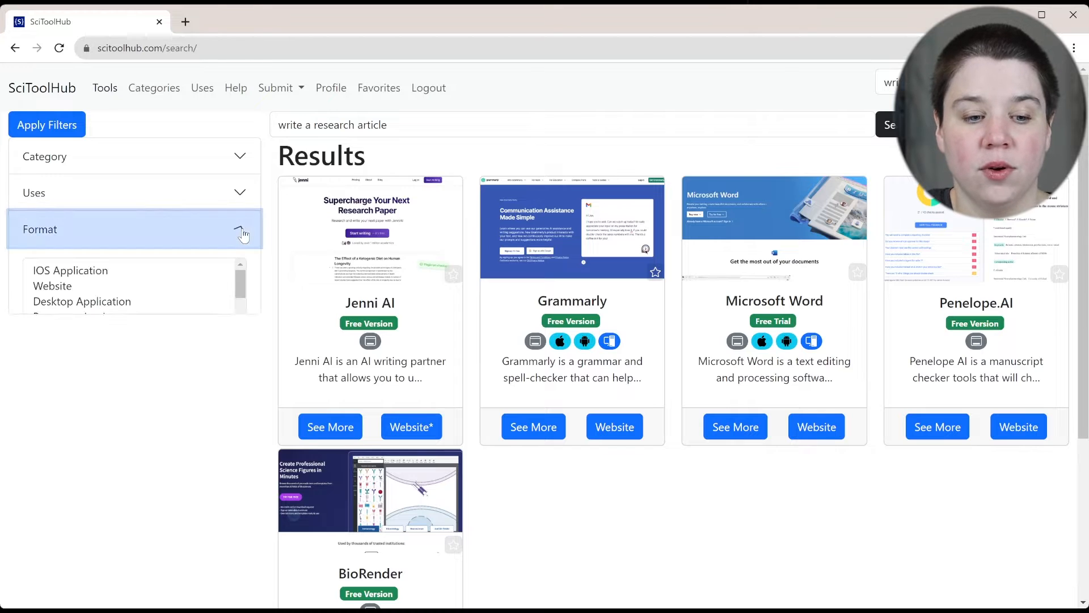
scroll("down", 3)
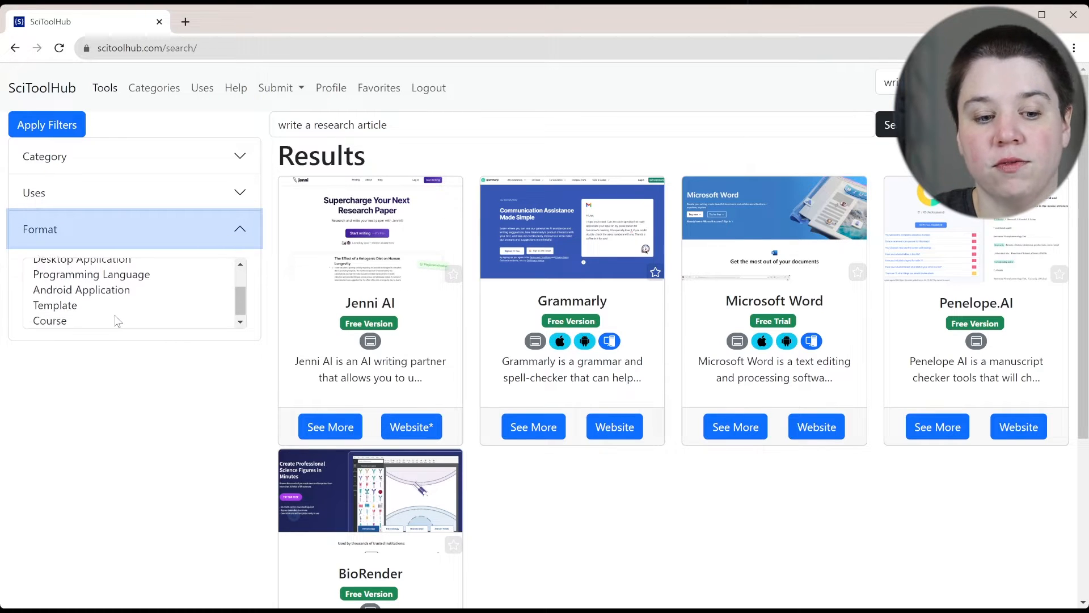
scroll("up", 3)
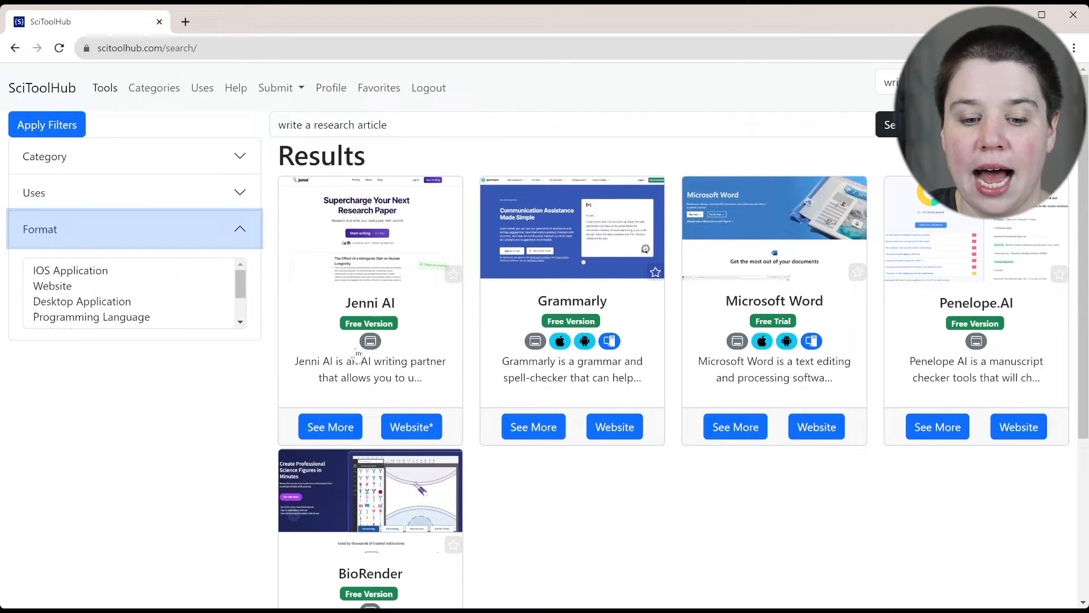
mouse_move(540, 372)
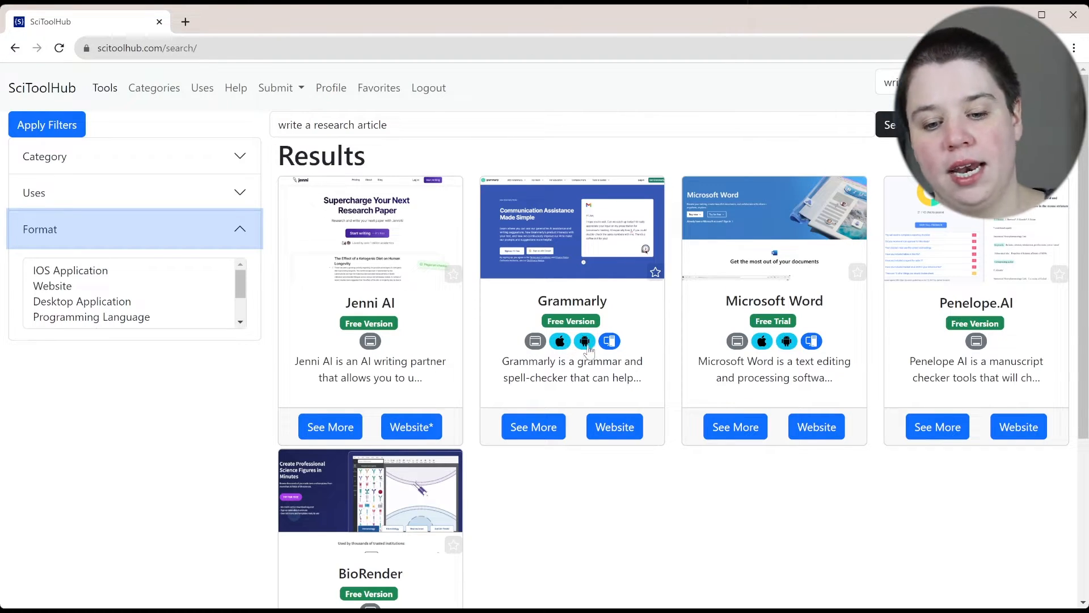
mouse_move(618, 348)
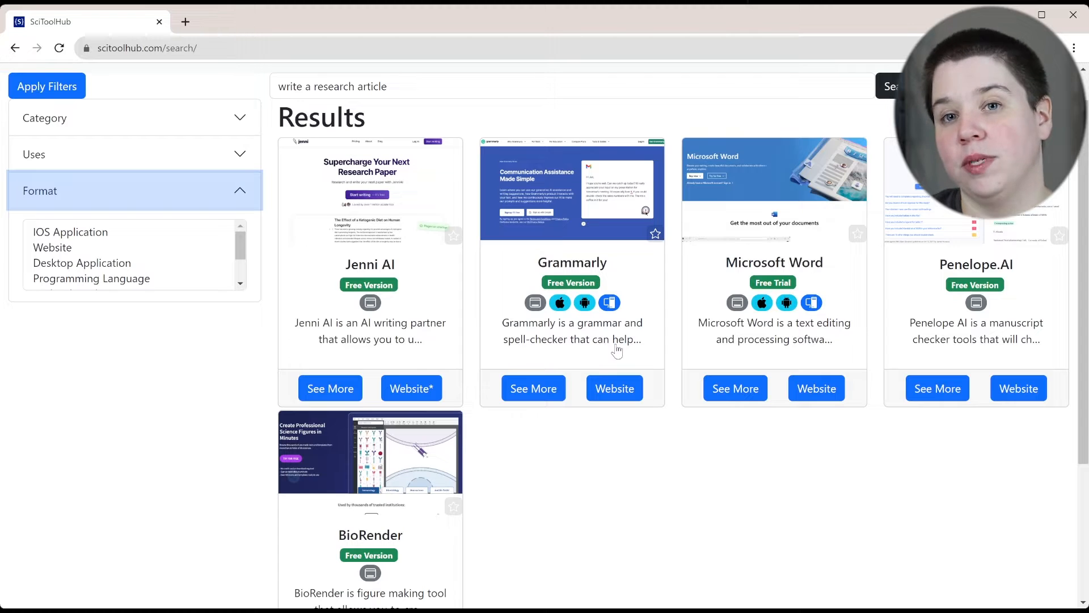
mouse_move(353, 291)
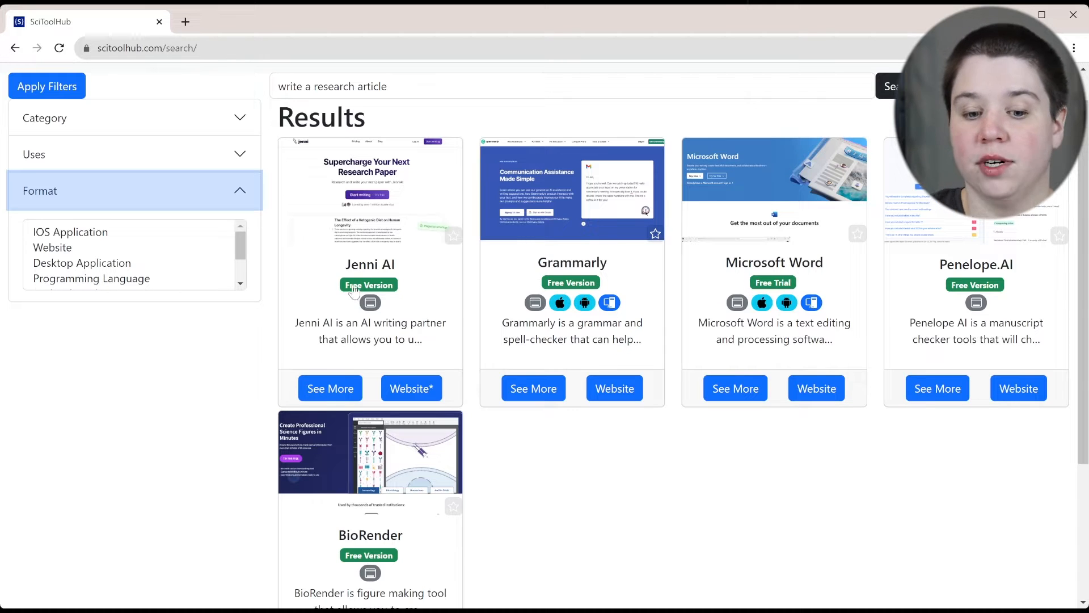
mouse_move(367, 271)
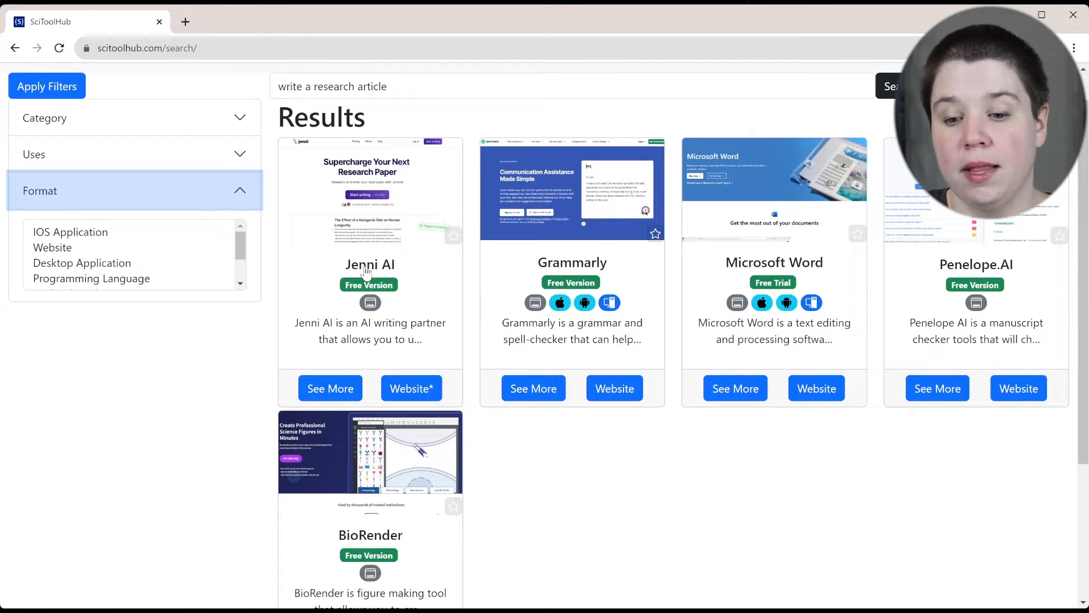
mouse_move(772, 289)
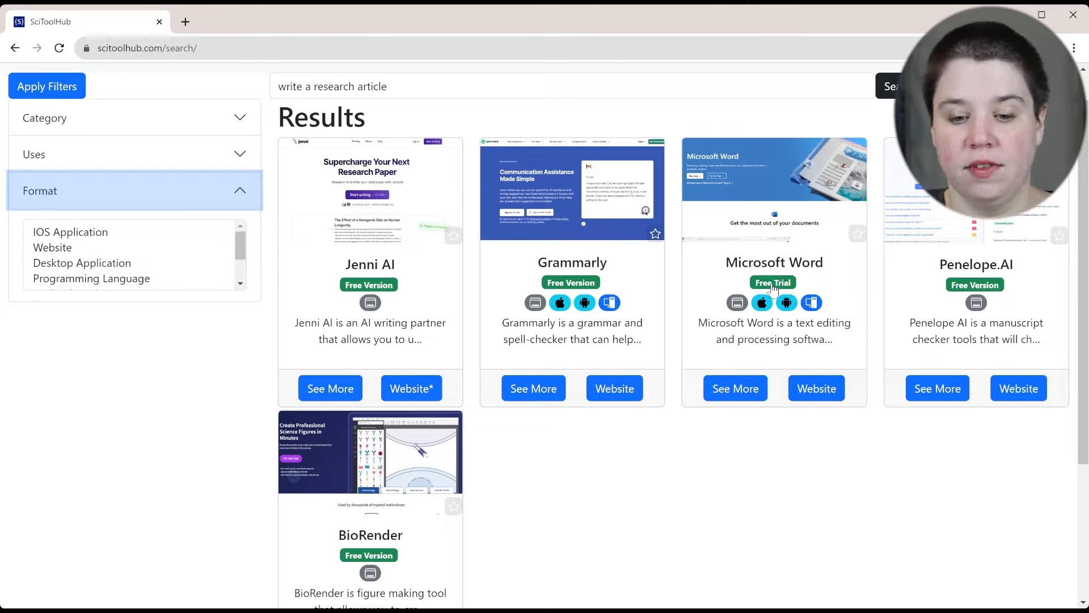
mouse_move(750, 349)
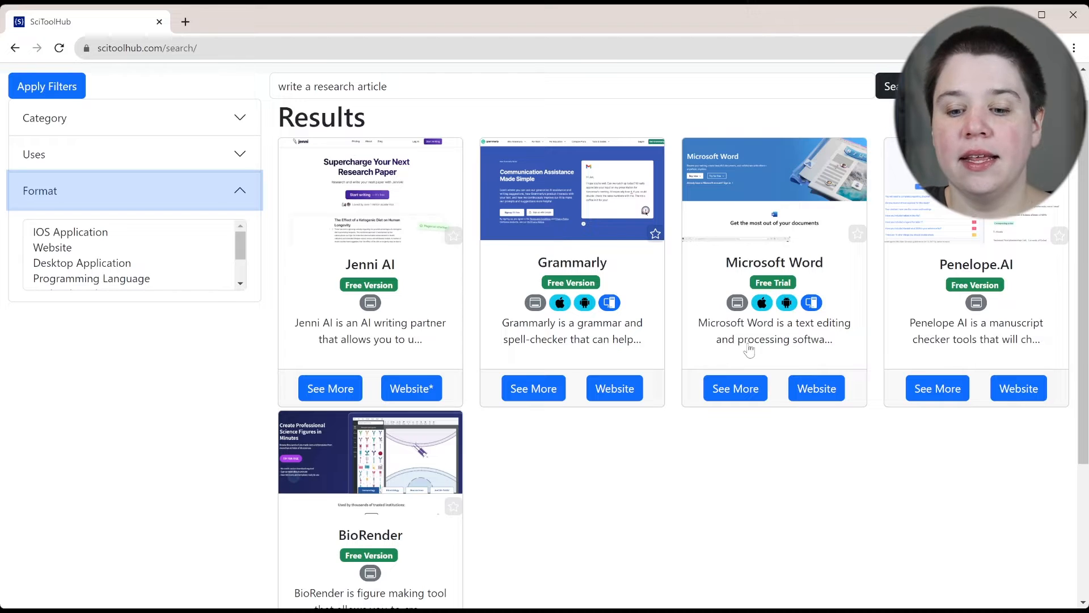
mouse_move(510, 486)
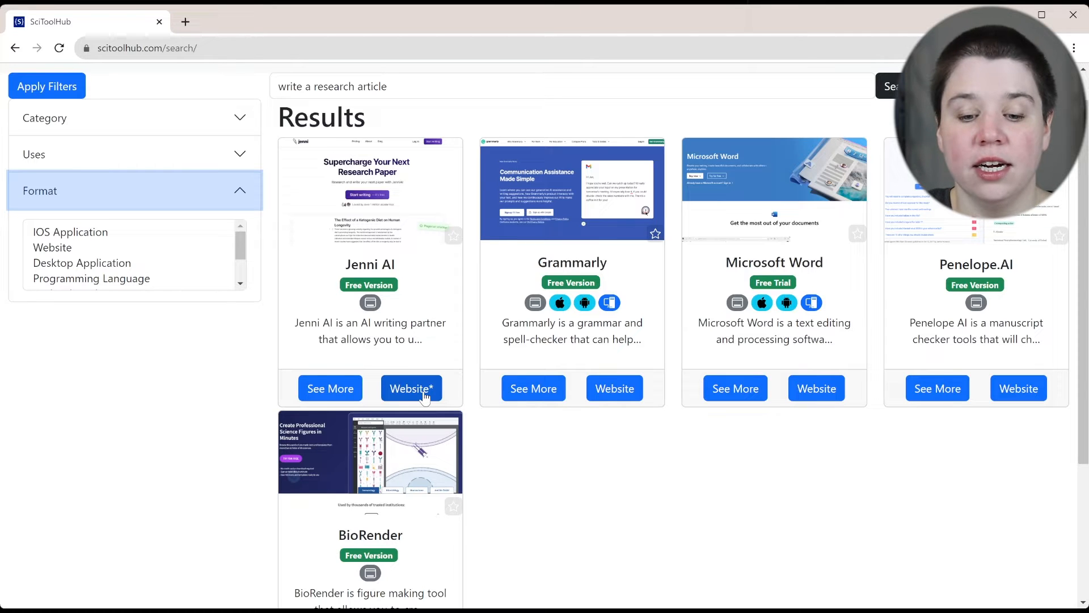
mouse_move(614, 388)
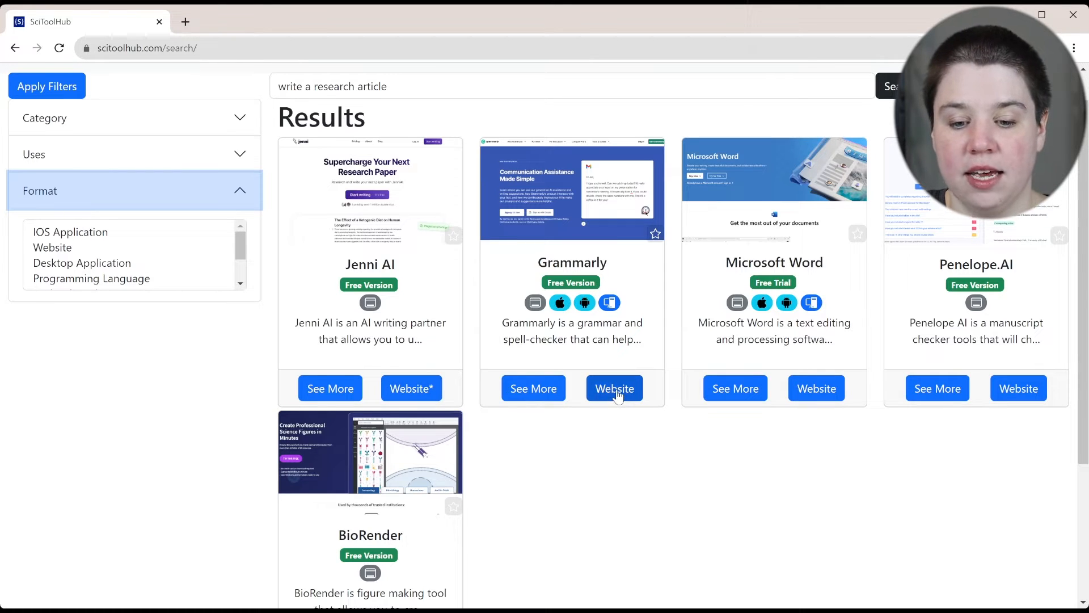
left_click(614, 388)
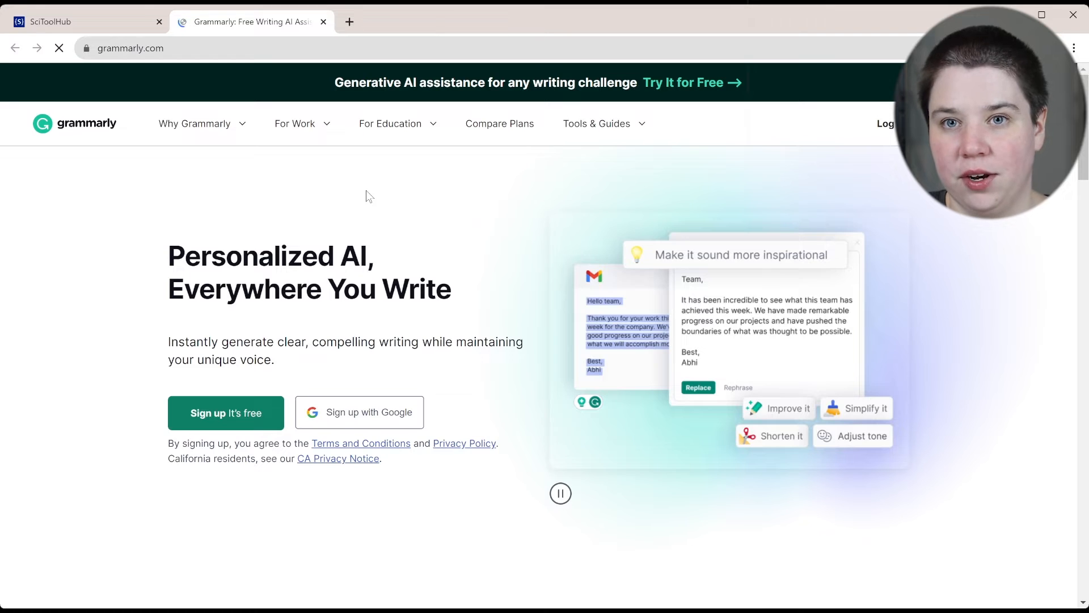
left_click(360, 411)
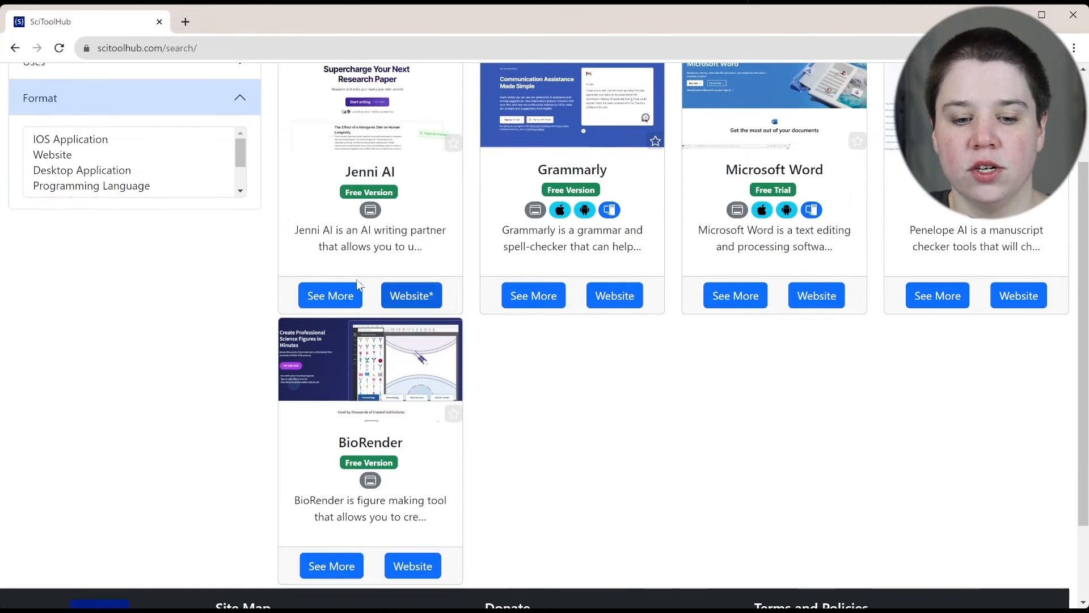
Go to the Jenni AI card's detail page.
left_click(331, 295)
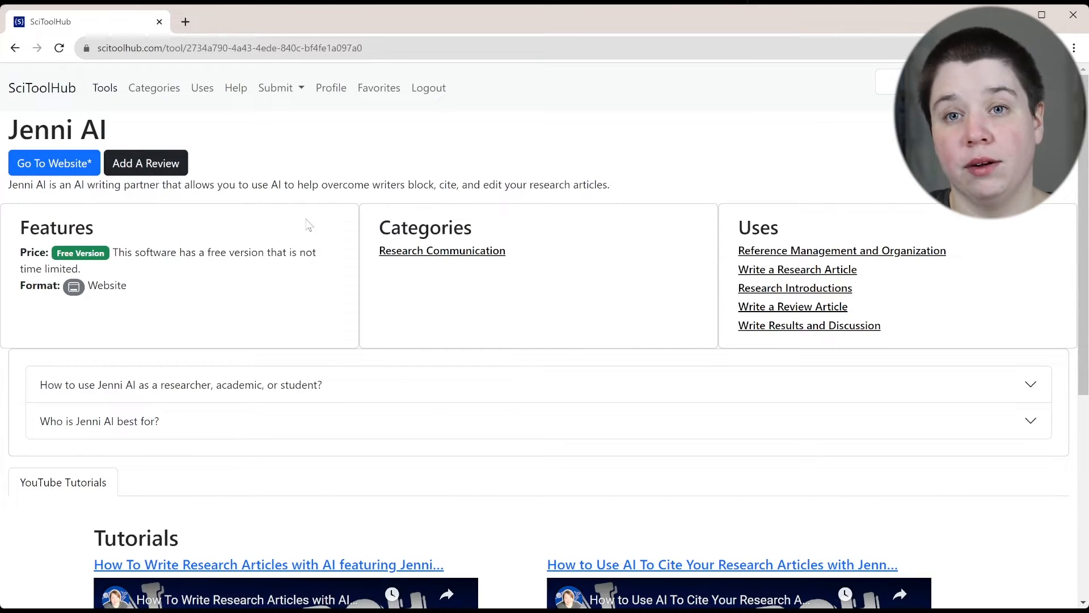
mouse_move(13, 205)
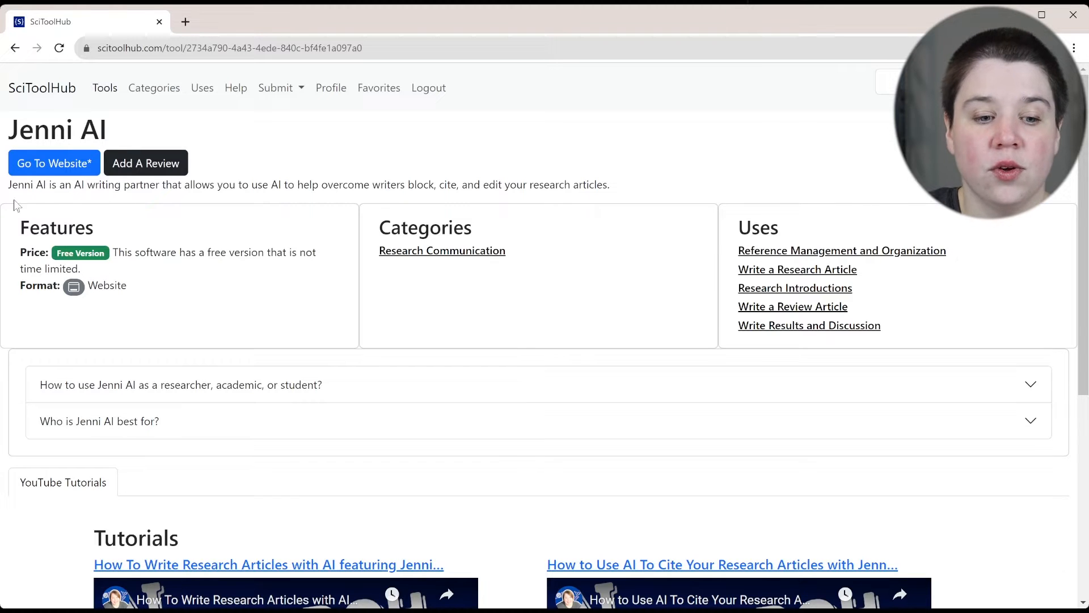
mouse_move(426, 160)
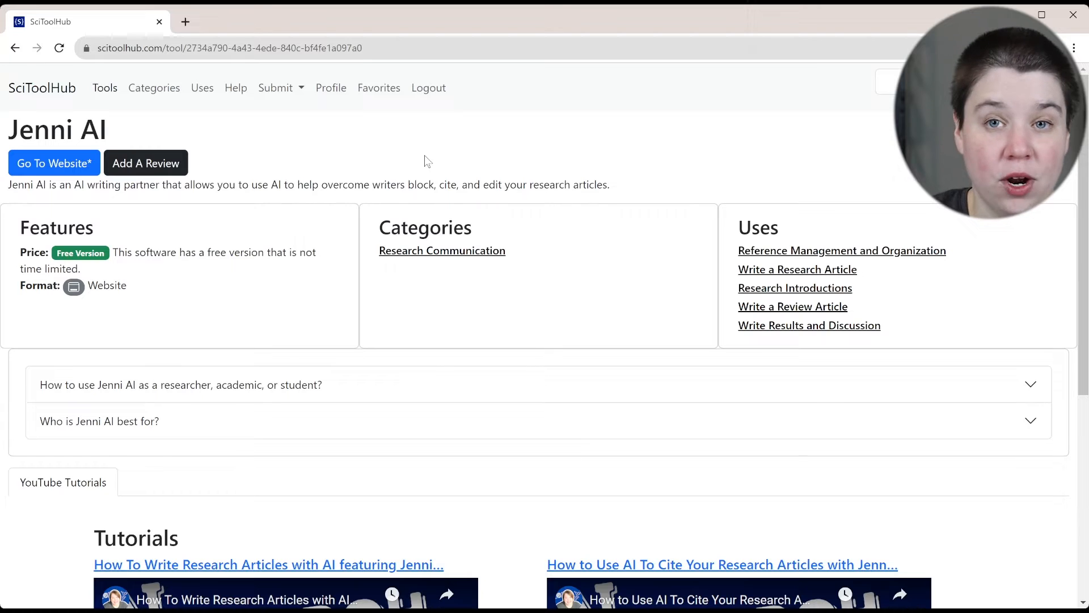
mouse_move(114, 246)
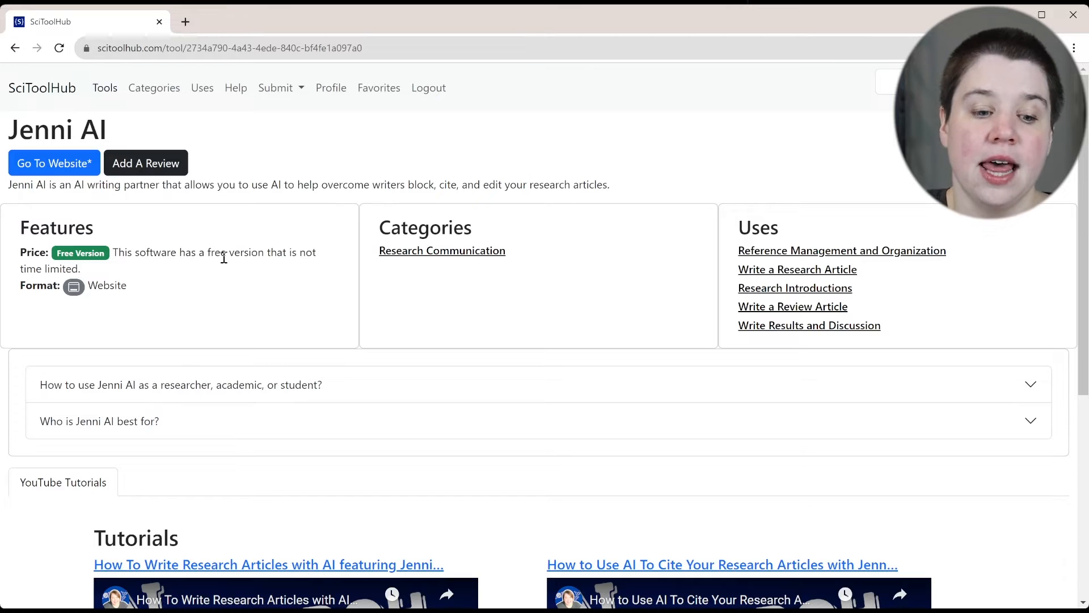
mouse_move(355, 221)
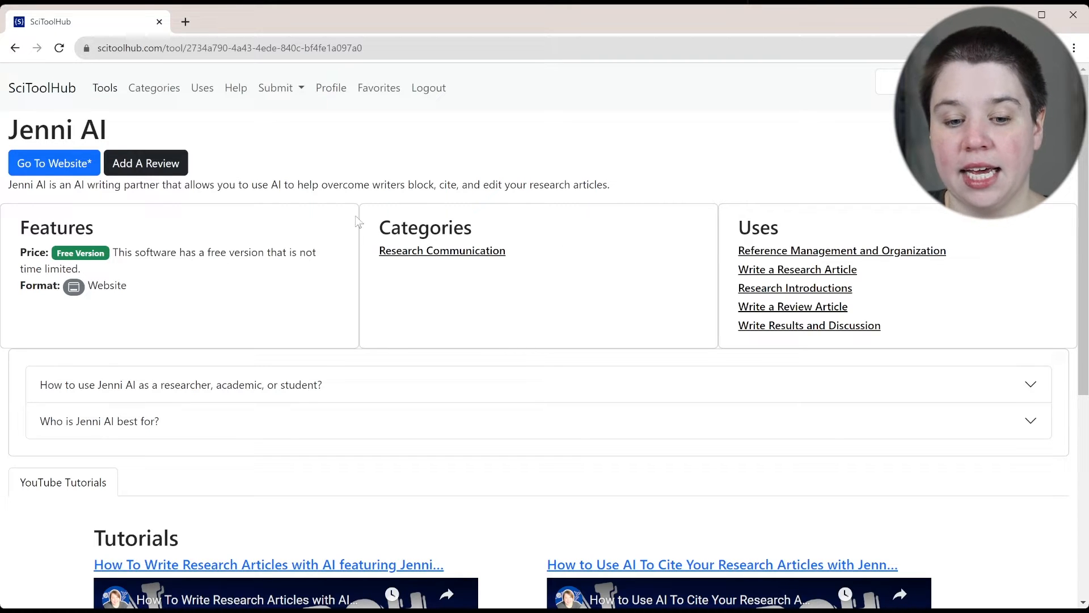
mouse_move(890, 283)
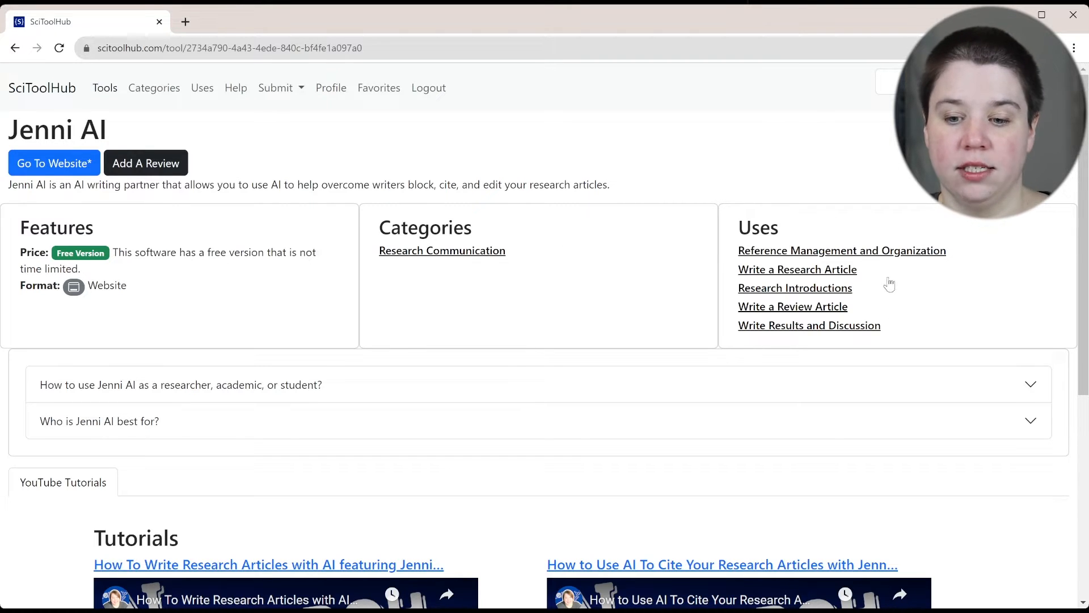
mouse_move(899, 311)
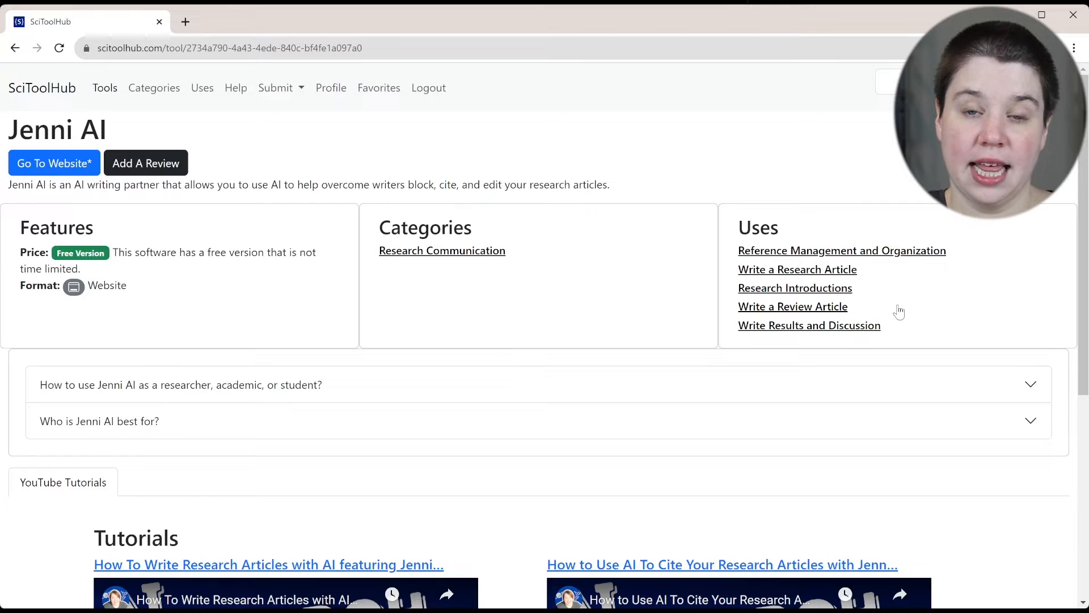
mouse_move(805, 292)
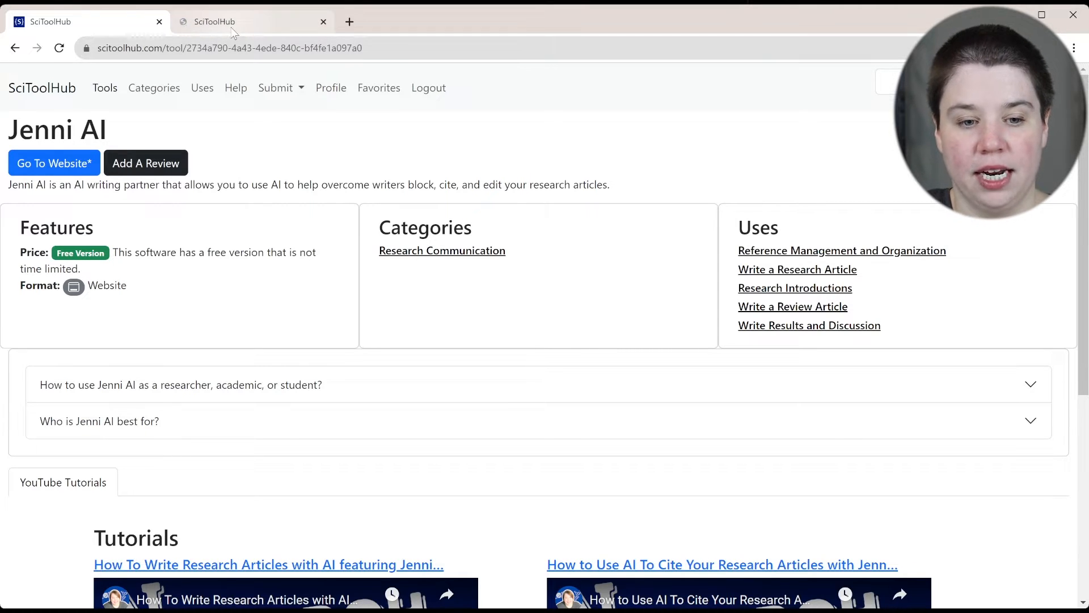
View the Research Introductions use page in a new tab, then return to Jenni AI.
left_click(794, 287)
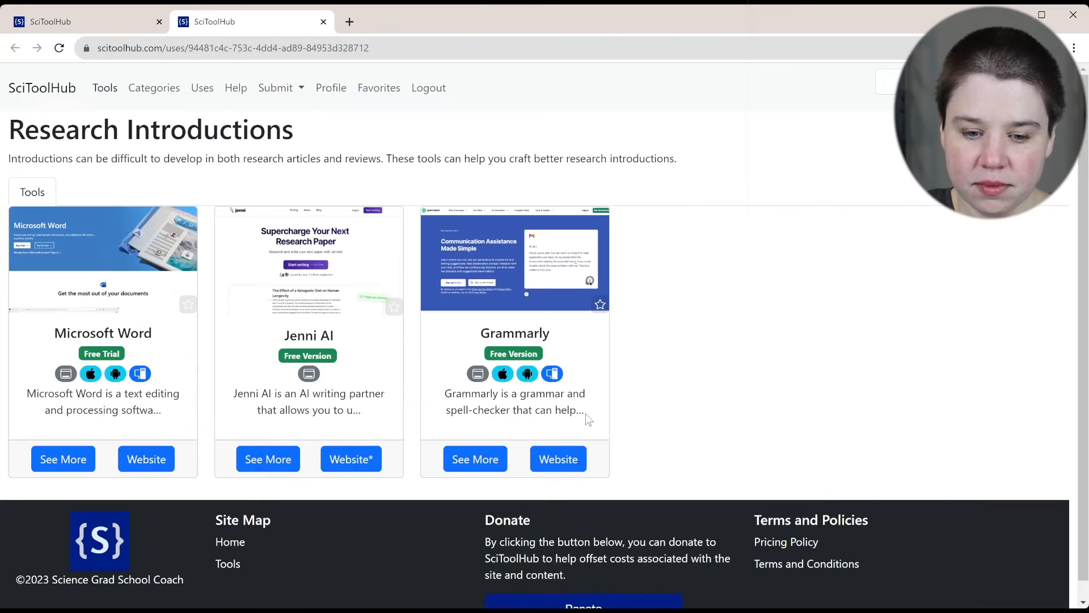
mouse_move(411, 301)
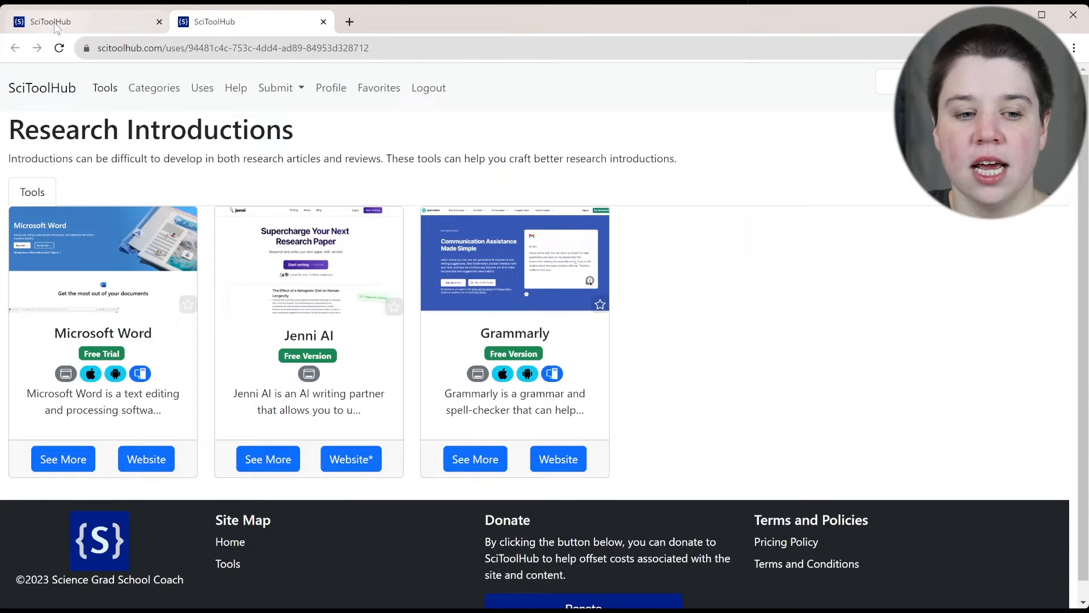
left_click(267, 458)
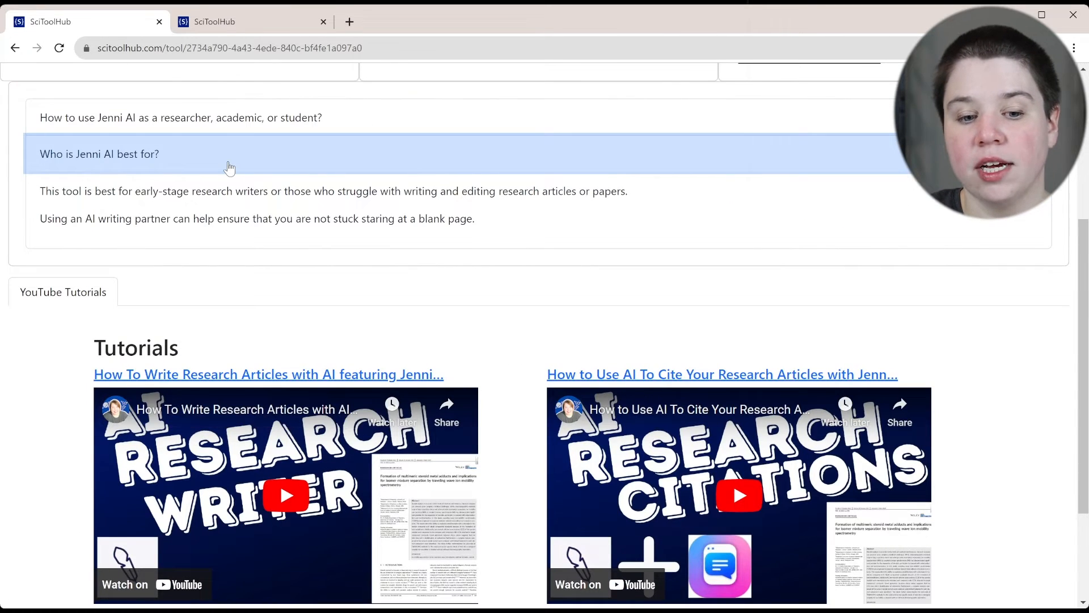
Collapse the 'Who is Jenni AI best for?' answer to reveal the YouTube tutorials.
left_click(100, 153)
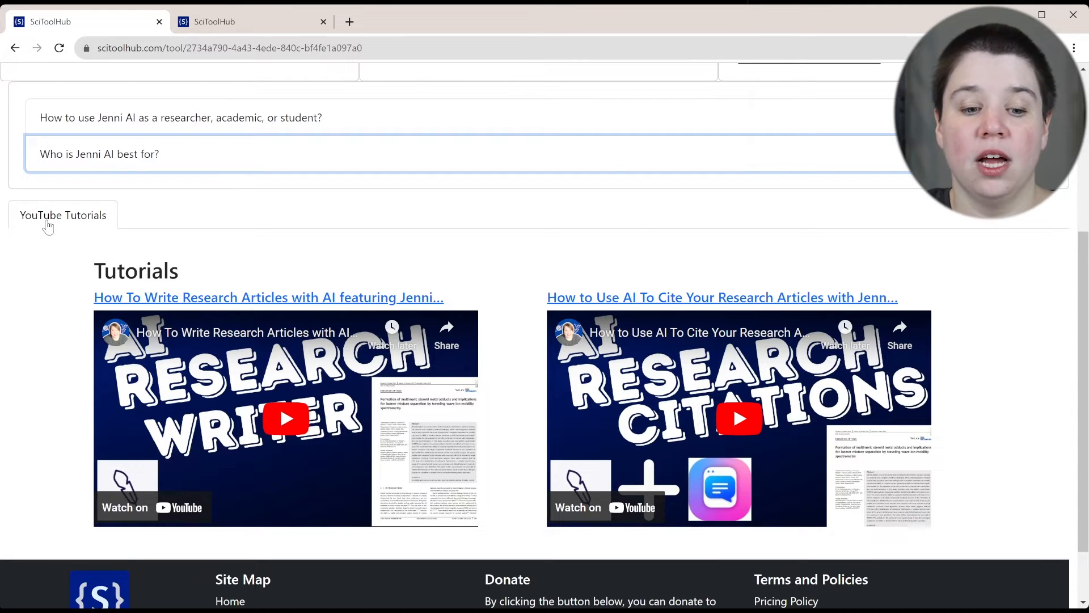
mouse_move(445, 357)
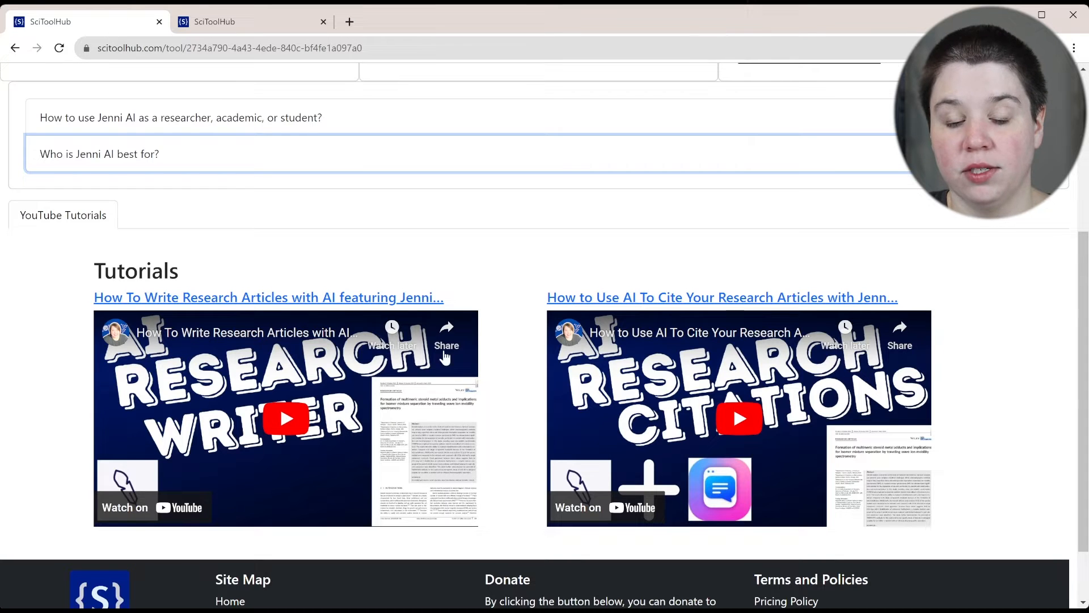
mouse_move(298, 306)
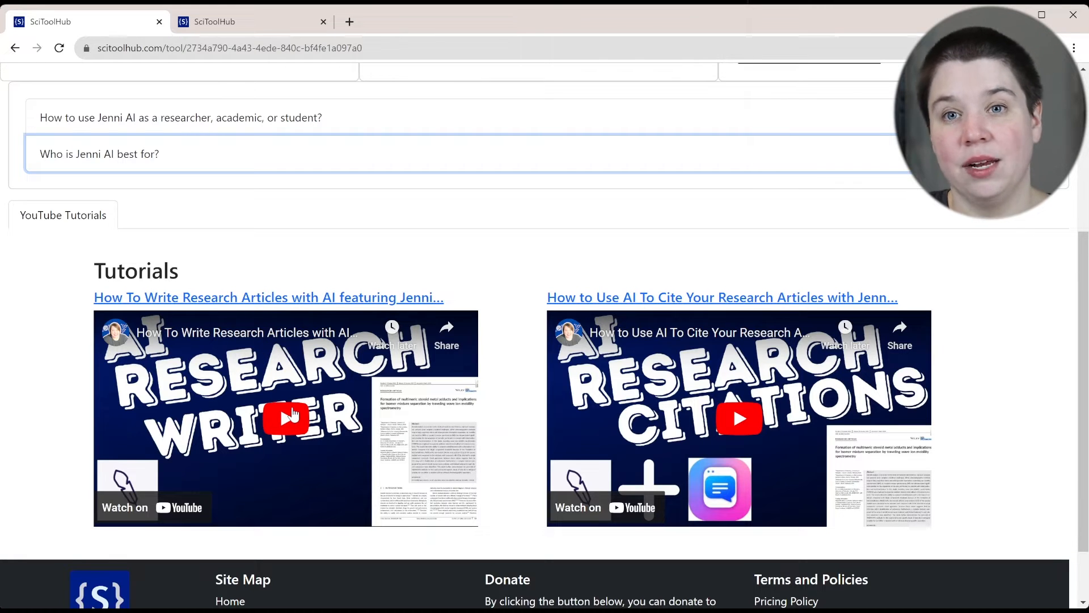
Browse the full Tools catalogue with SciSpace, Research Rabbit, Perplexity AI and ChatGPT.
left_click(105, 88)
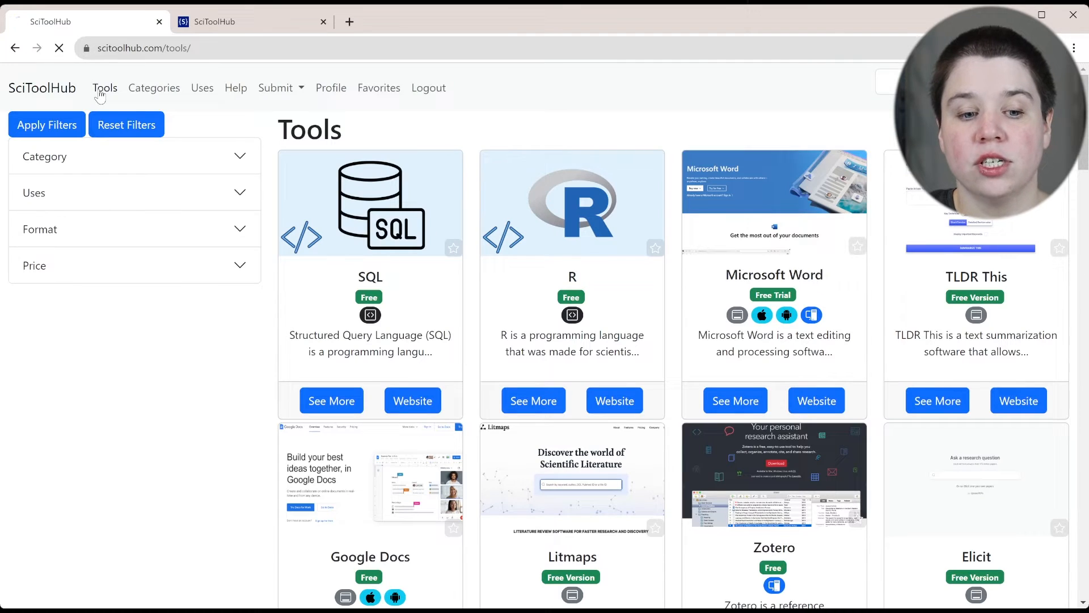
scroll("down", 3)
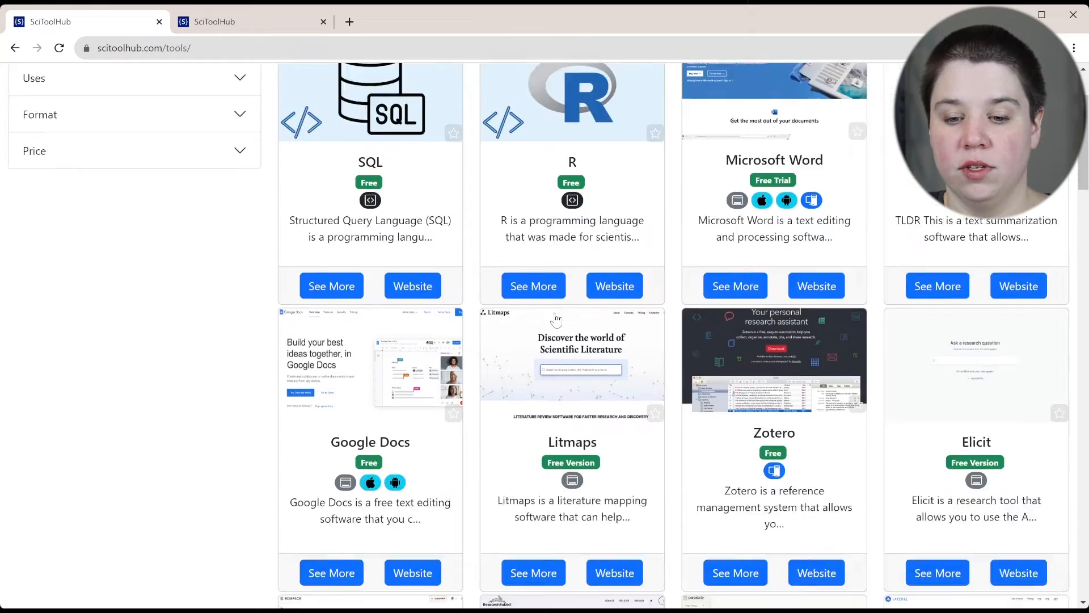
scroll("down", 3)
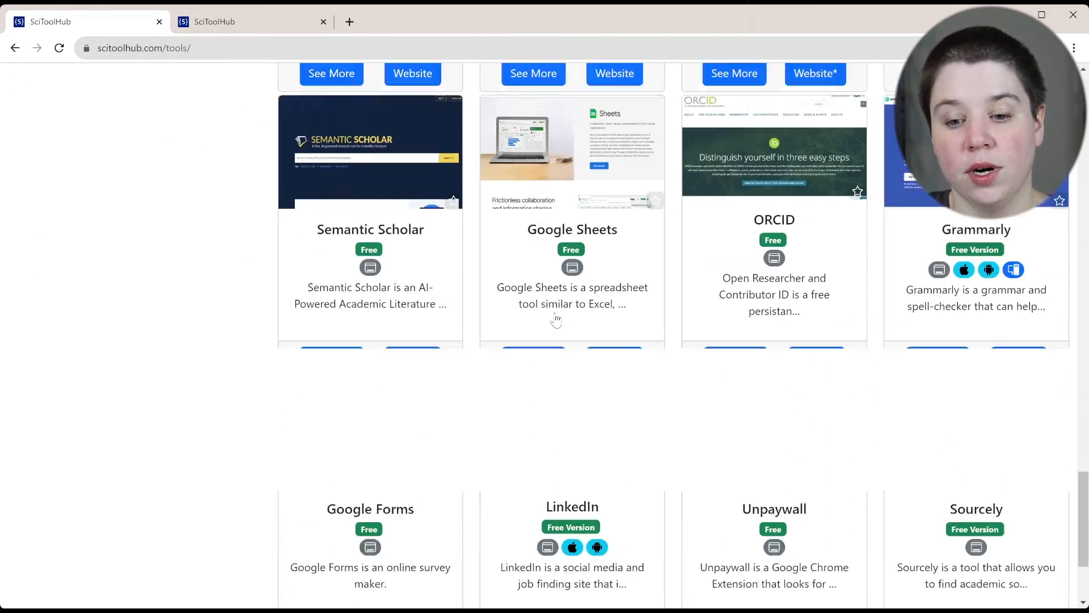
scroll("down", 3)
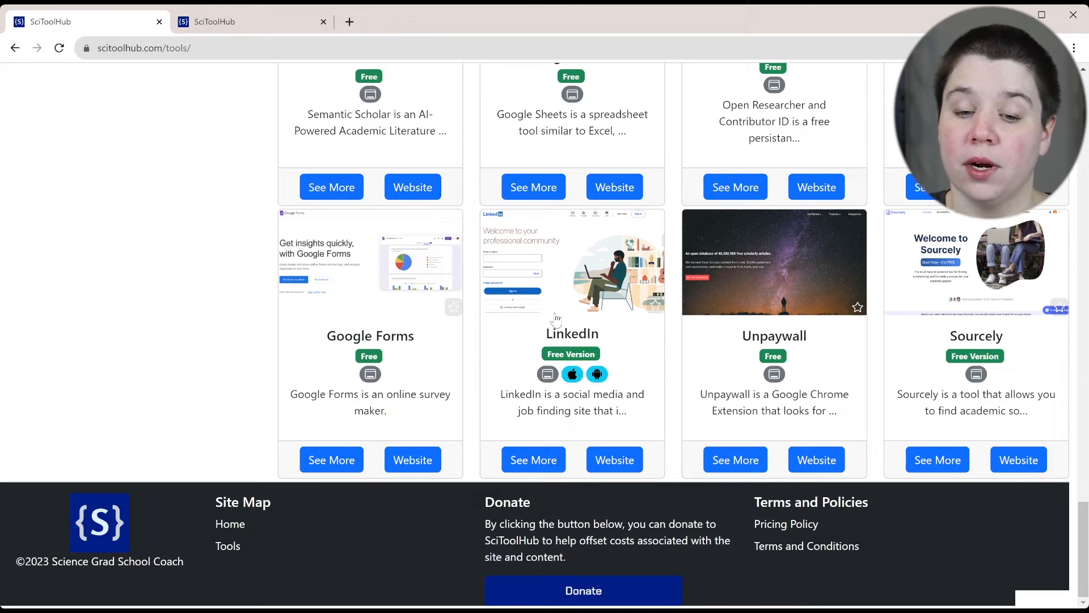
scroll("up", 3)
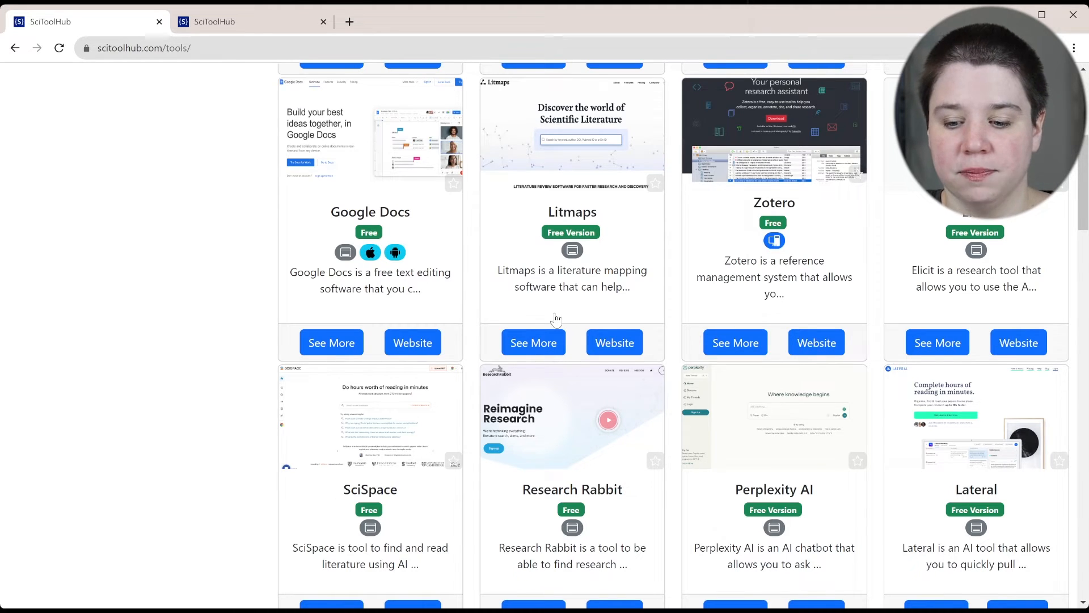
scroll("down", 3)
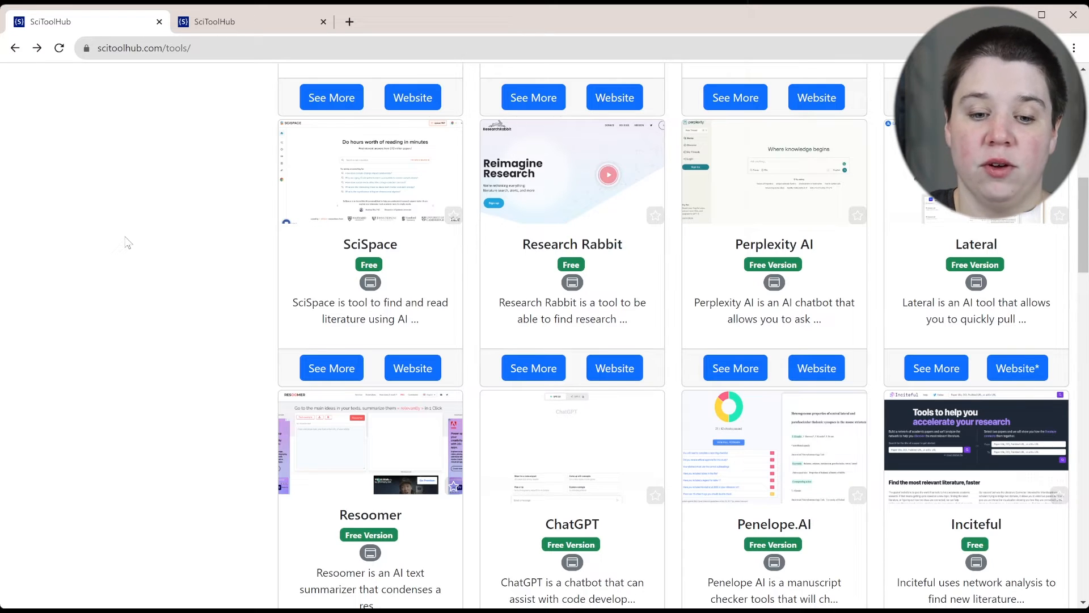
mouse_move(331, 368)
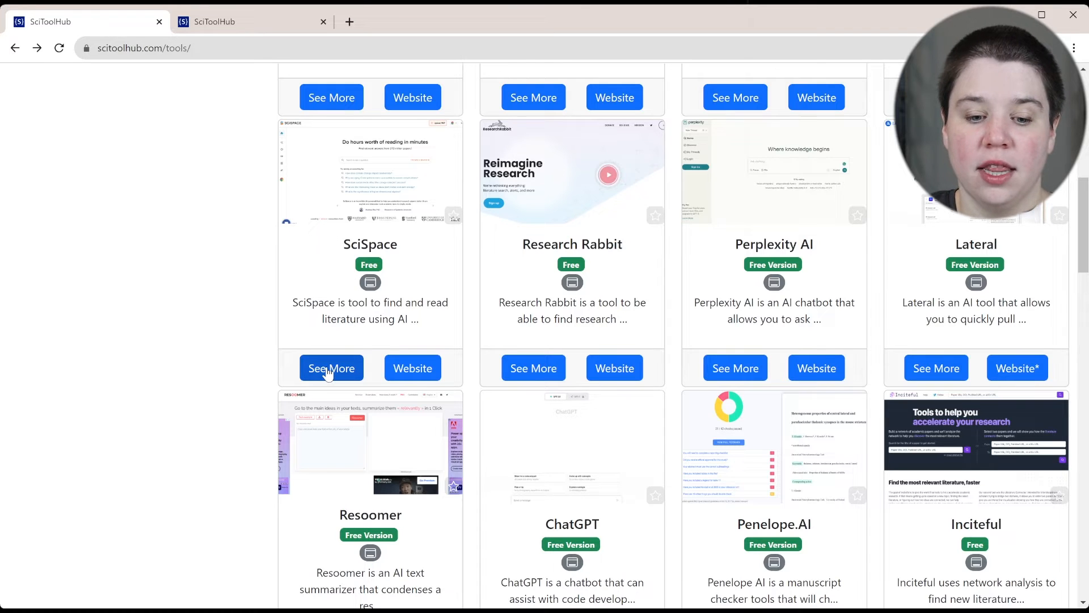
Review the SciSpace detail page, then go back to the SciToolHub home page.
left_click(331, 368)
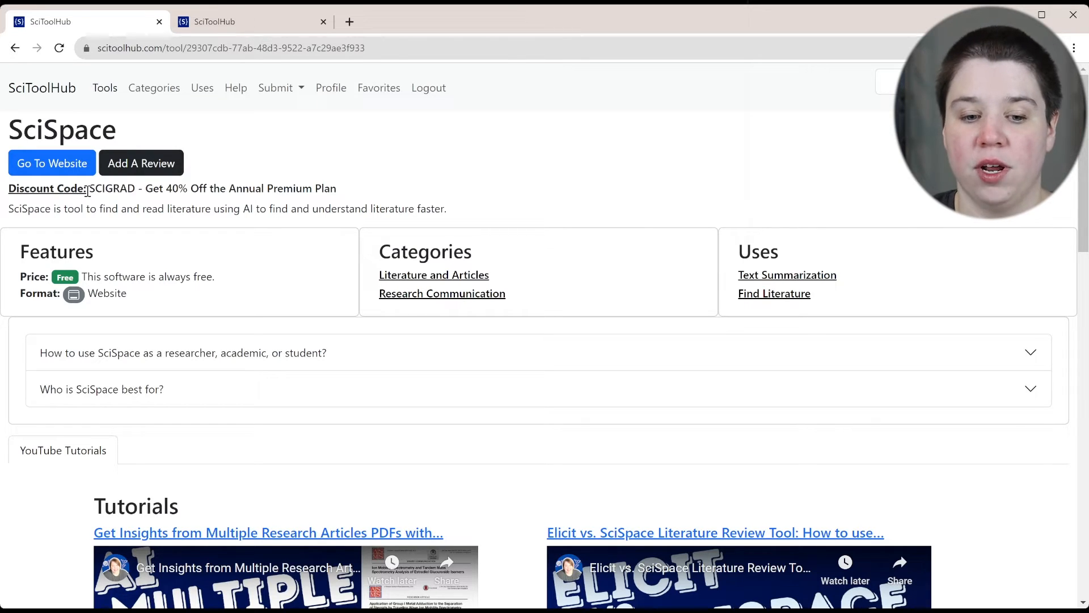
mouse_move(330, 246)
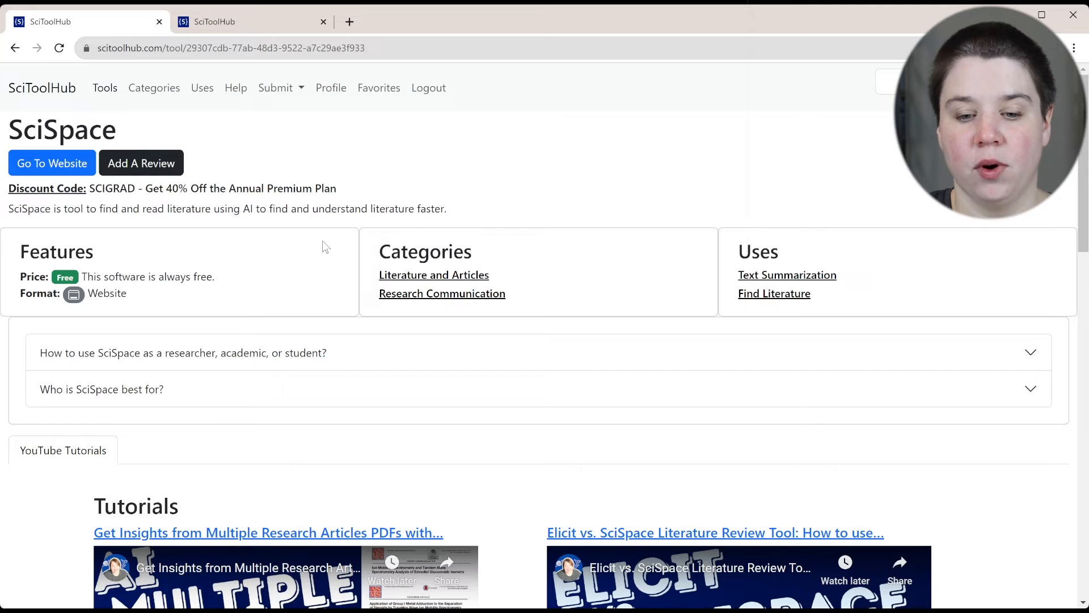
left_click(42, 87)
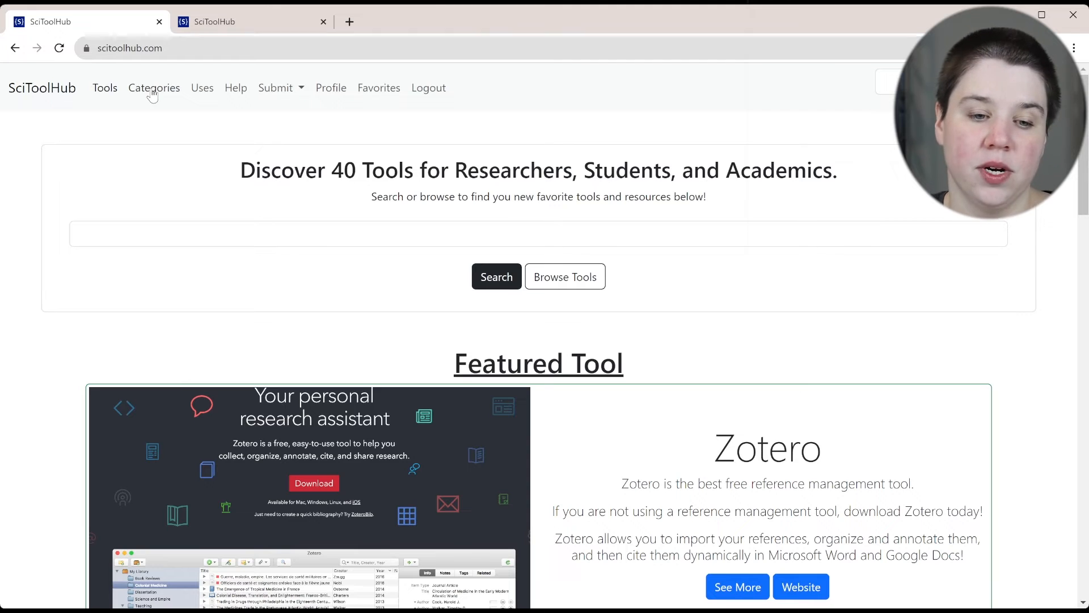
Browse the Categories list to reach the Data Analysis card.
left_click(153, 88)
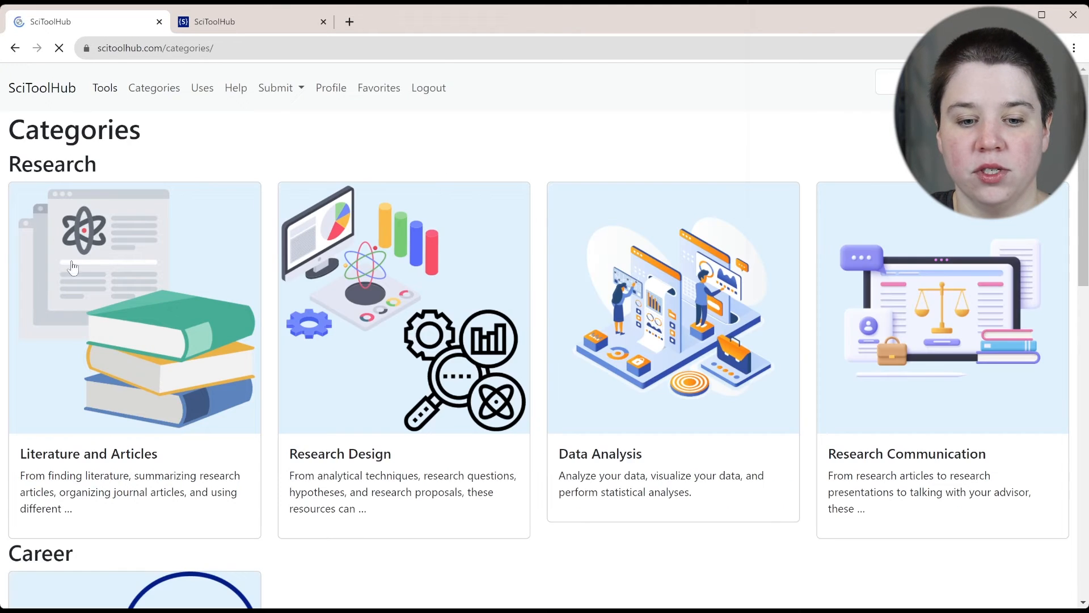
scroll("down", 3)
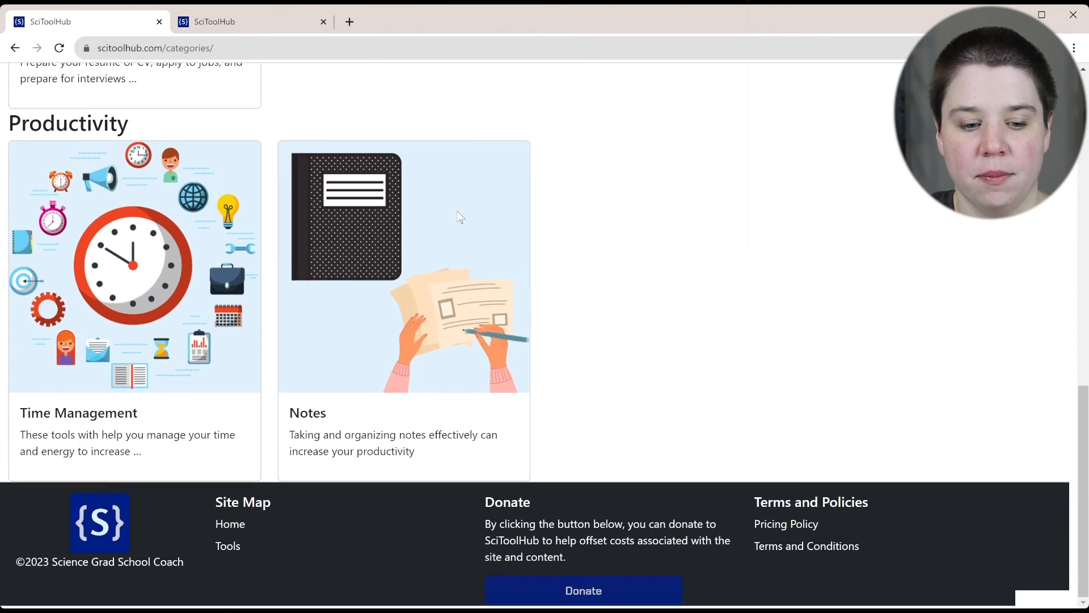
scroll("up", 3)
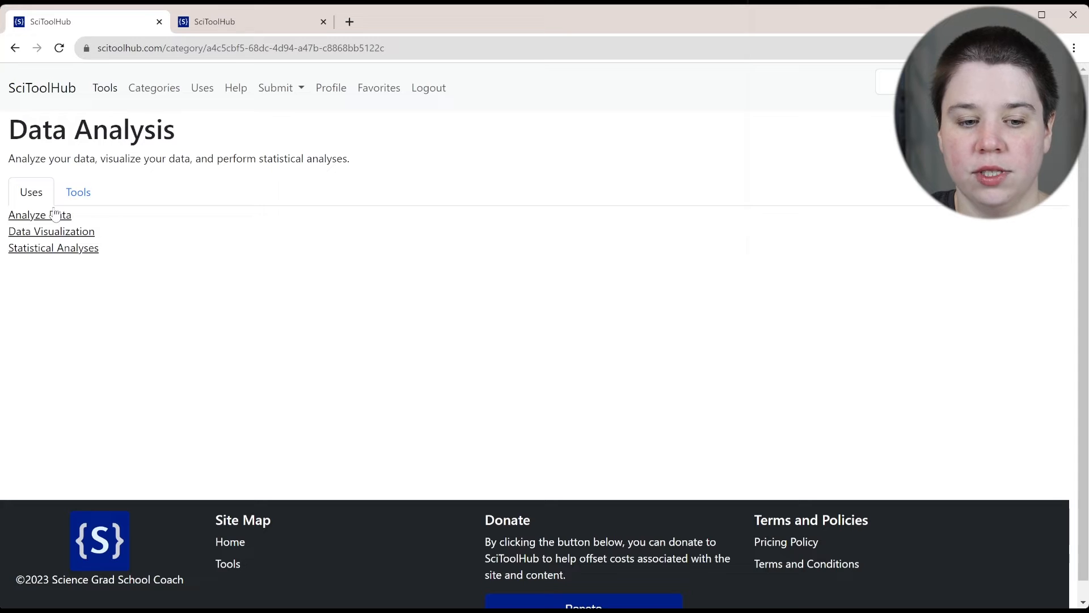
Show the Tools list of the Data Analysis category and browse its cards.
left_click(78, 192)
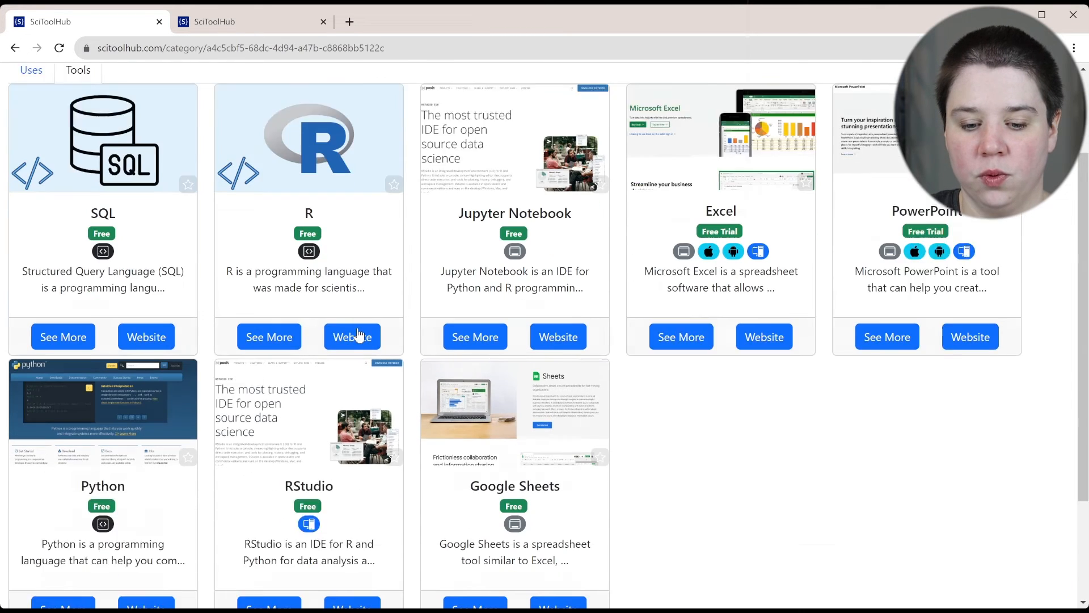
scroll("up", 3)
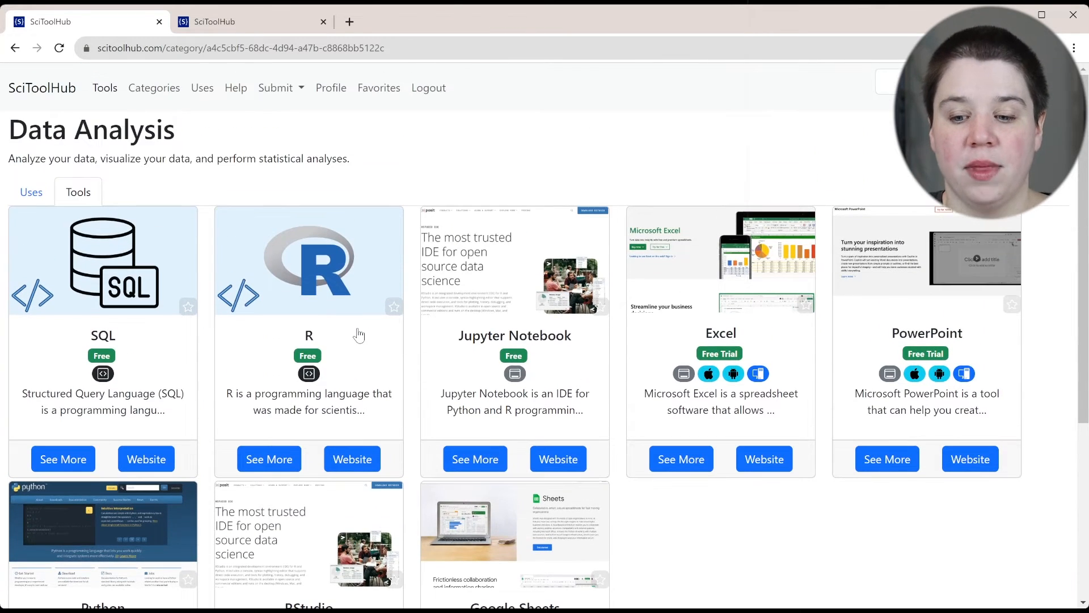
mouse_move(88, 344)
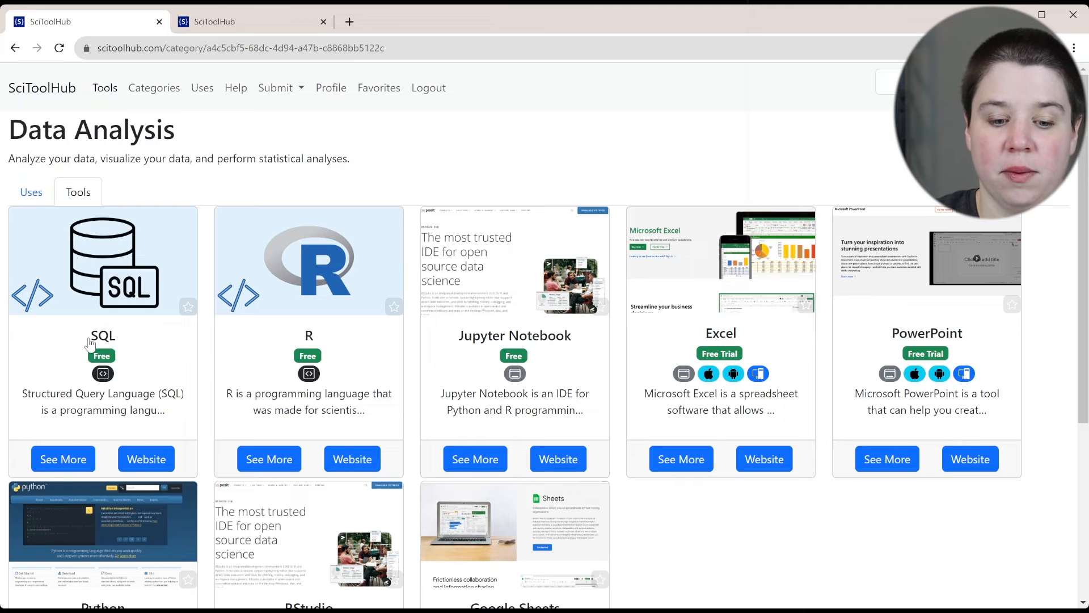
scroll("down", 3)
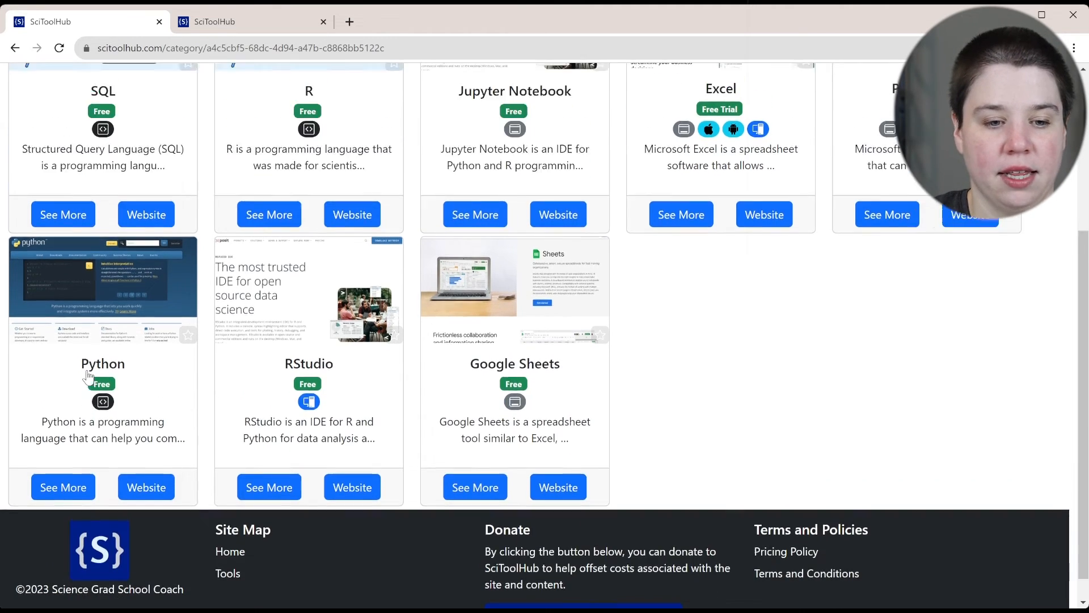
scroll("up", 3)
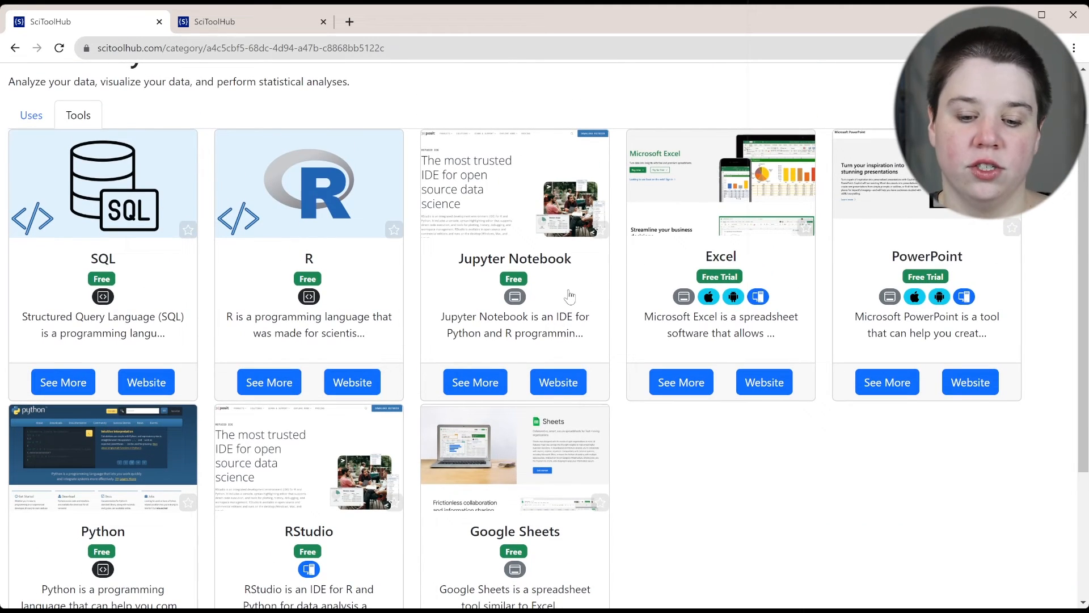
mouse_move(321, 499)
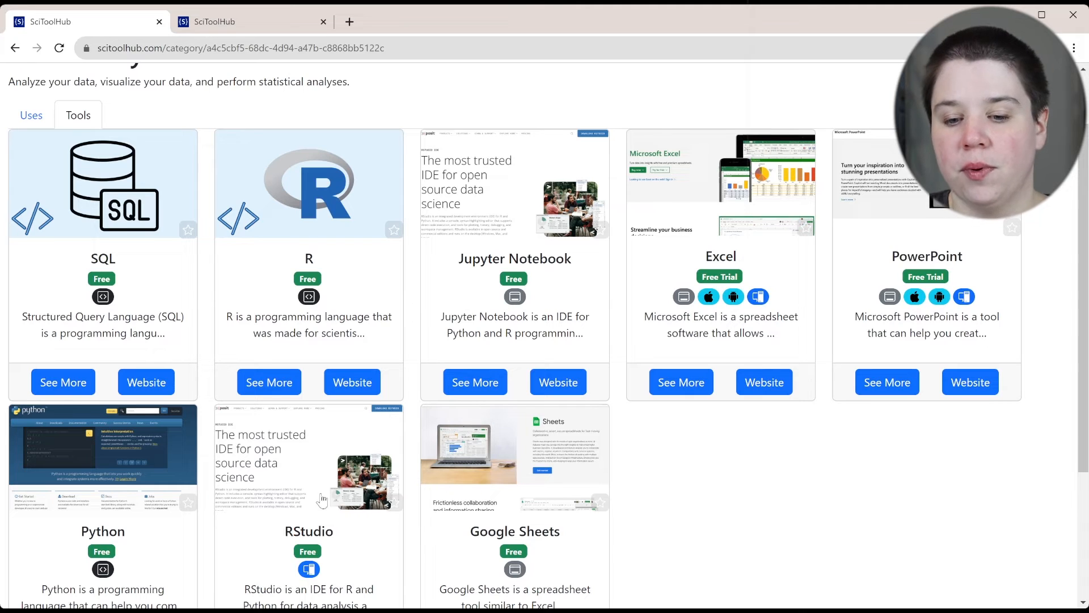
mouse_move(606, 308)
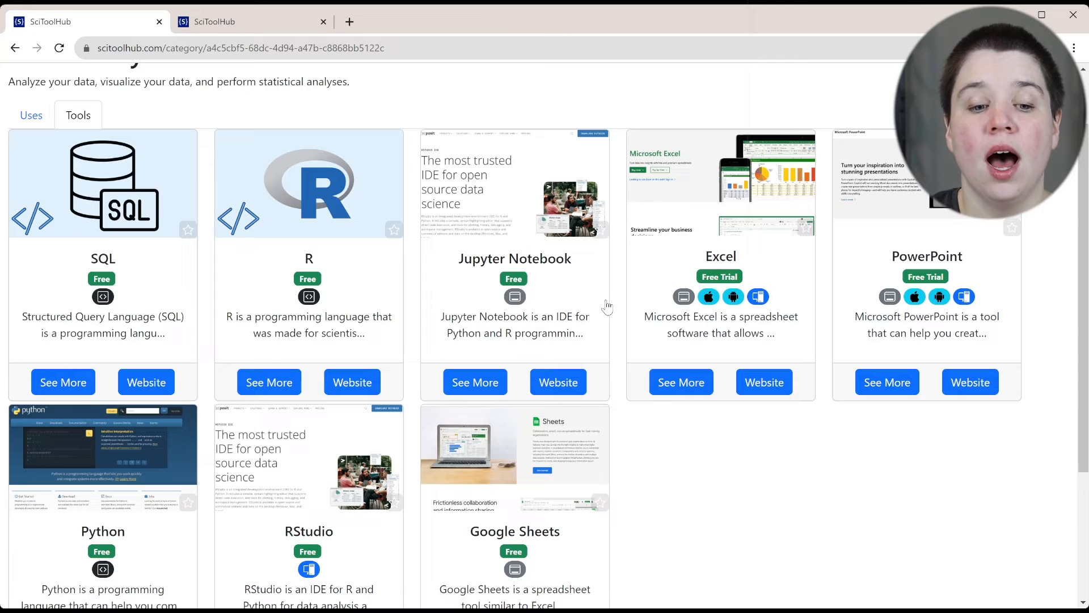
scroll("up", 3)
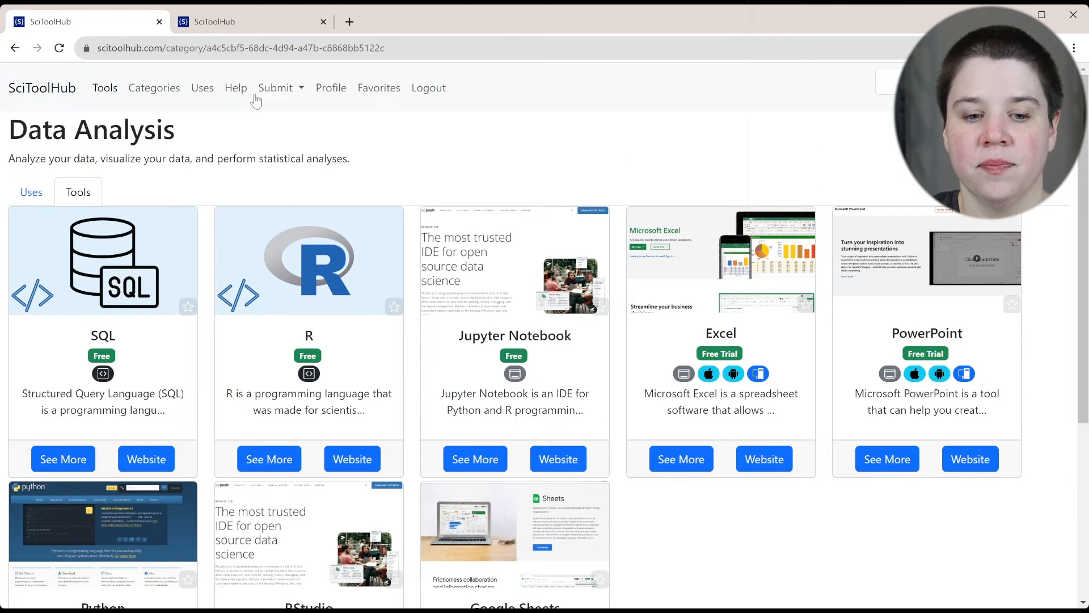
mouse_move(202, 88)
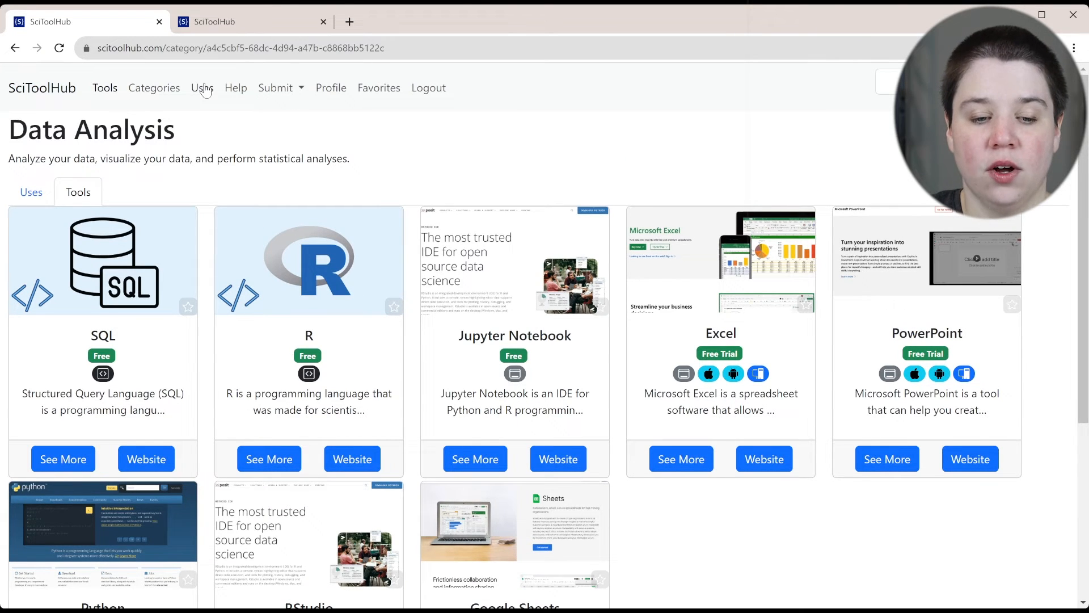
Go to the Uses overview and pick the Find Literature use.
left_click(201, 88)
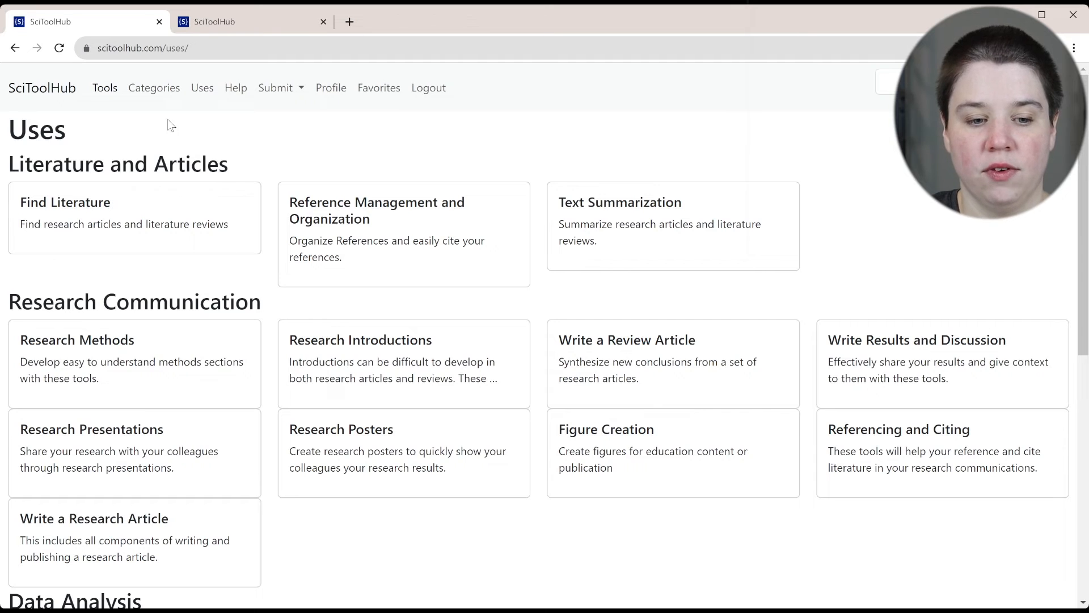
mouse_move(165, 146)
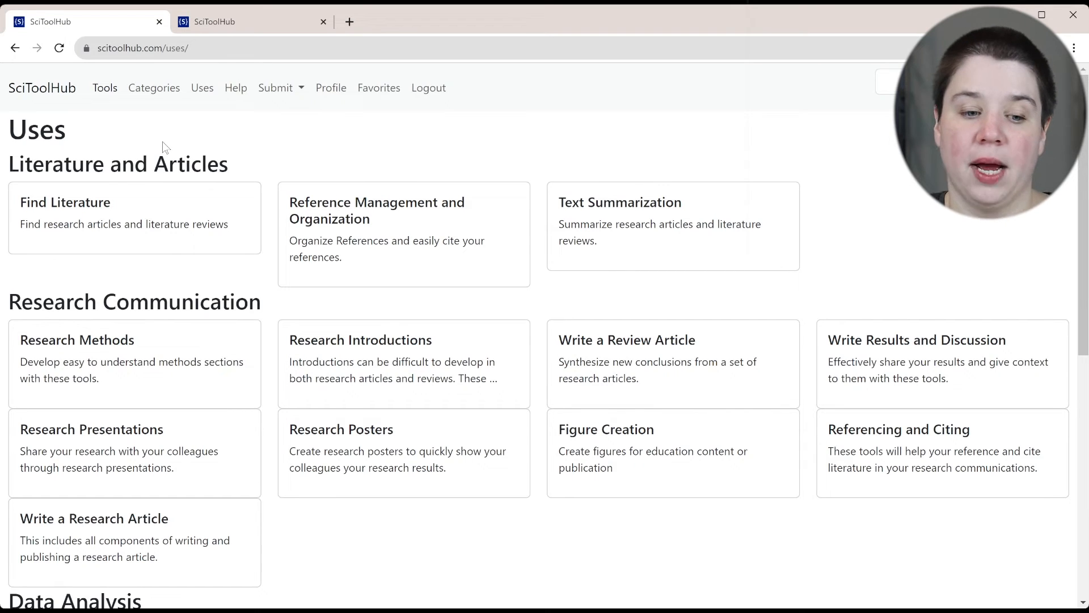
left_click(65, 202)
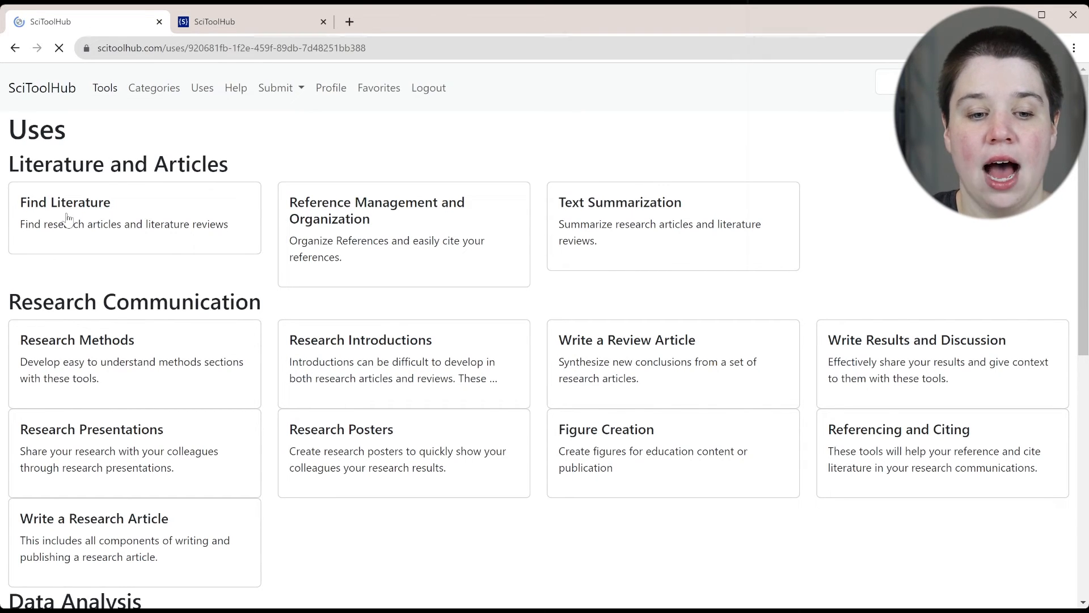
Star Research Rabbit on the Find Literature page, then switch to the full Tools catalogue.
left_click(65, 202)
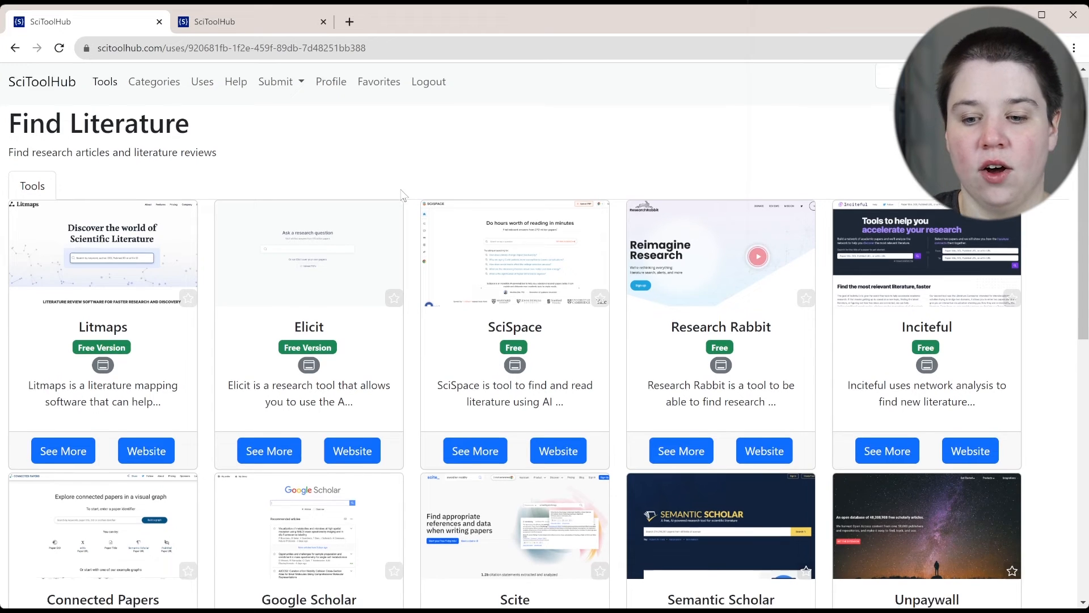
scroll("down", 3)
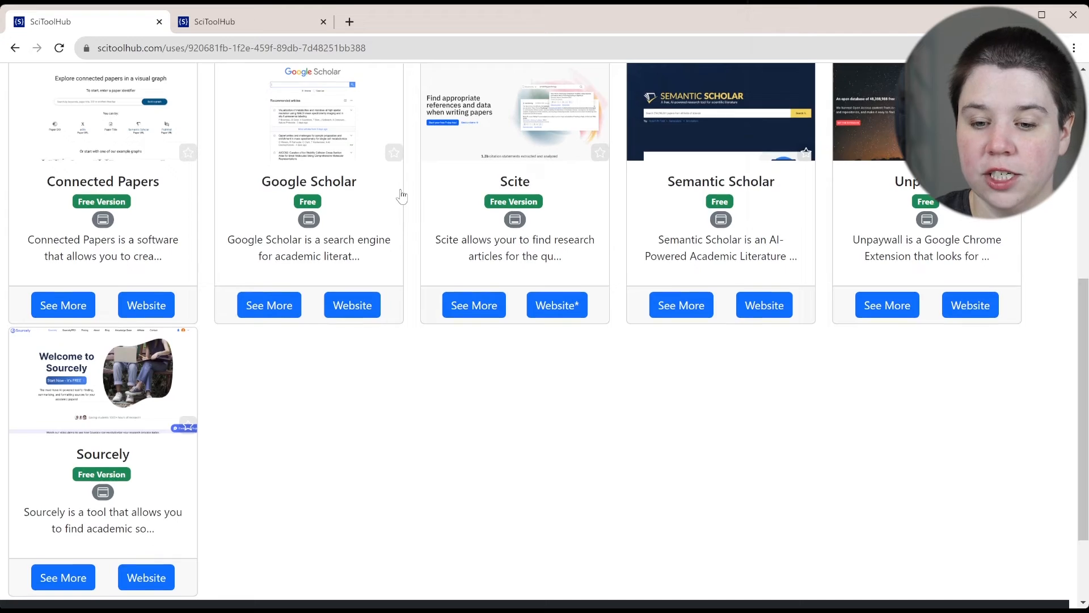
scroll("up", 3)
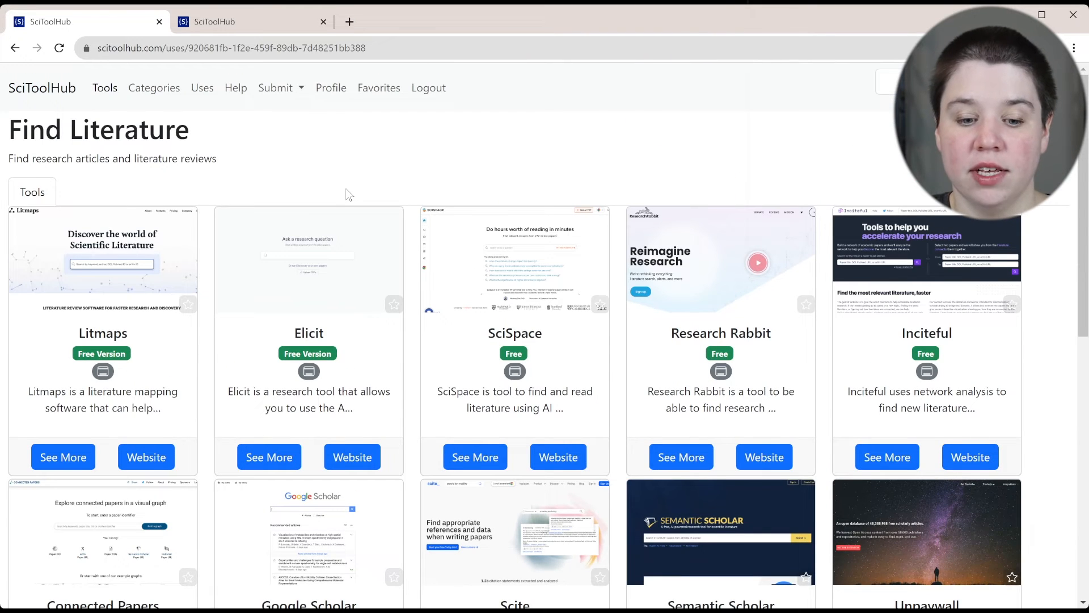
mouse_move(396, 299)
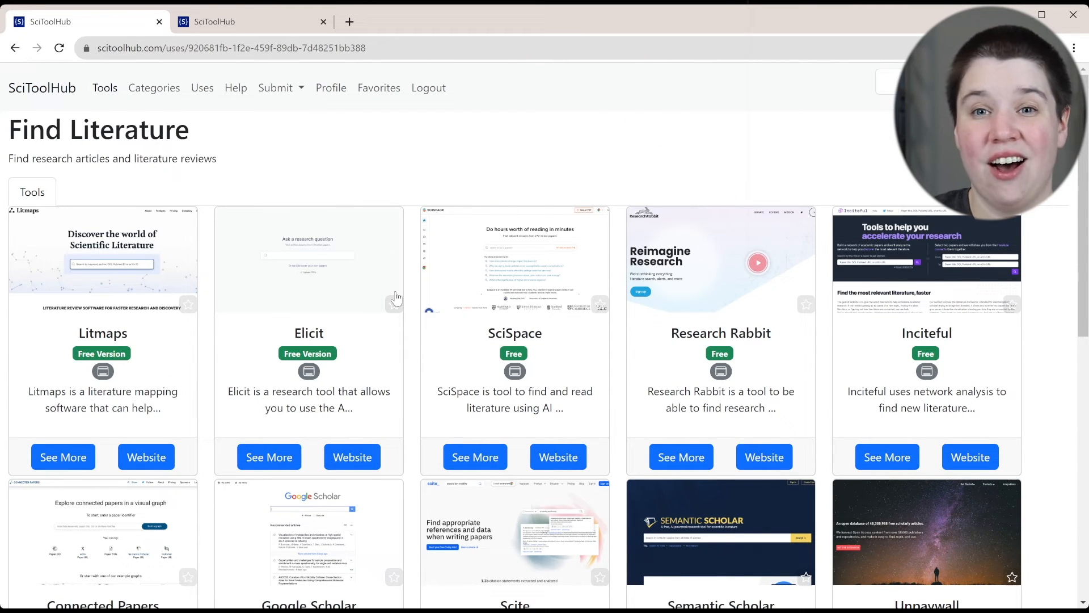
mouse_move(738, 313)
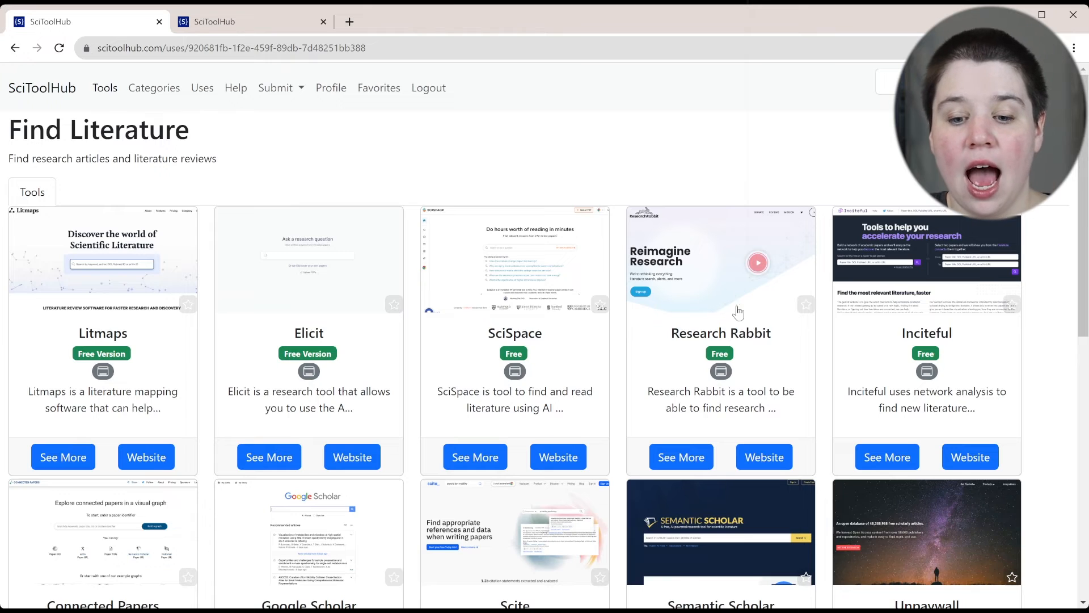
left_click(806, 304)
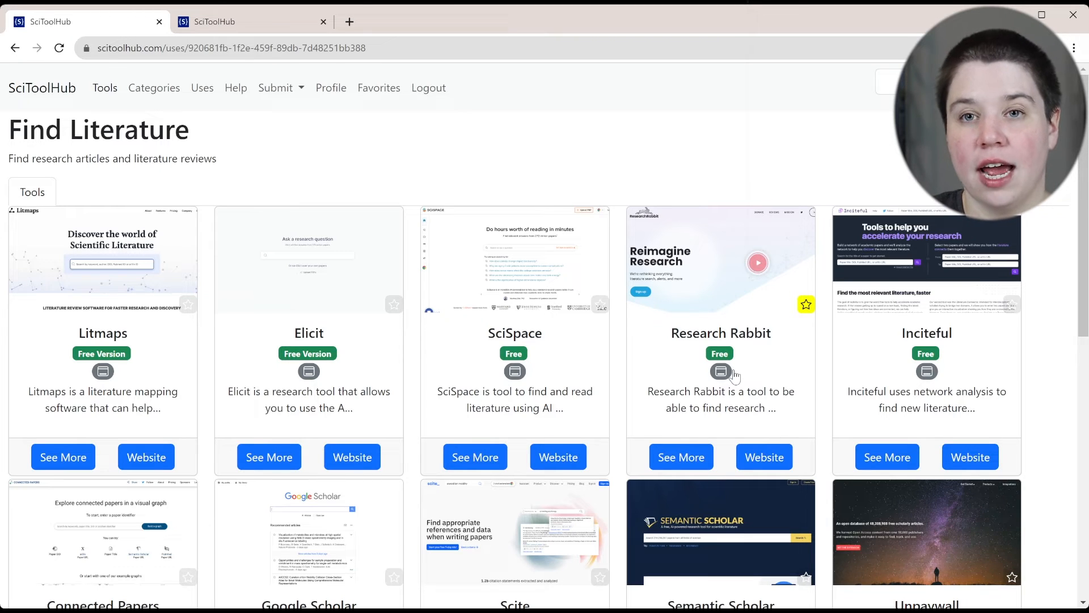
mouse_move(749, 357)
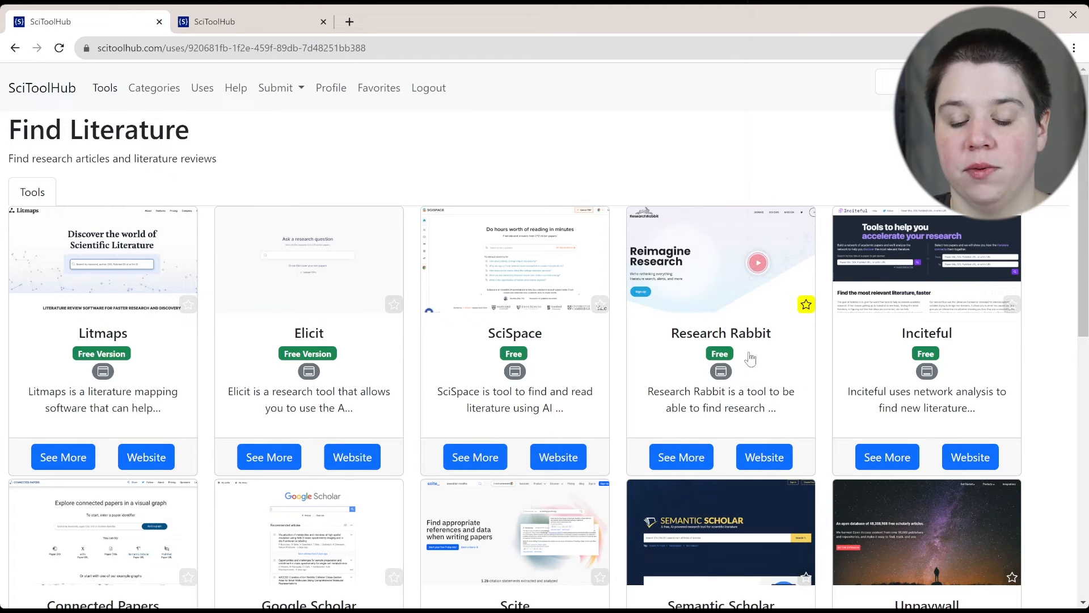
mouse_move(763, 351)
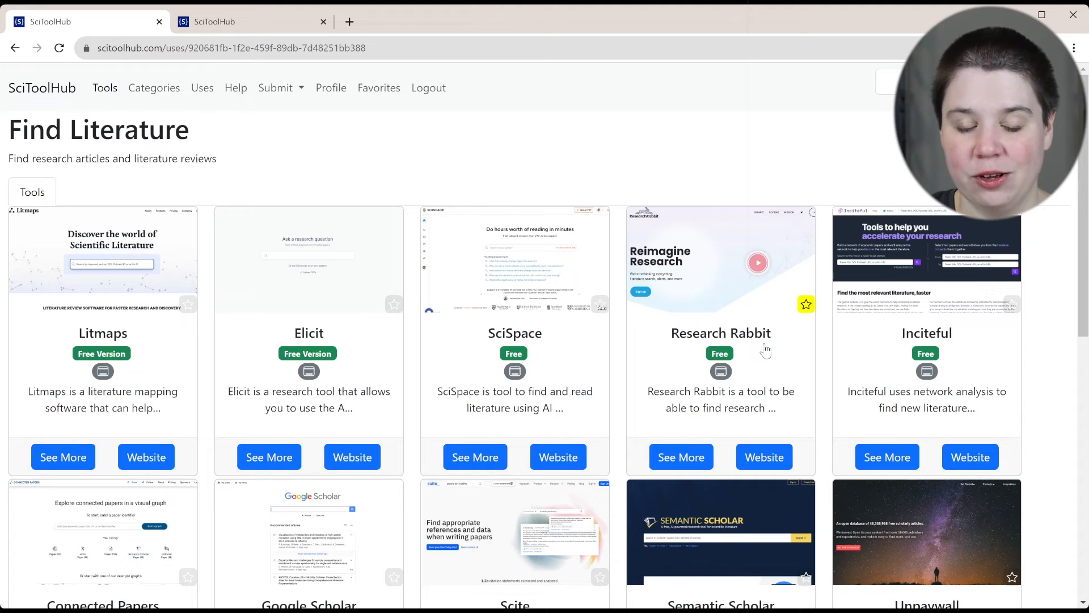
left_click(104, 87)
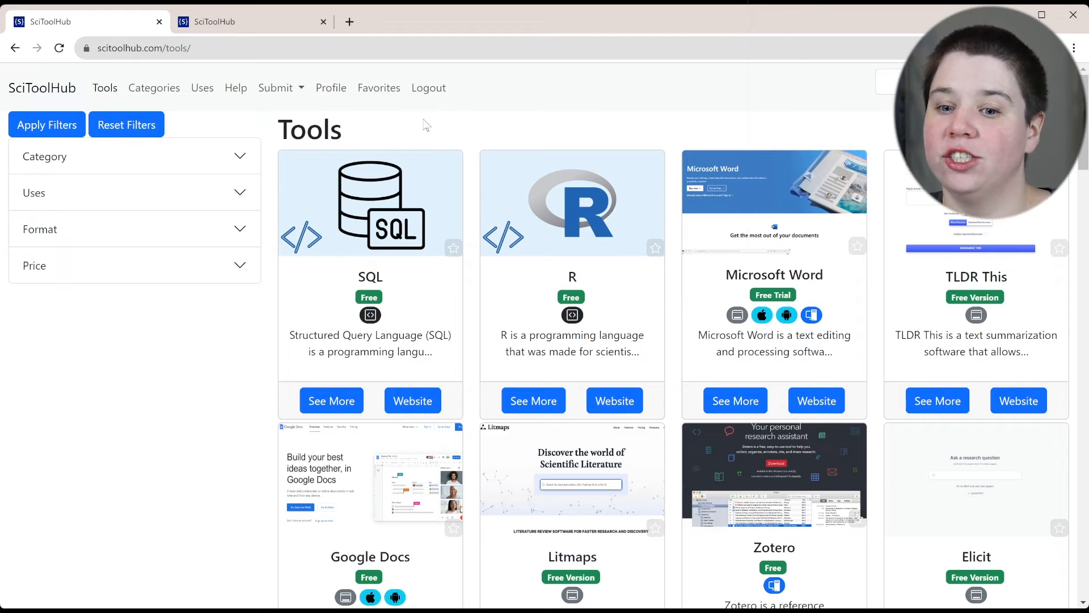
mouse_move(312, 102)
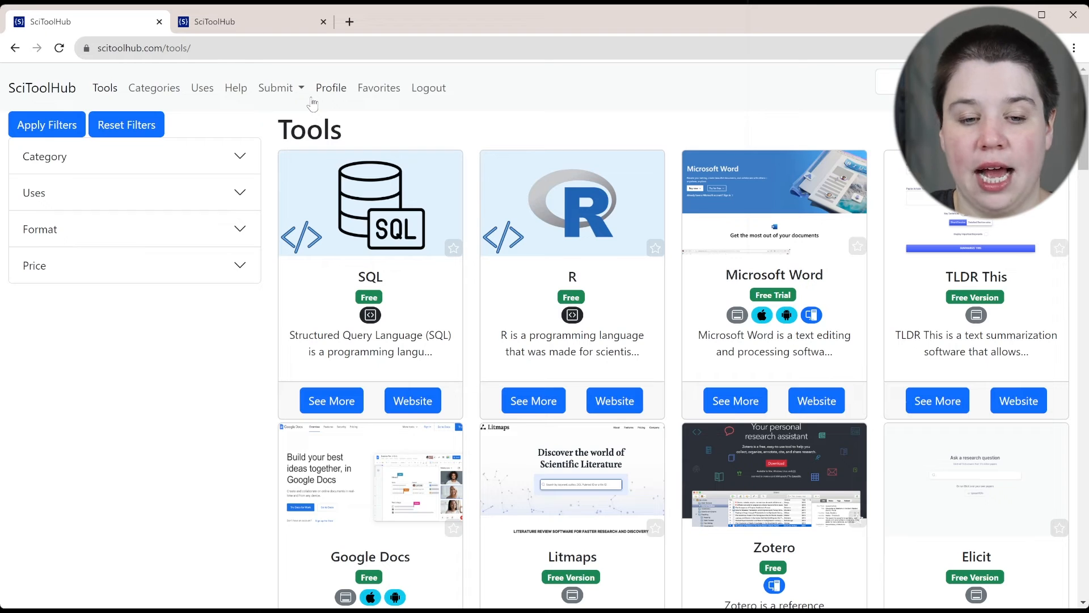
mouse_move(386, 131)
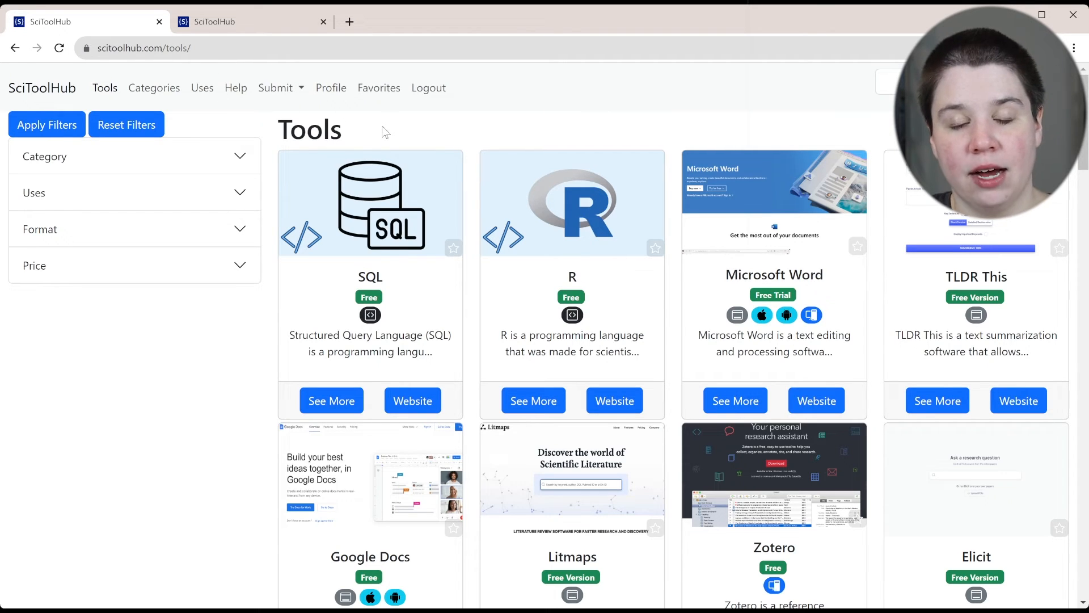
mouse_move(280, 87)
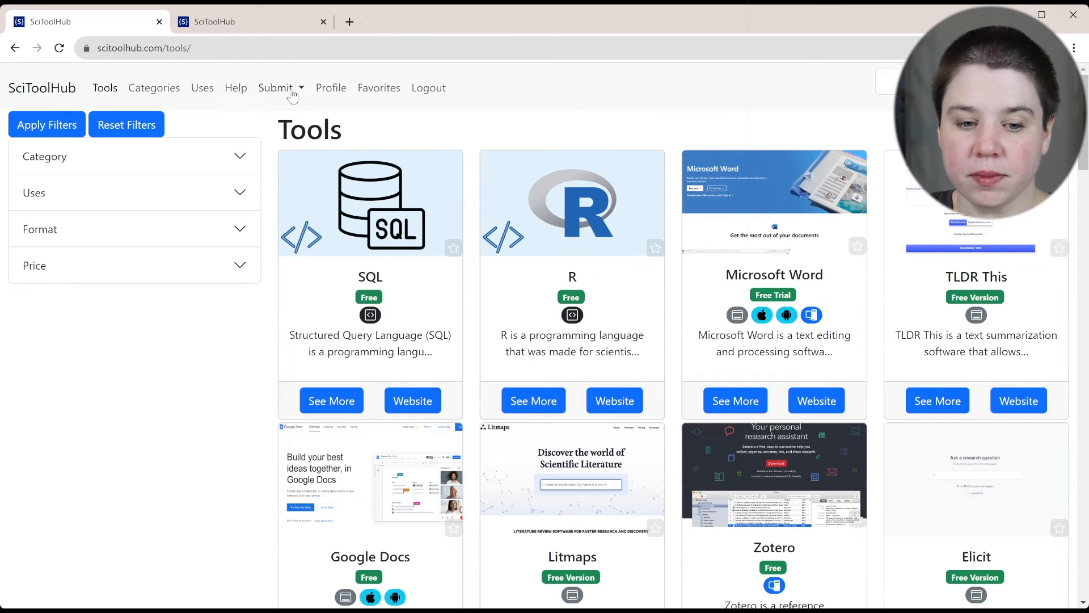
mouse_move(297, 94)
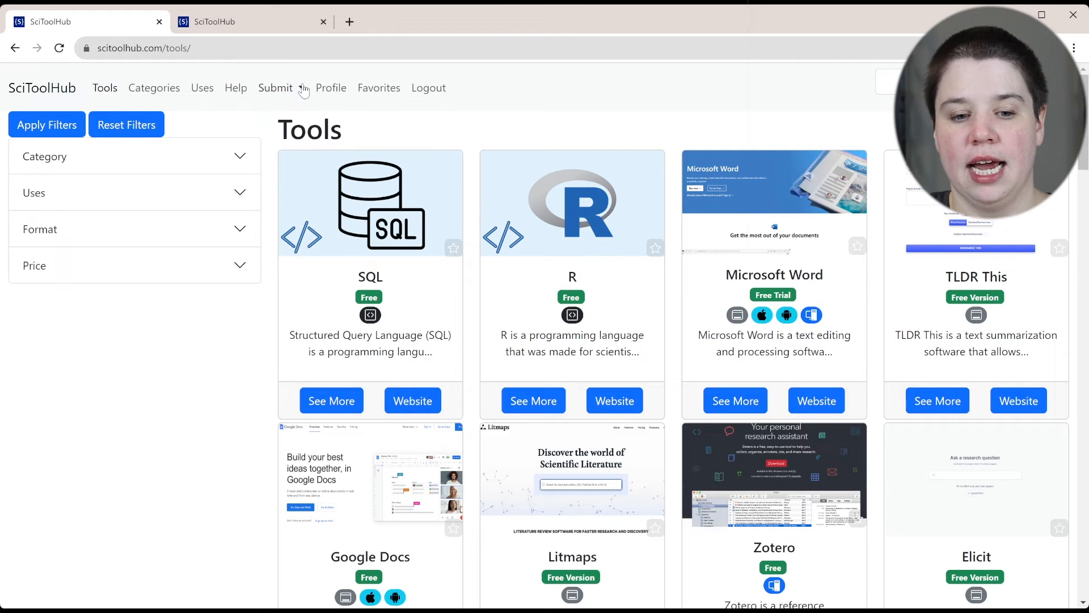
Start a Submit > Tool suggestion and set Relationship to 'I am not affiliated with the owner of this tool'.
left_click(275, 88)
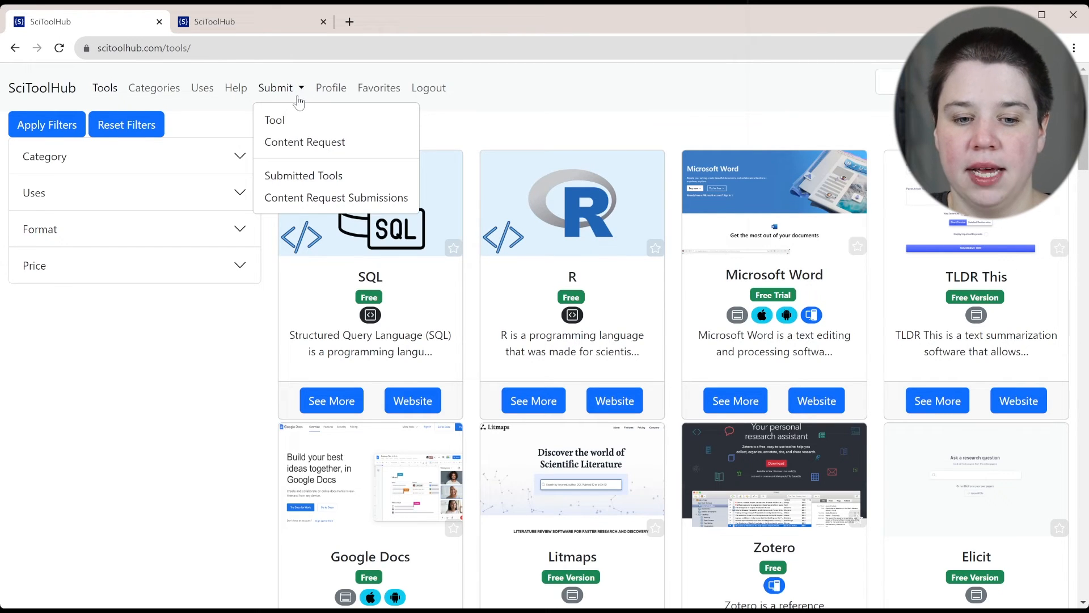
left_click(274, 119)
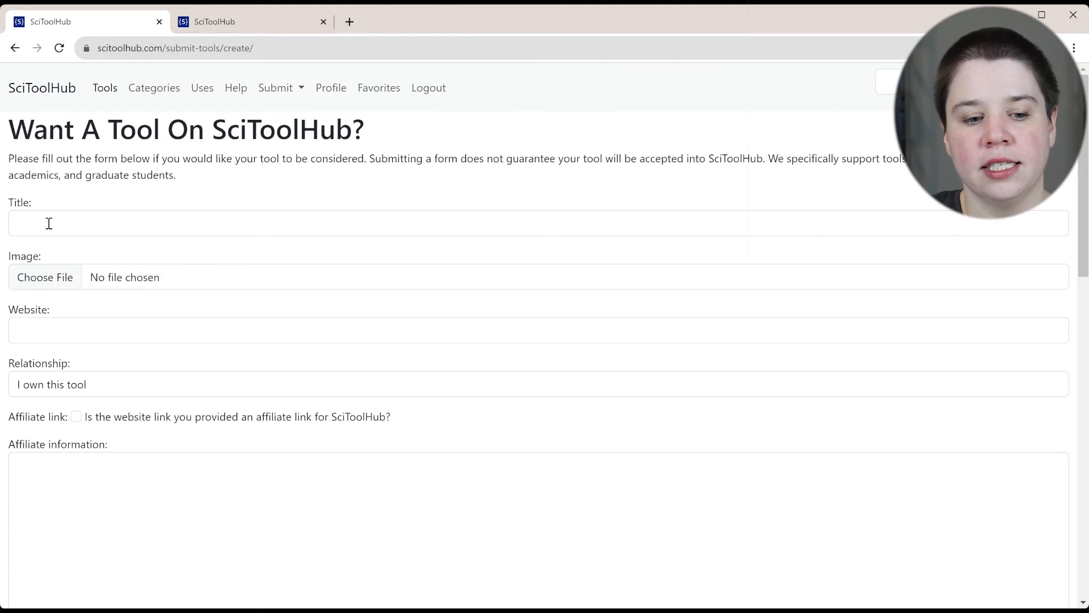
scroll("down", 3)
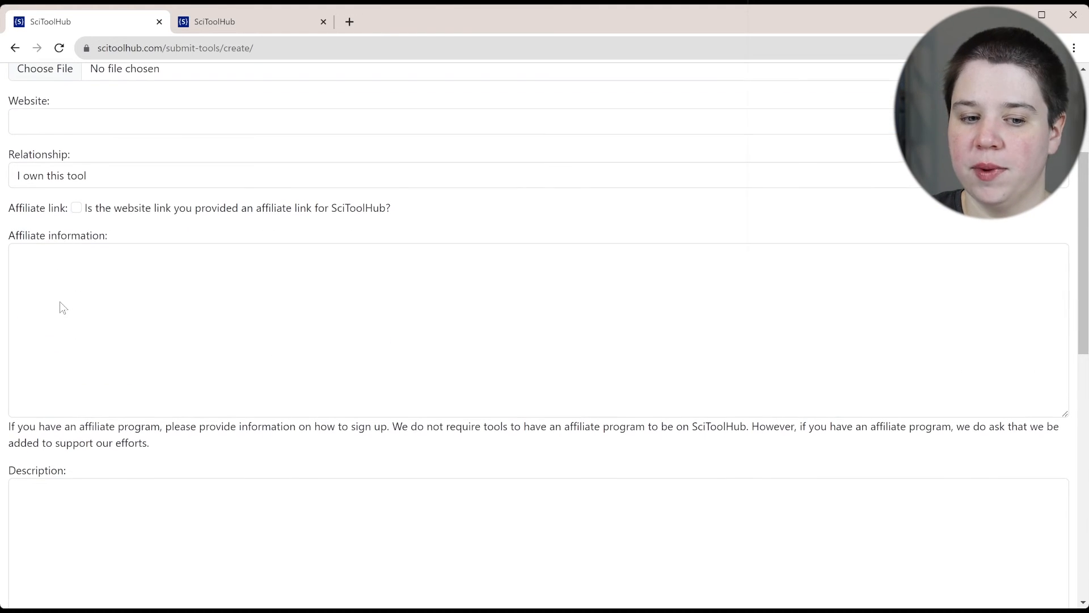
scroll("up", 3)
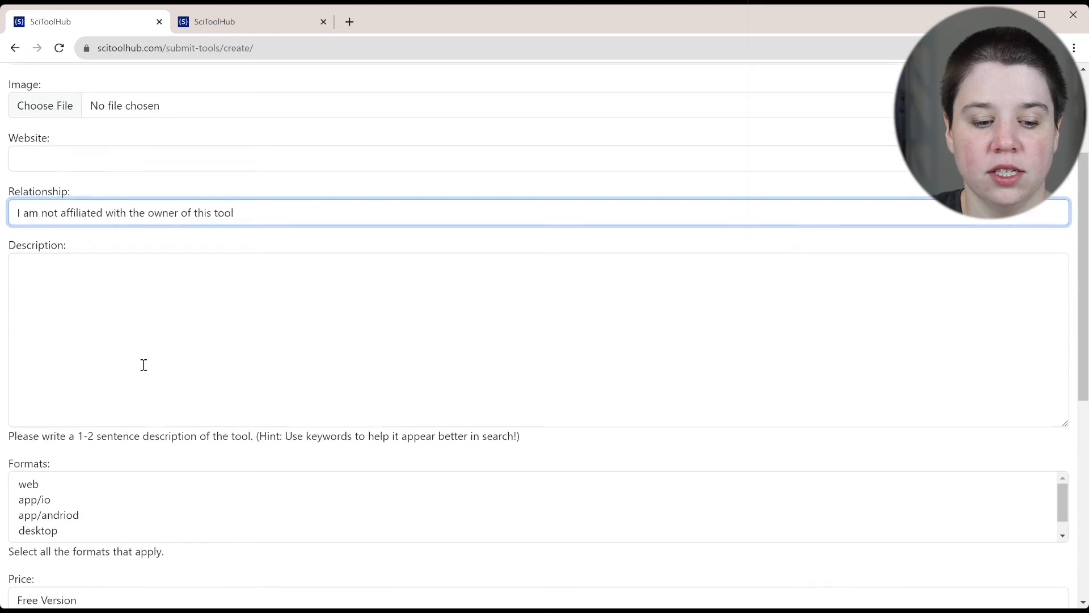
scroll("down", 3)
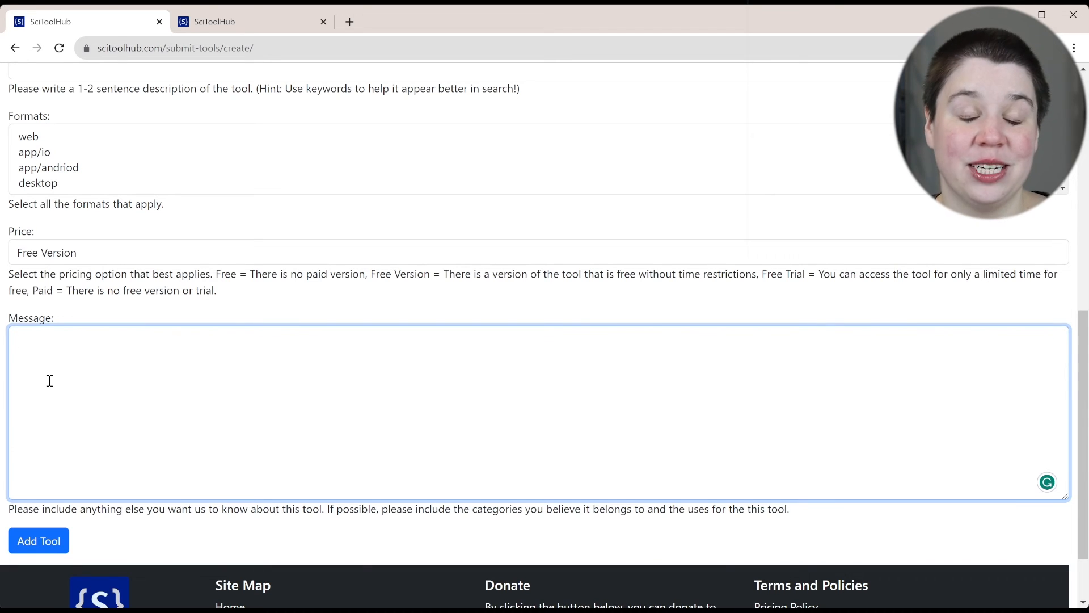
scroll("up", 3)
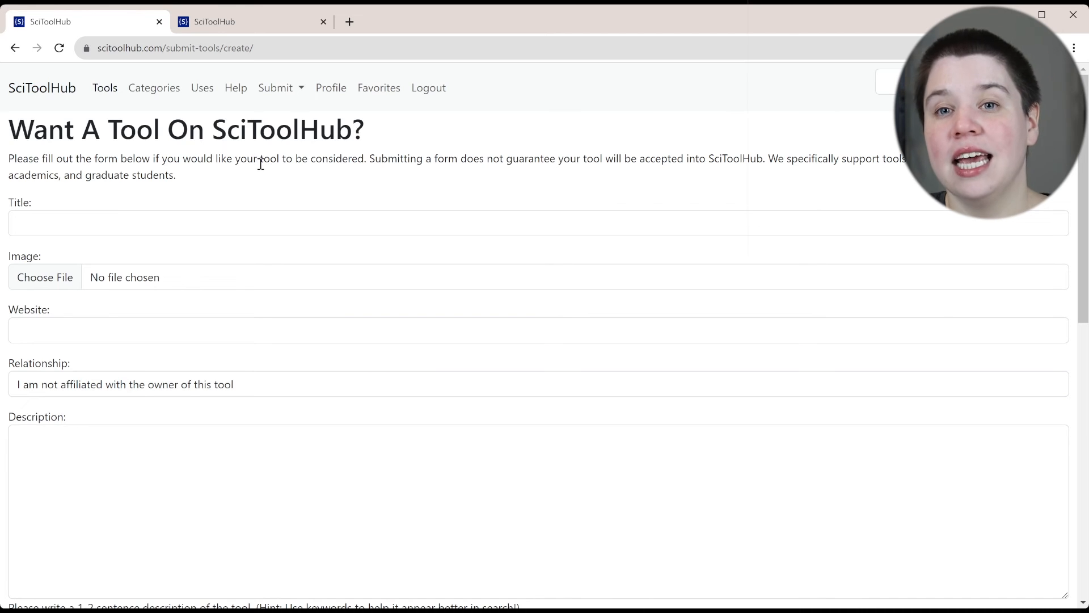
mouse_move(300, 92)
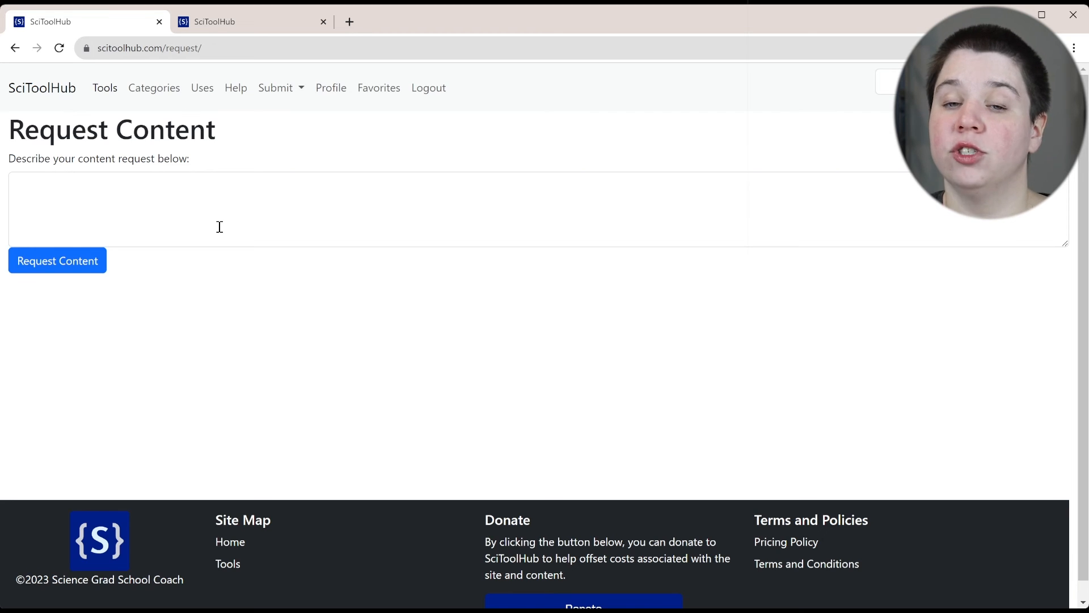
mouse_move(292, 95)
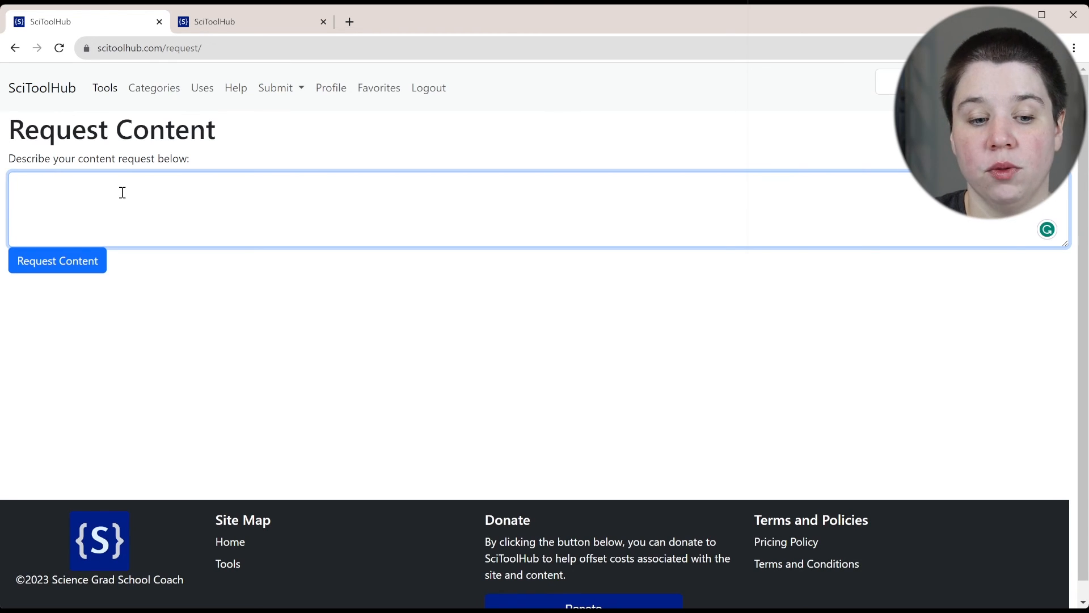
mouse_move(252, 351)
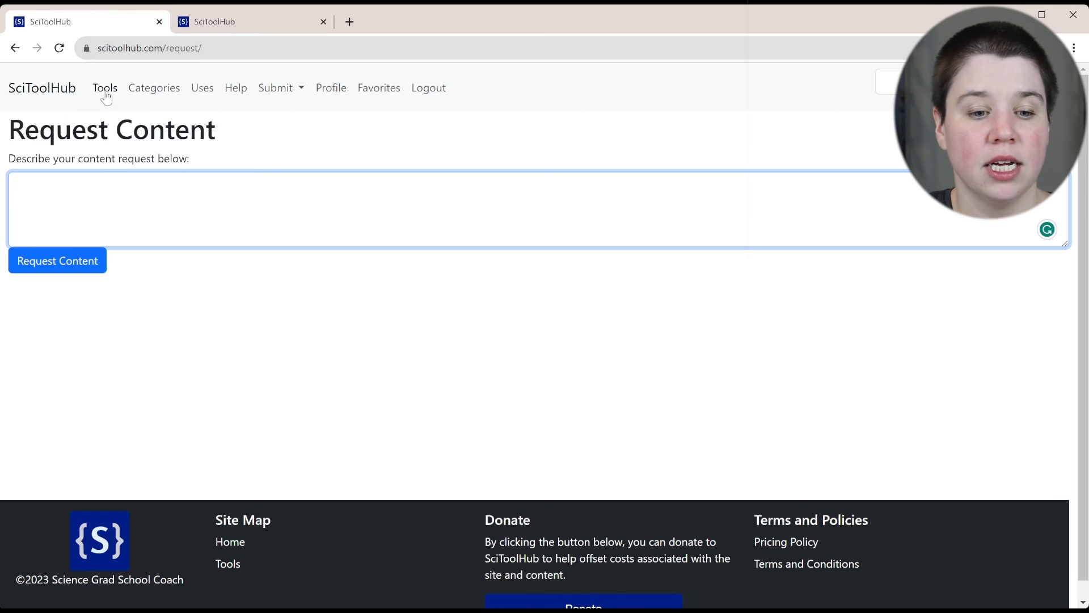
mouse_move(123, 140)
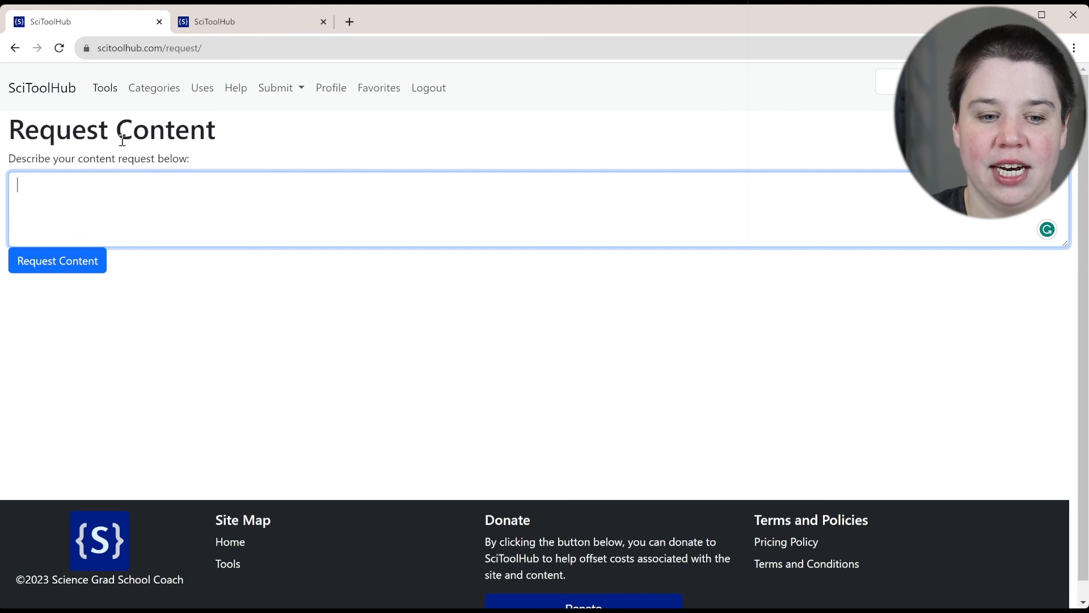
mouse_move(104, 88)
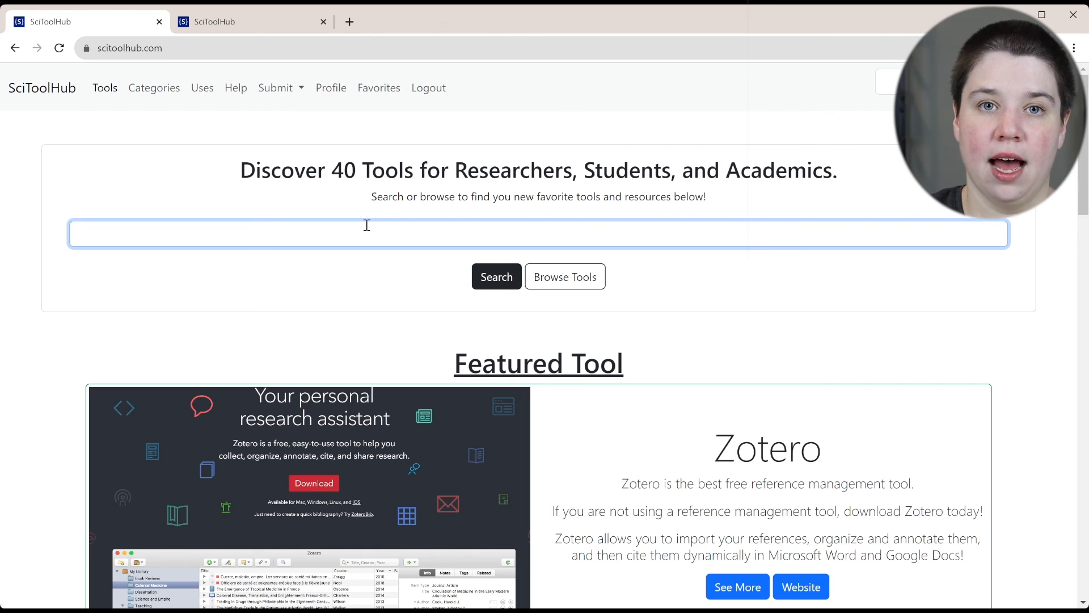
Search the site for Notion and open its details page from the single result.
type("No")
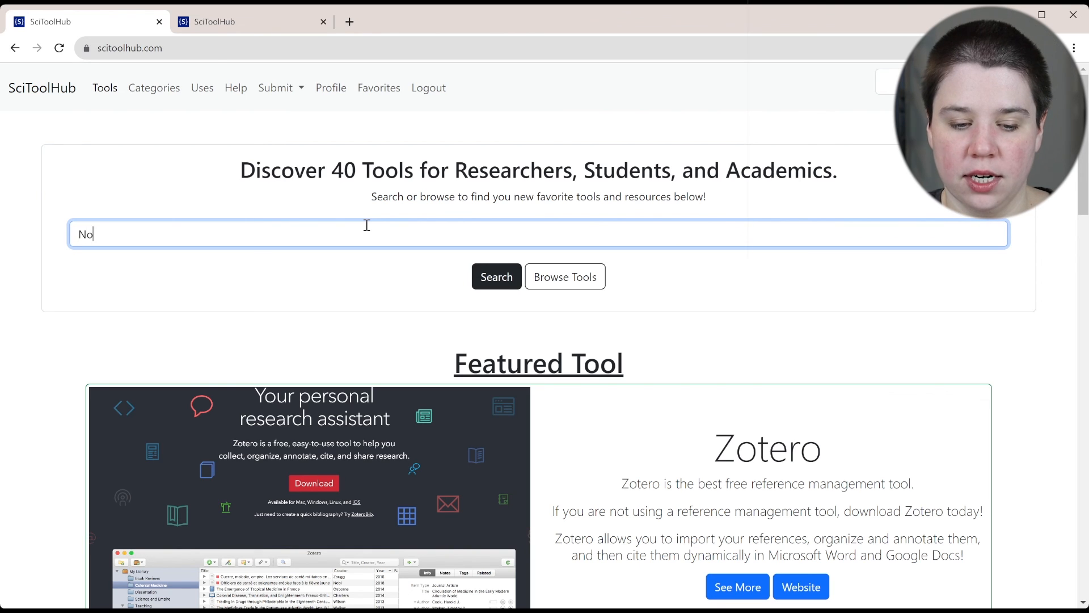
left_click(495, 277)
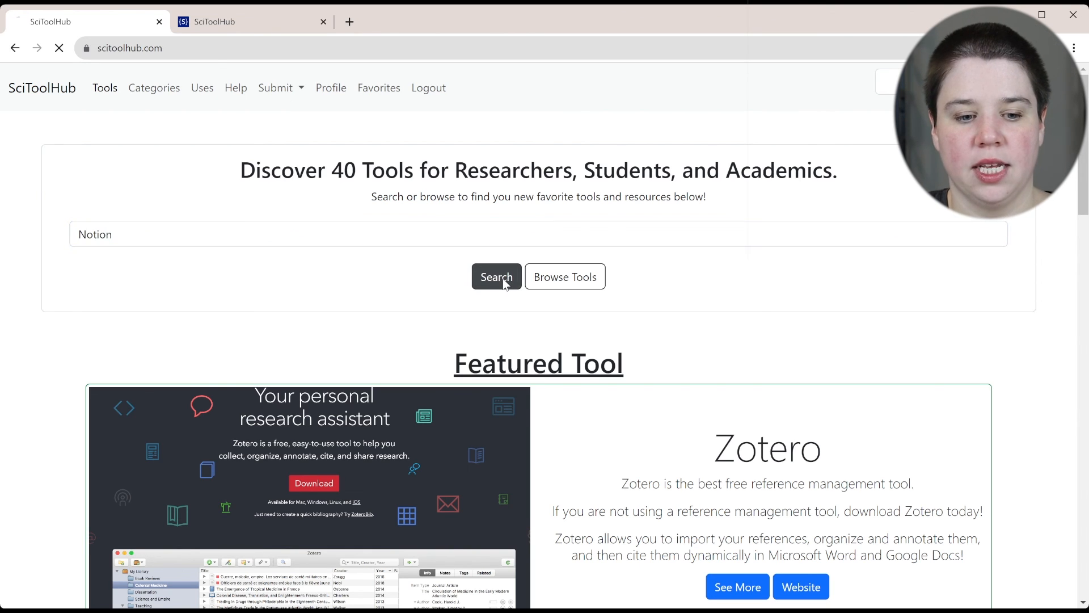
left_click(496, 277)
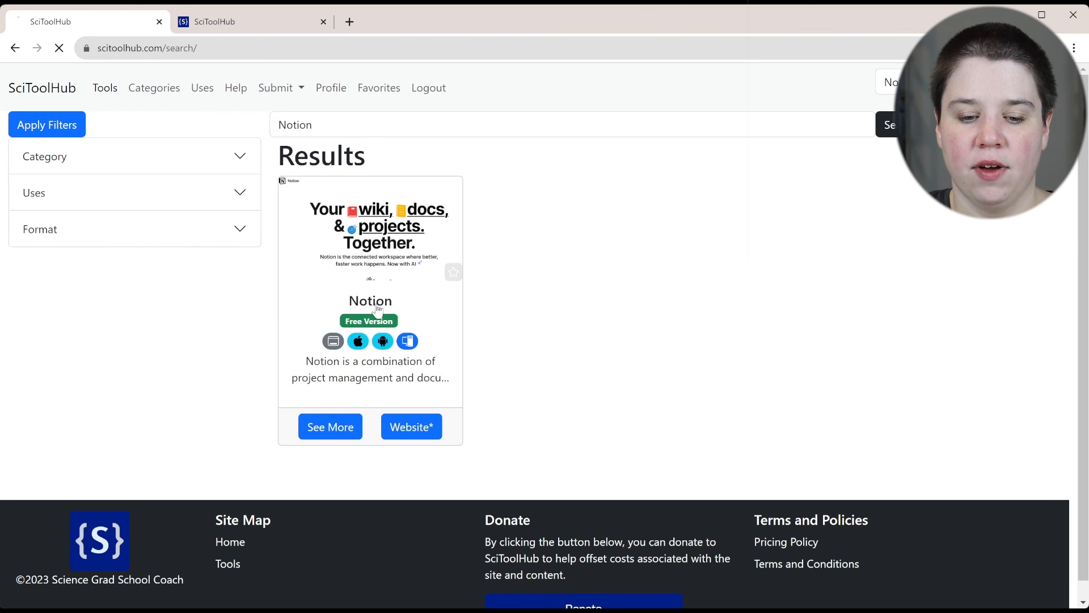
left_click(329, 426)
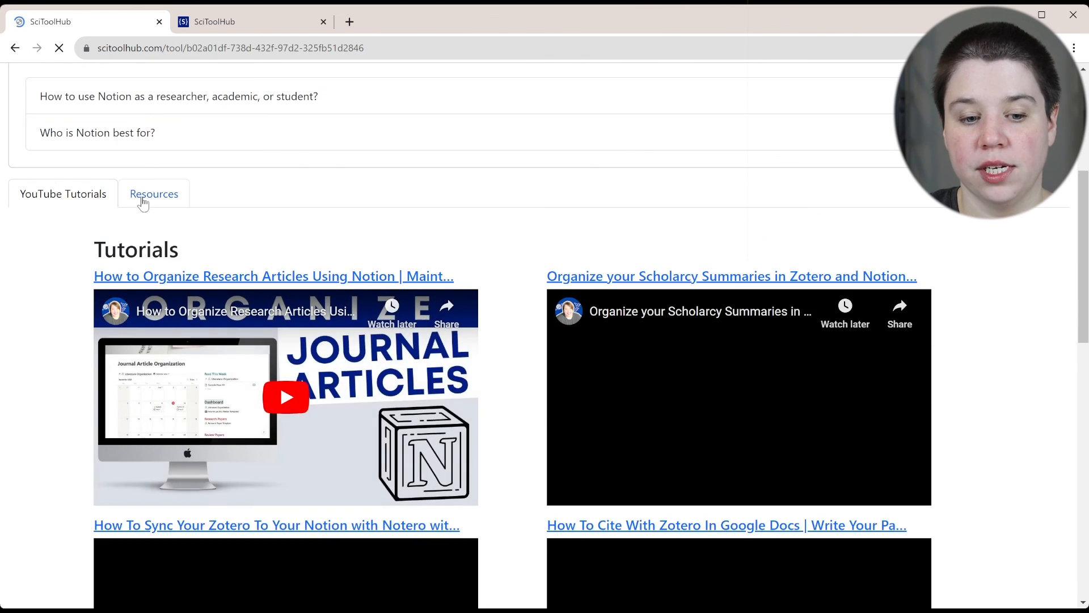
View Notion's Resources templates, then return to the home page via the logo.
left_click(153, 194)
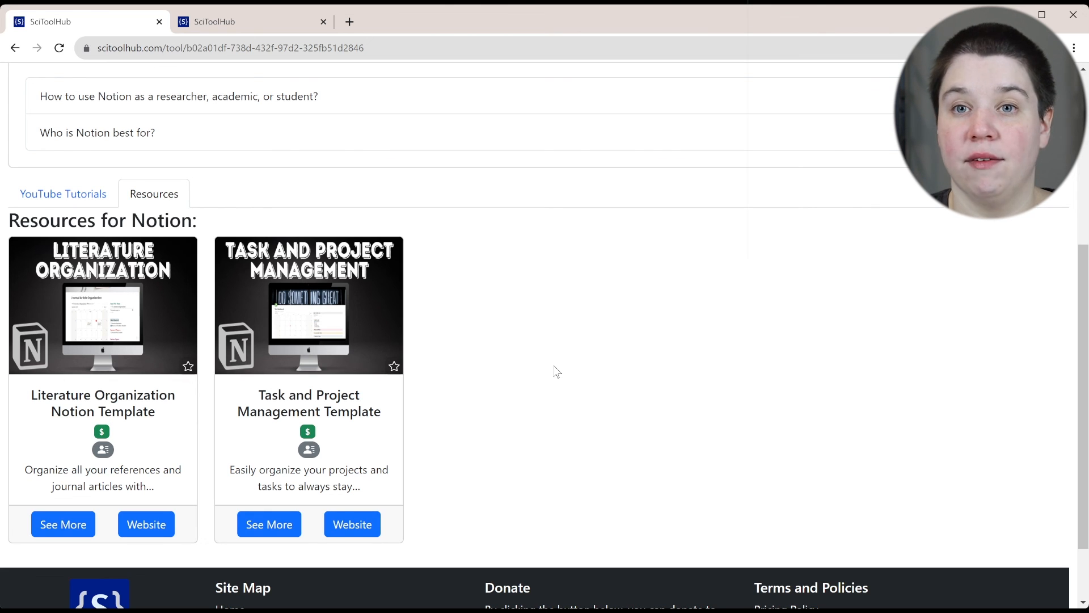
scroll("up", 3)
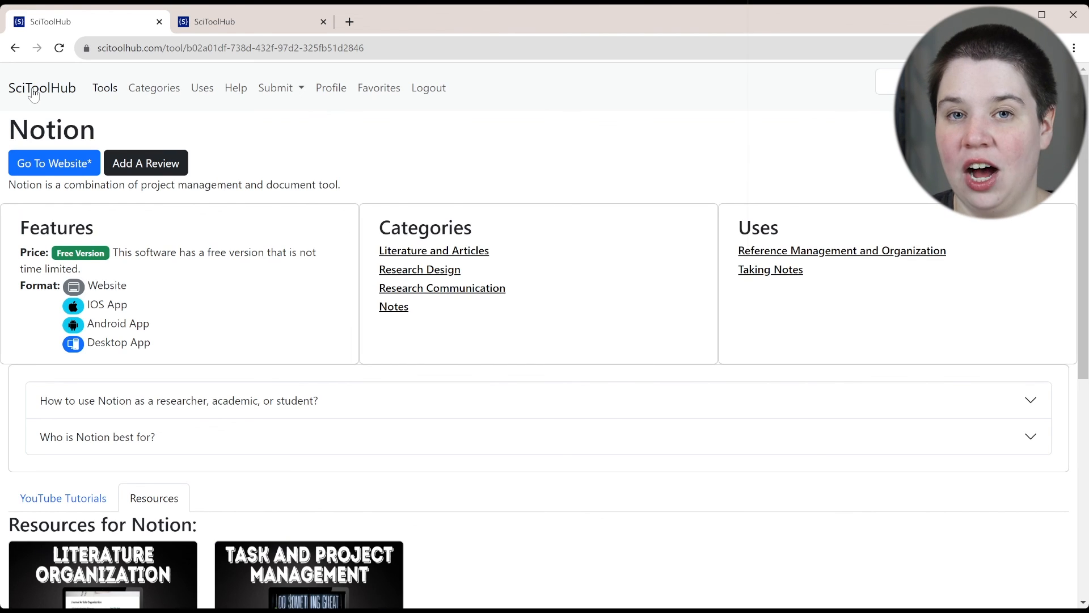
left_click(42, 88)
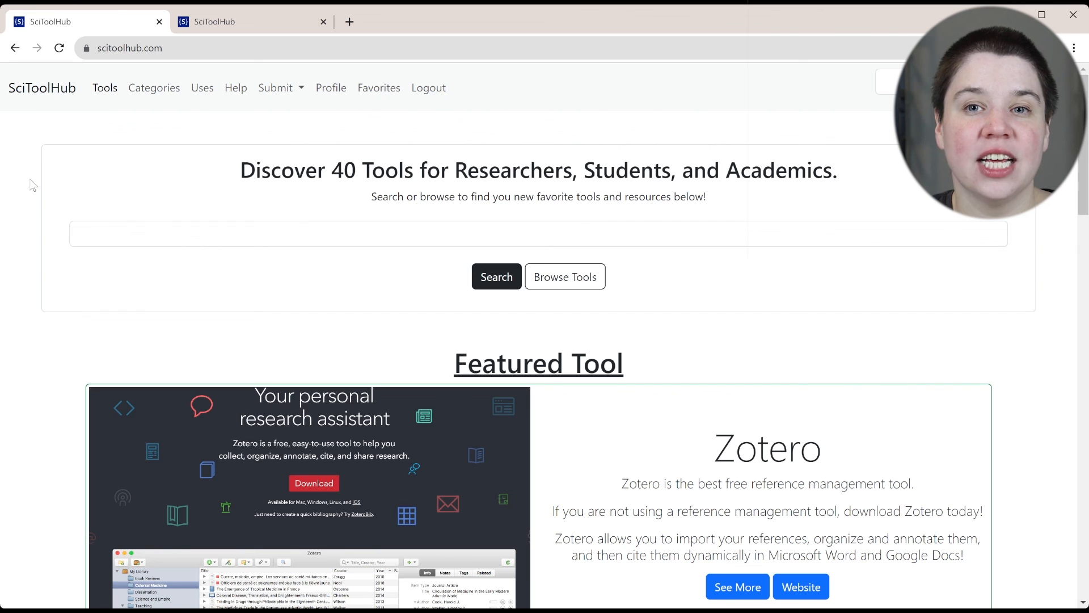